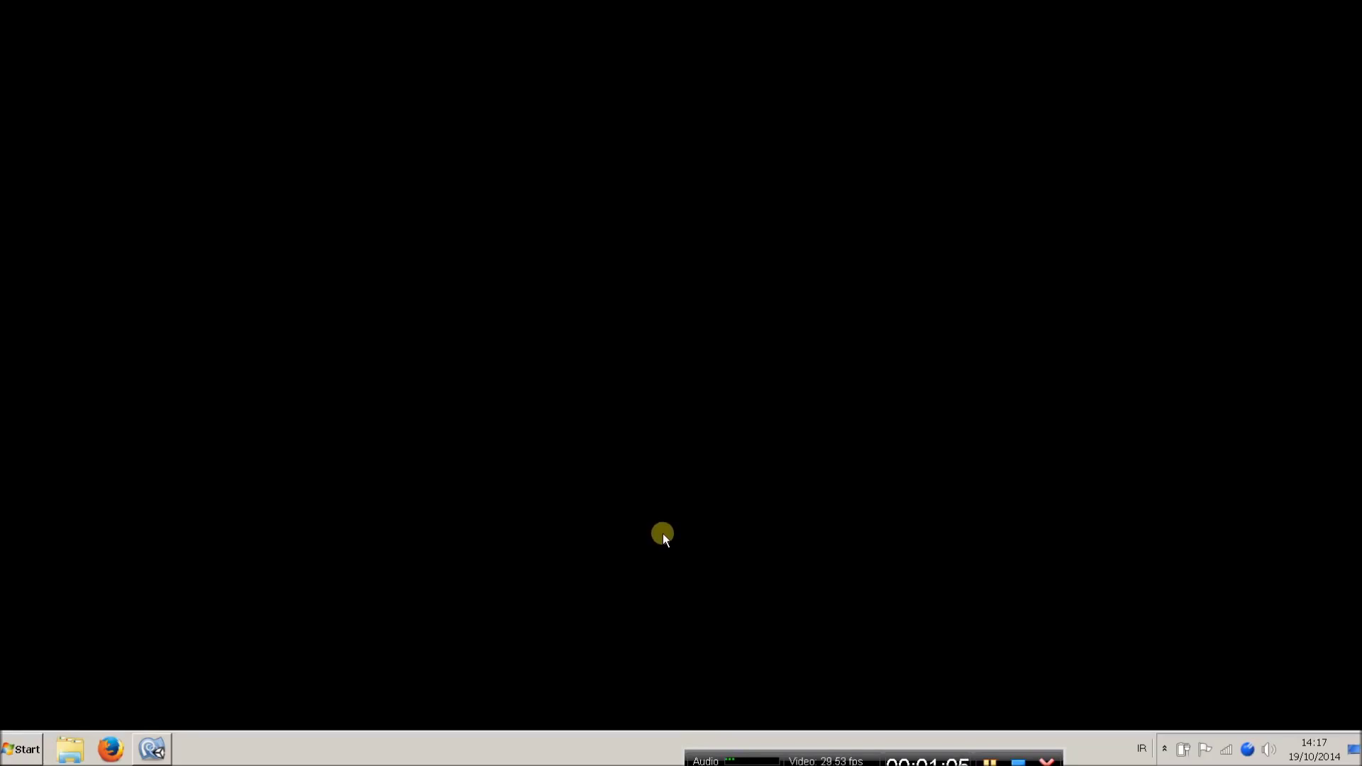
mouse_move(663, 552)
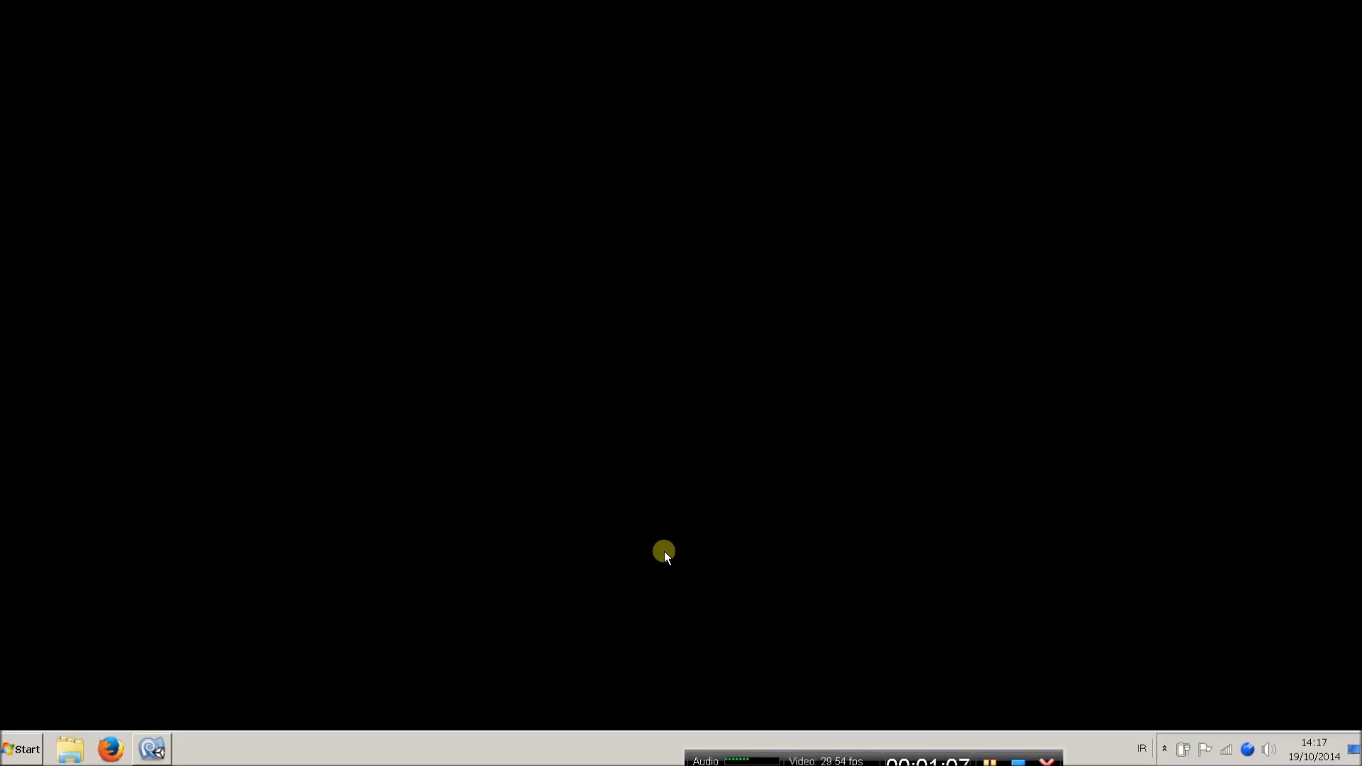
mouse_move(672, 556)
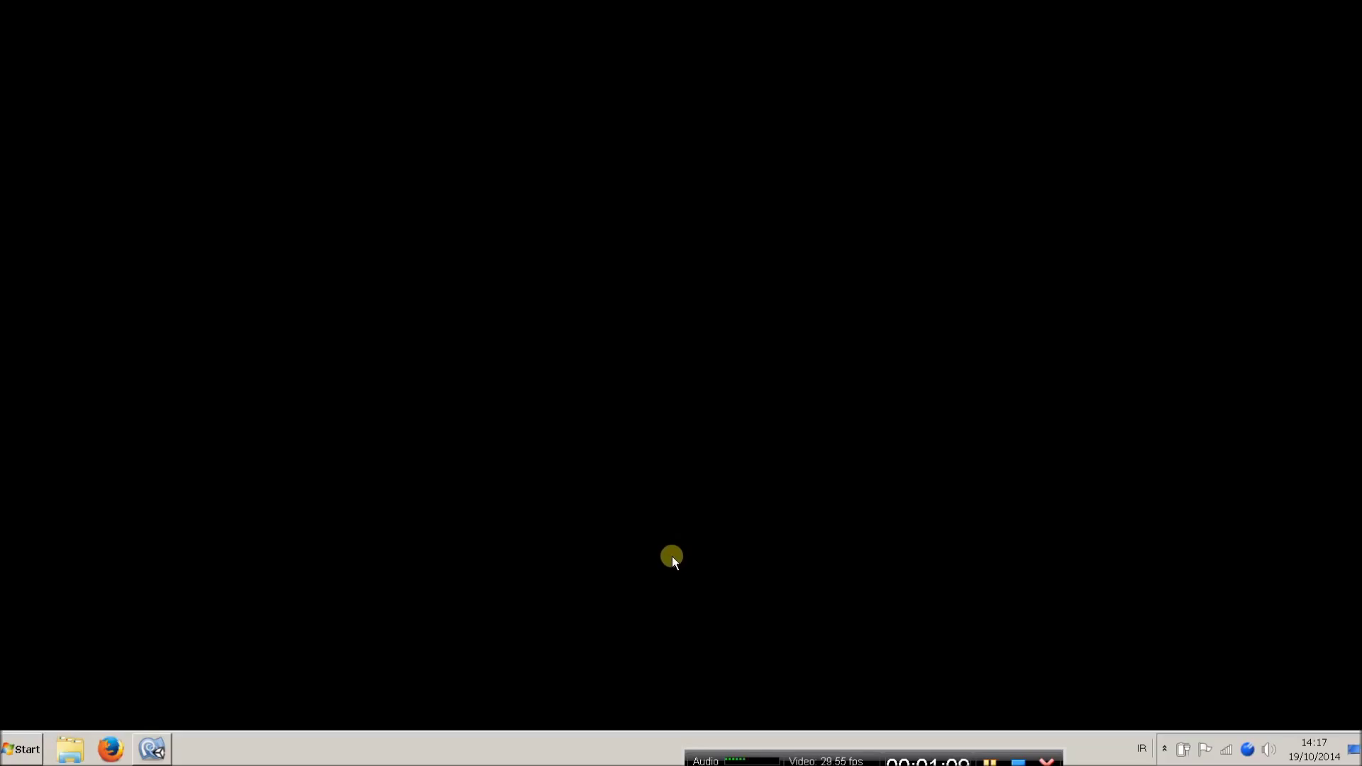
mouse_move(678, 563)
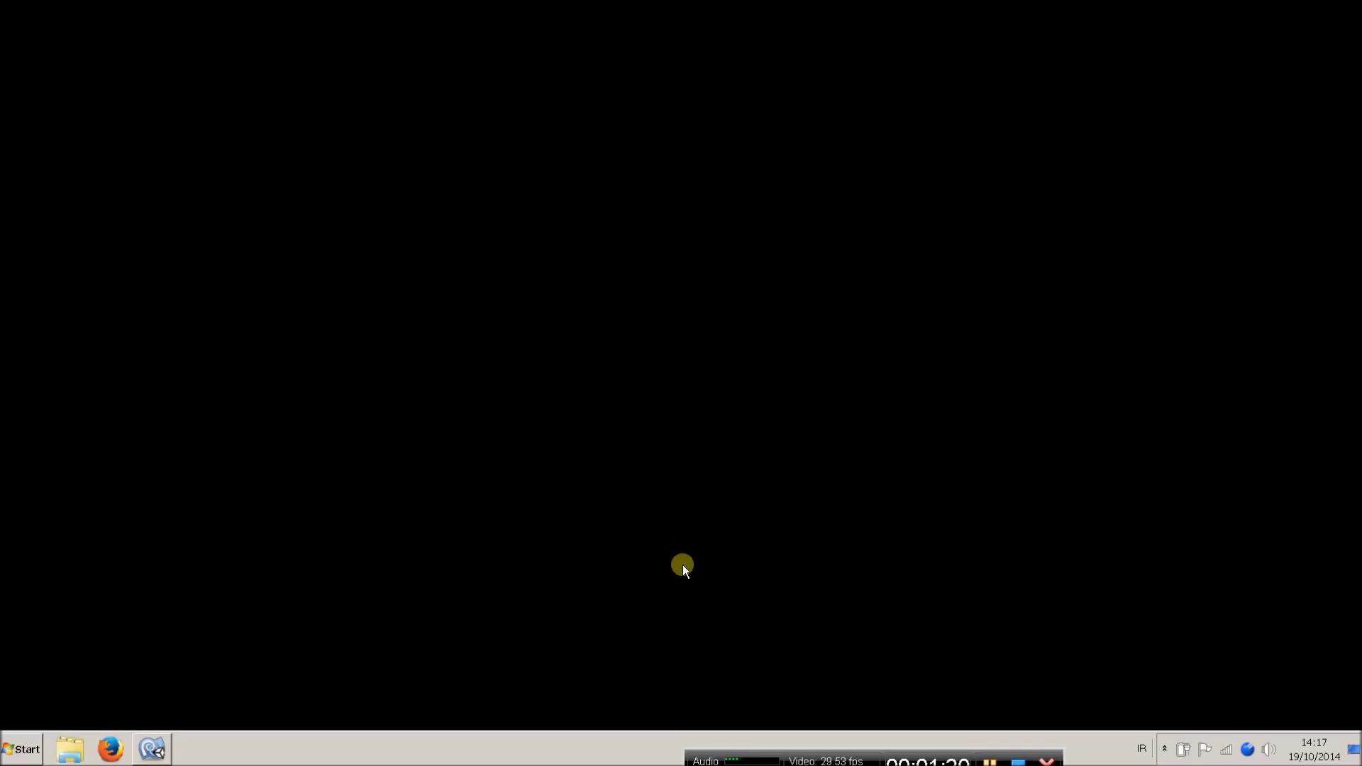
mouse_move(664, 566)
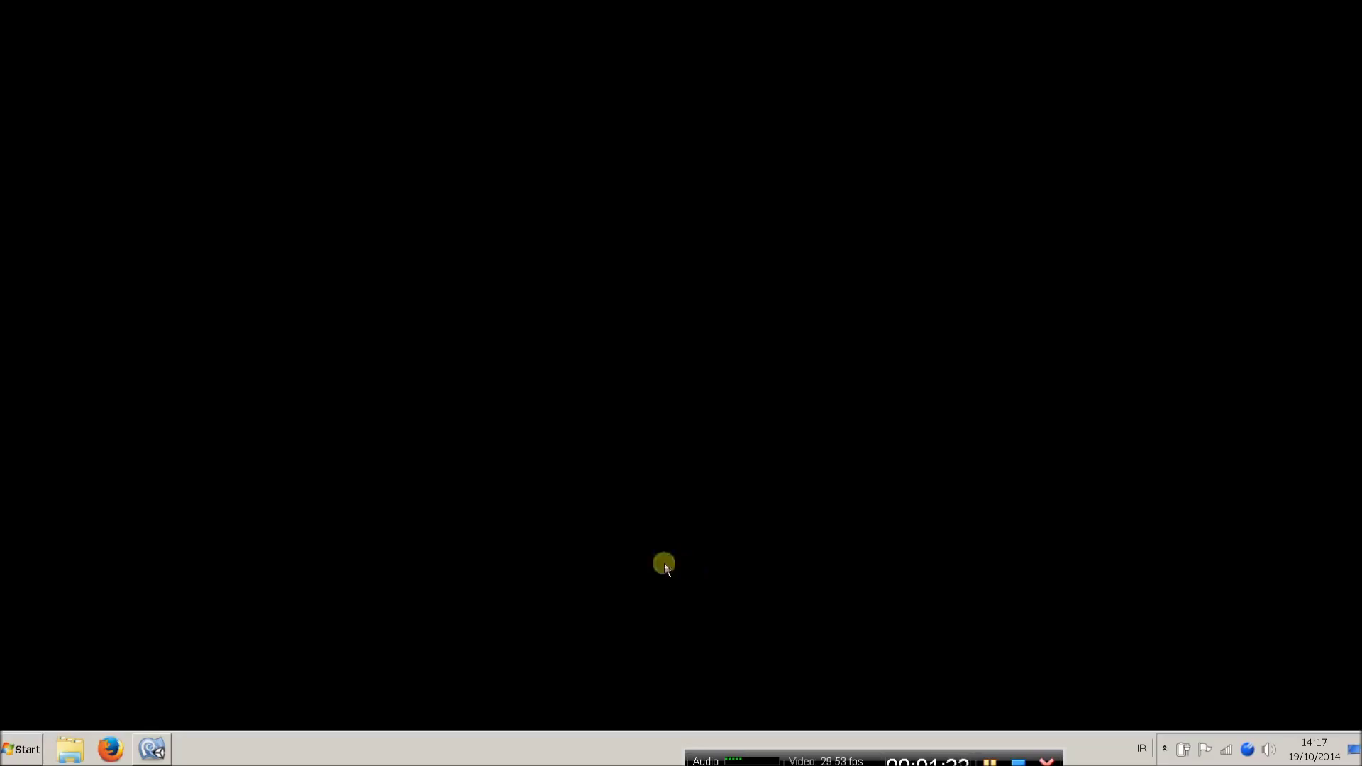
mouse_move(208, 585)
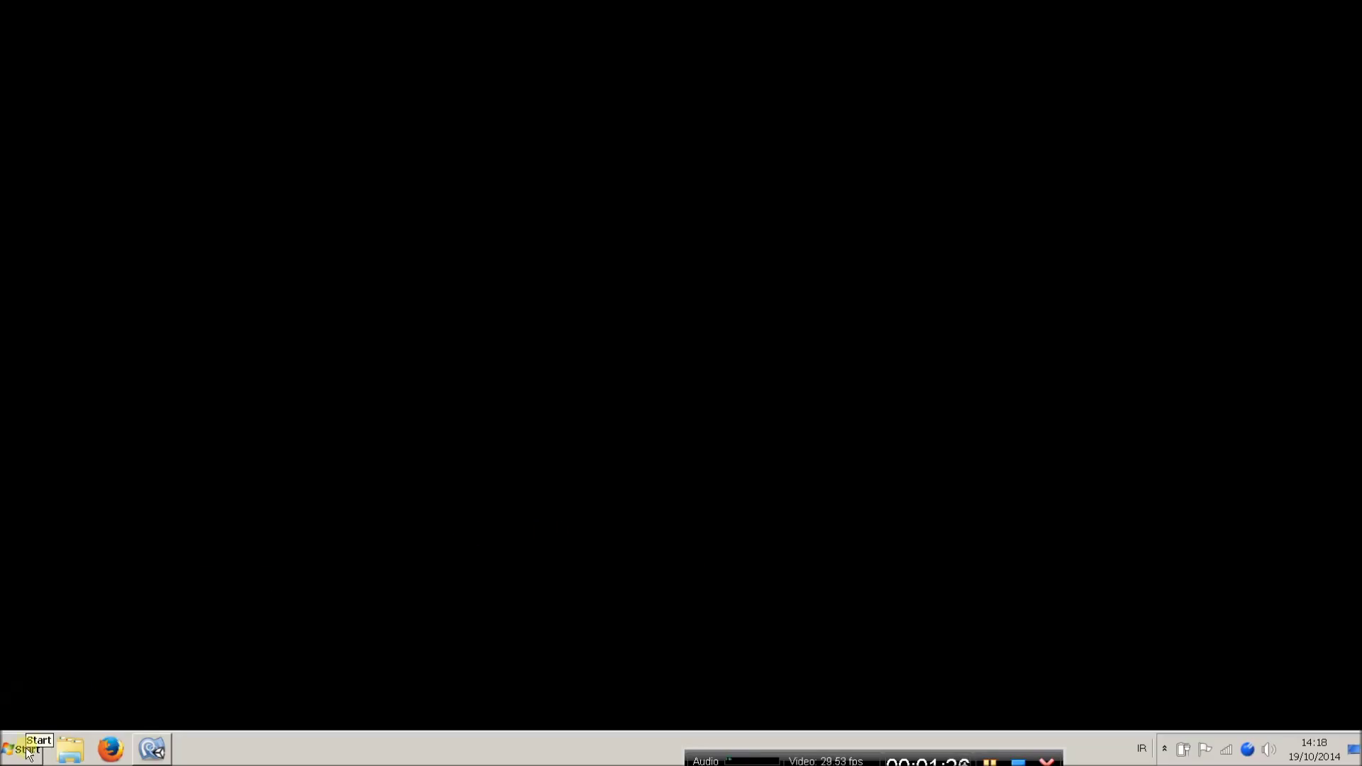
Step: Launch Unity and create New Unity Project 5 at the default location
click(24, 750)
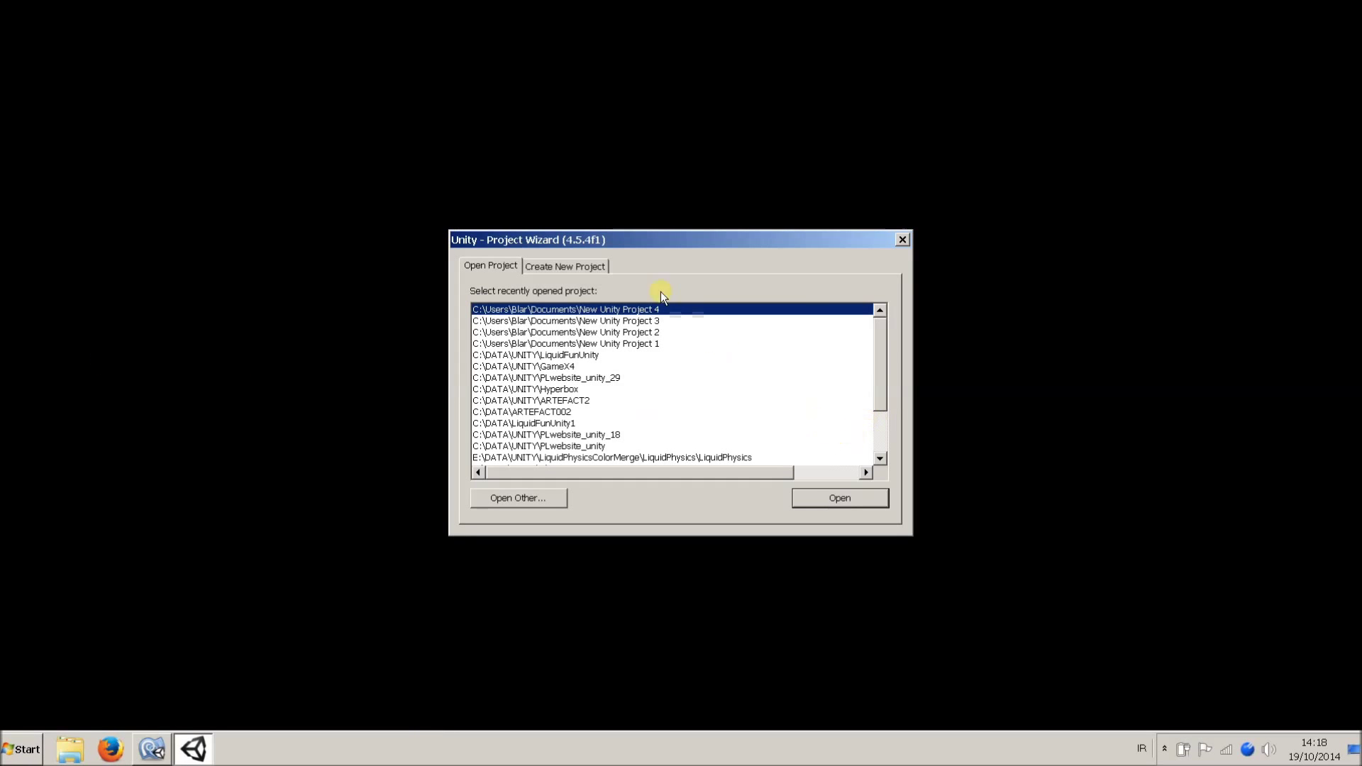
click(564, 266)
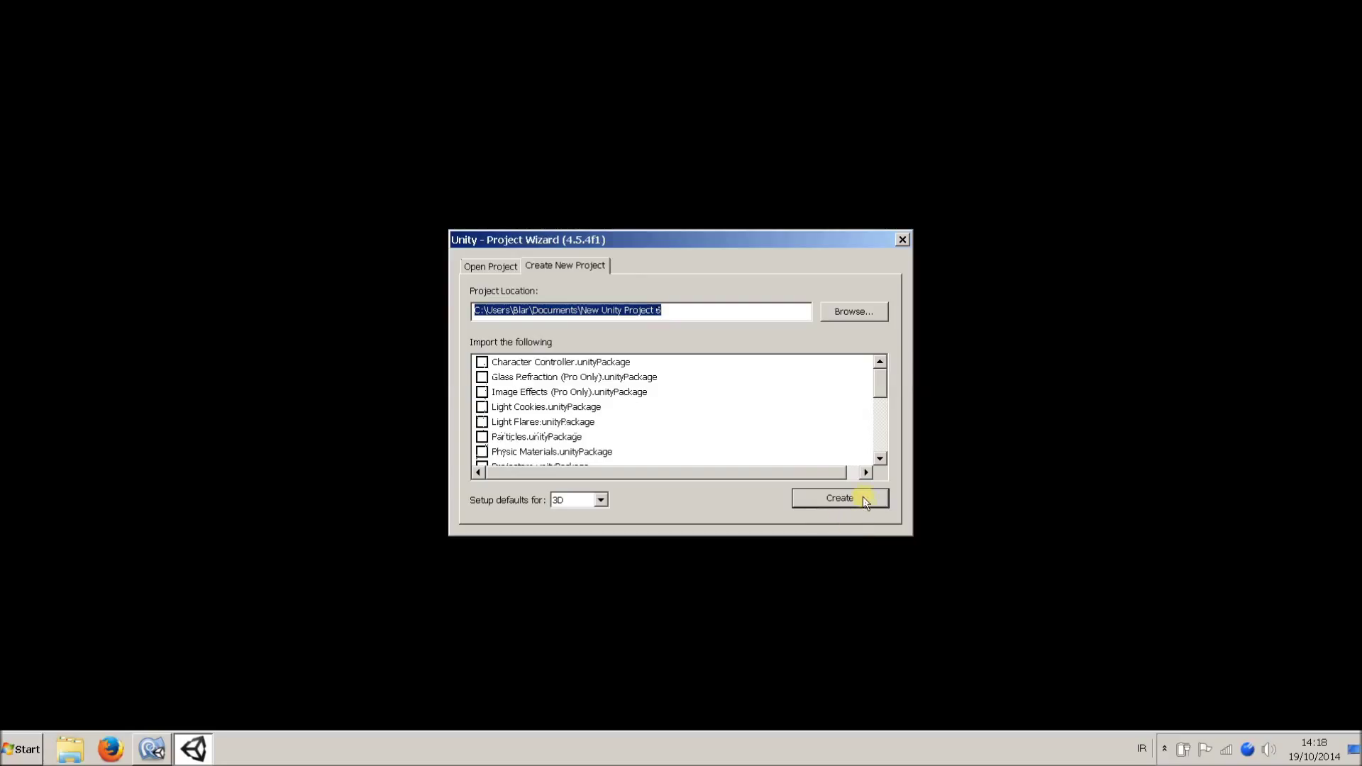
click(839, 498)
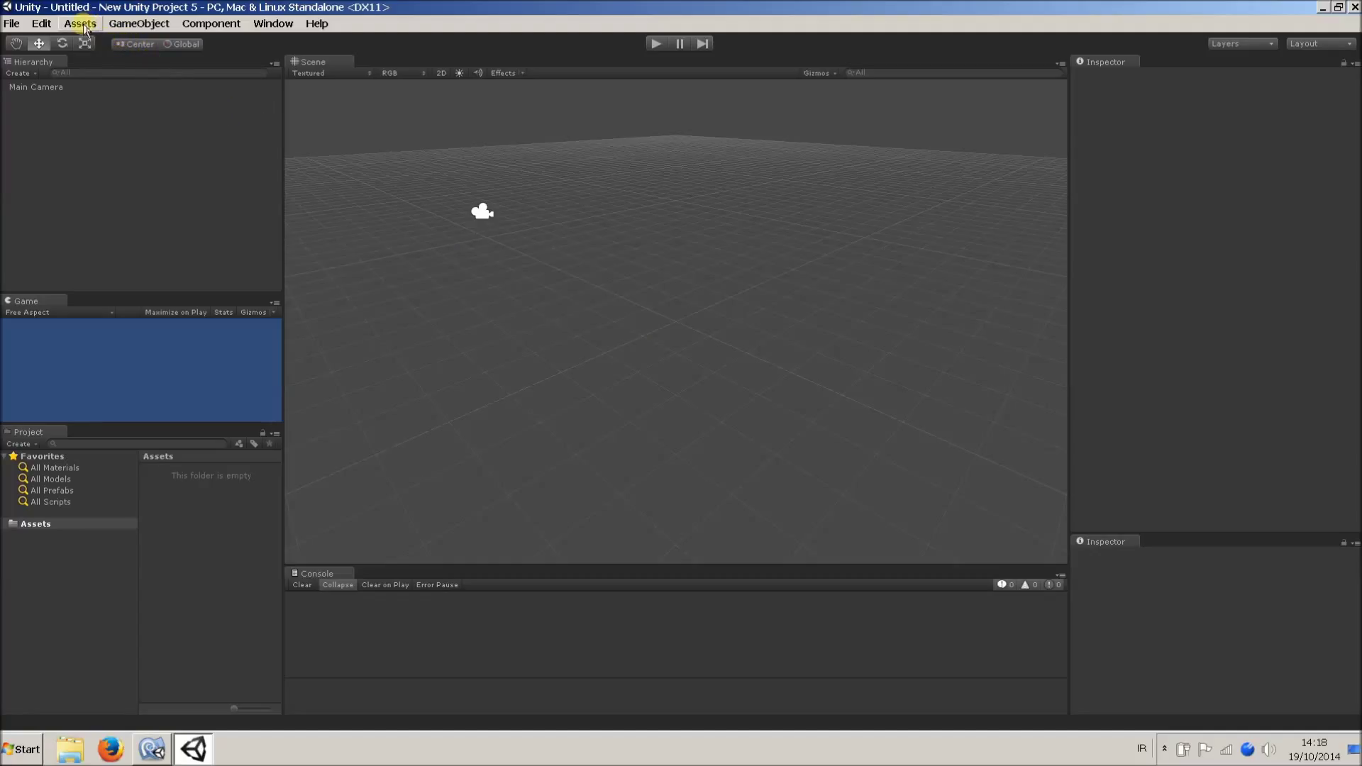
Step: Import all files from the LiquidPhysics2D_2014_10_13 custom package
click(79, 23)
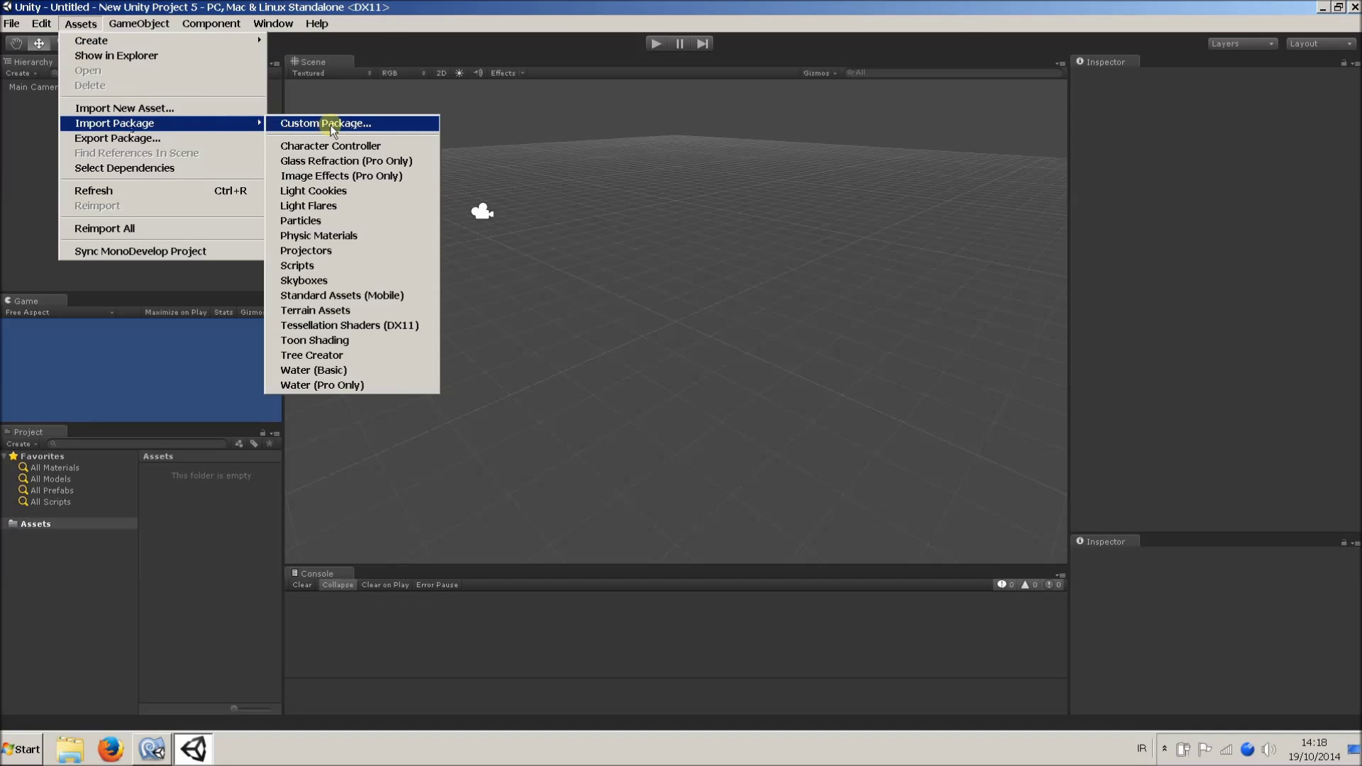
click(325, 123)
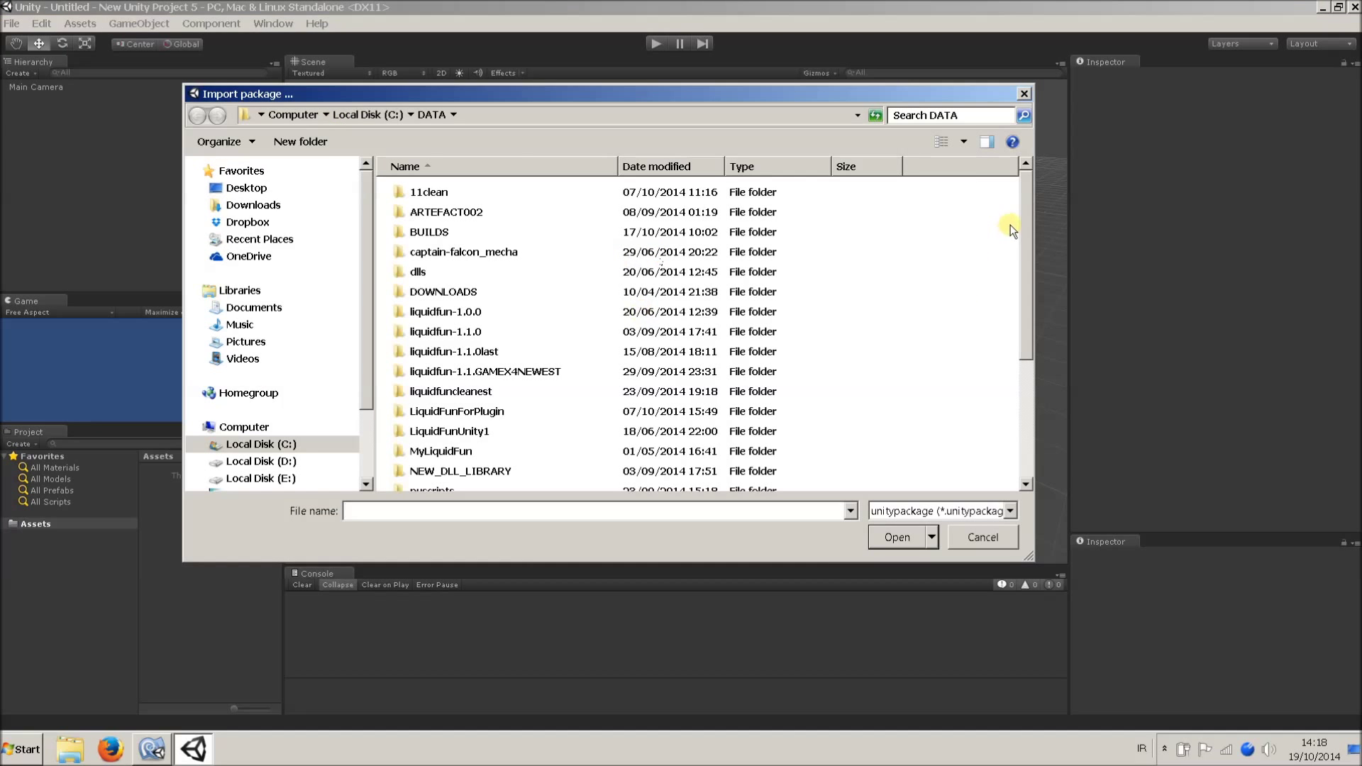
click(503, 480)
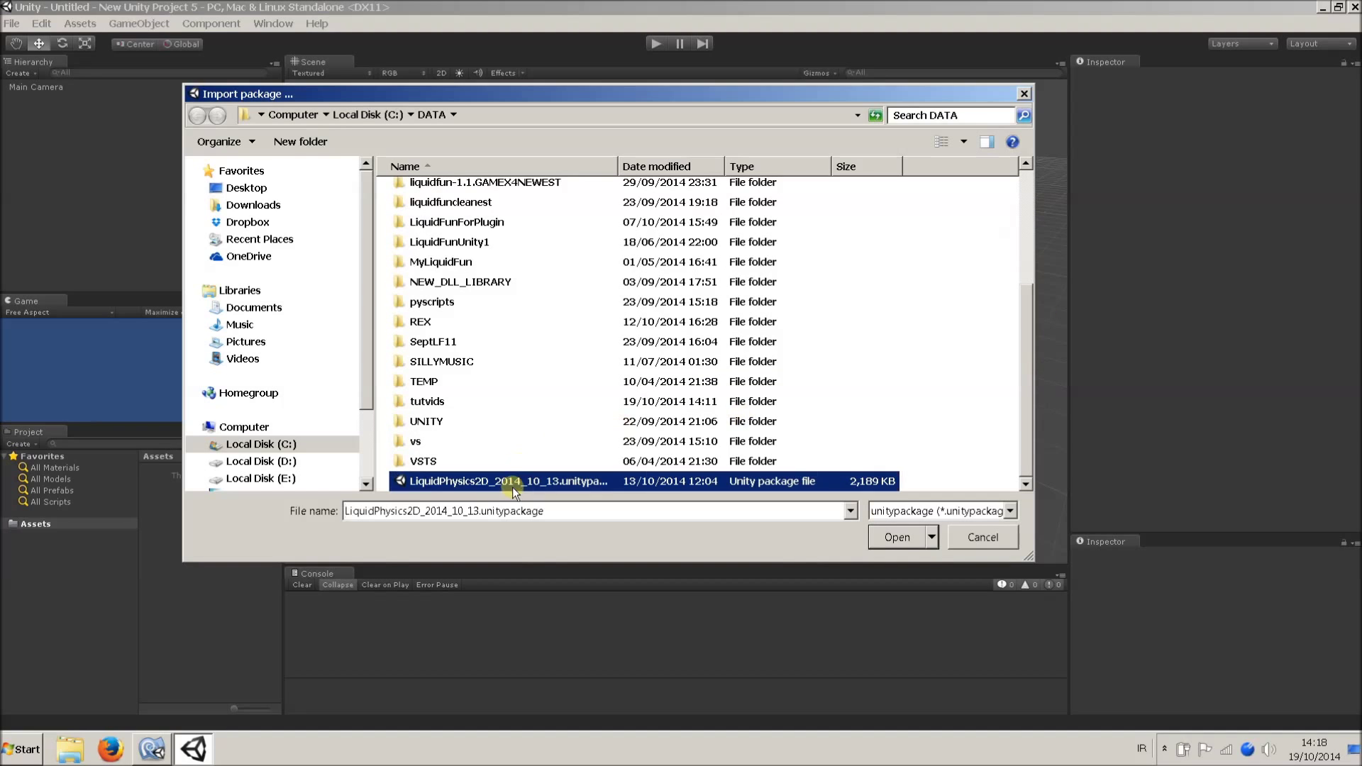
click(898, 537)
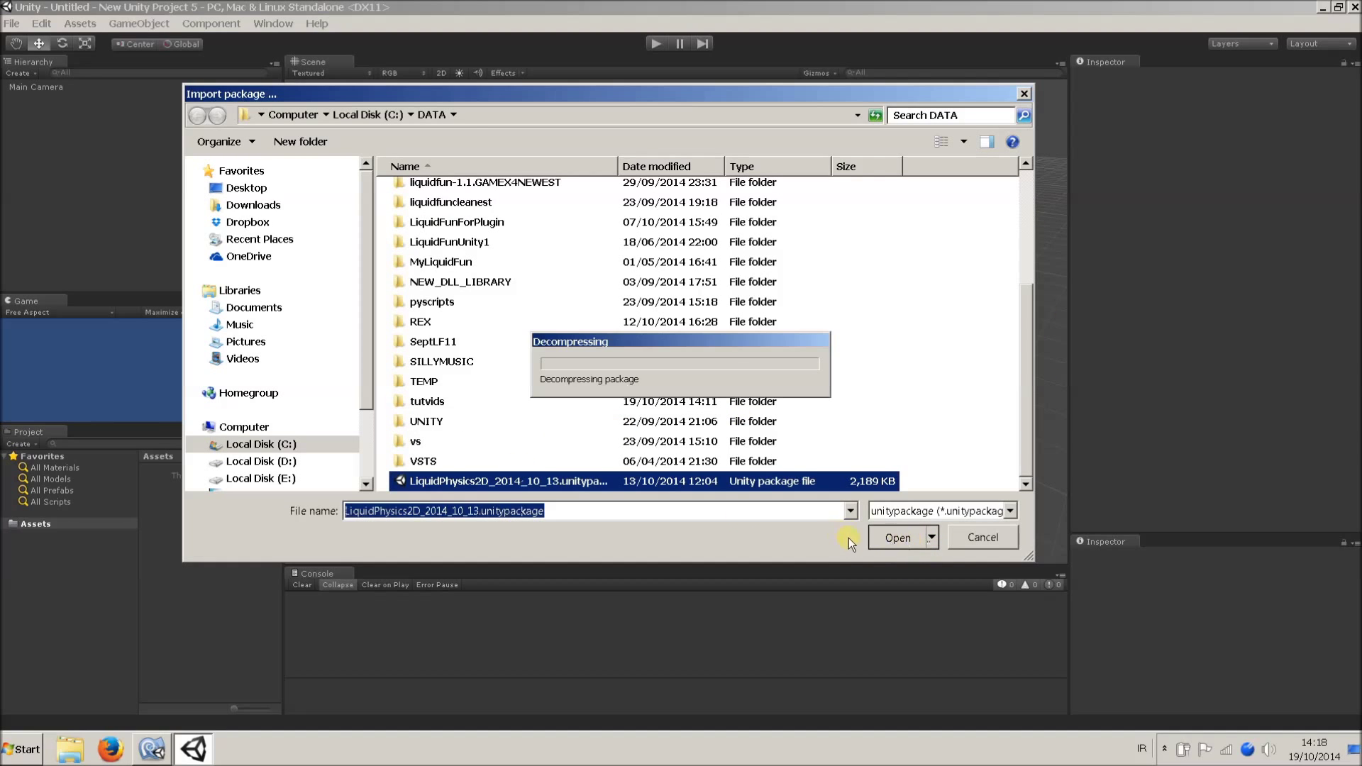
mouse_move(753, 483)
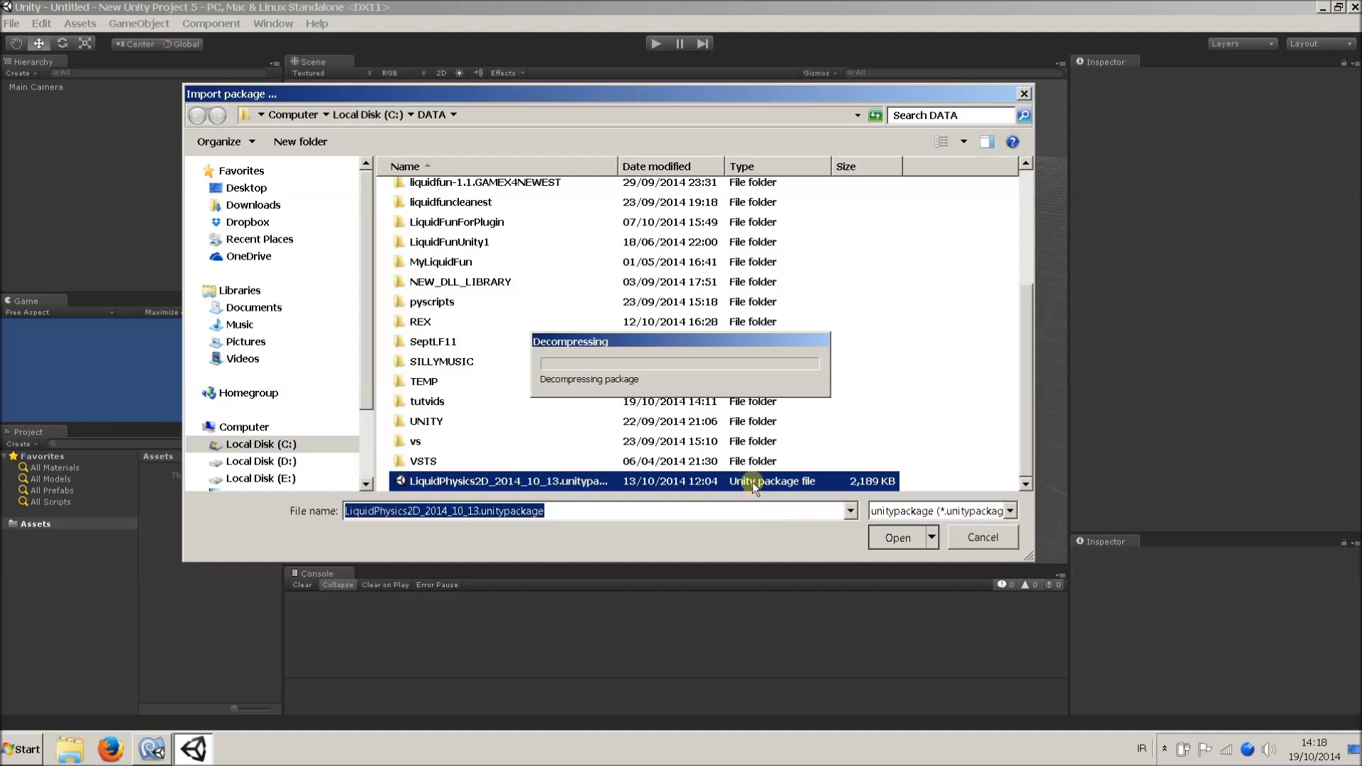
click(897, 537)
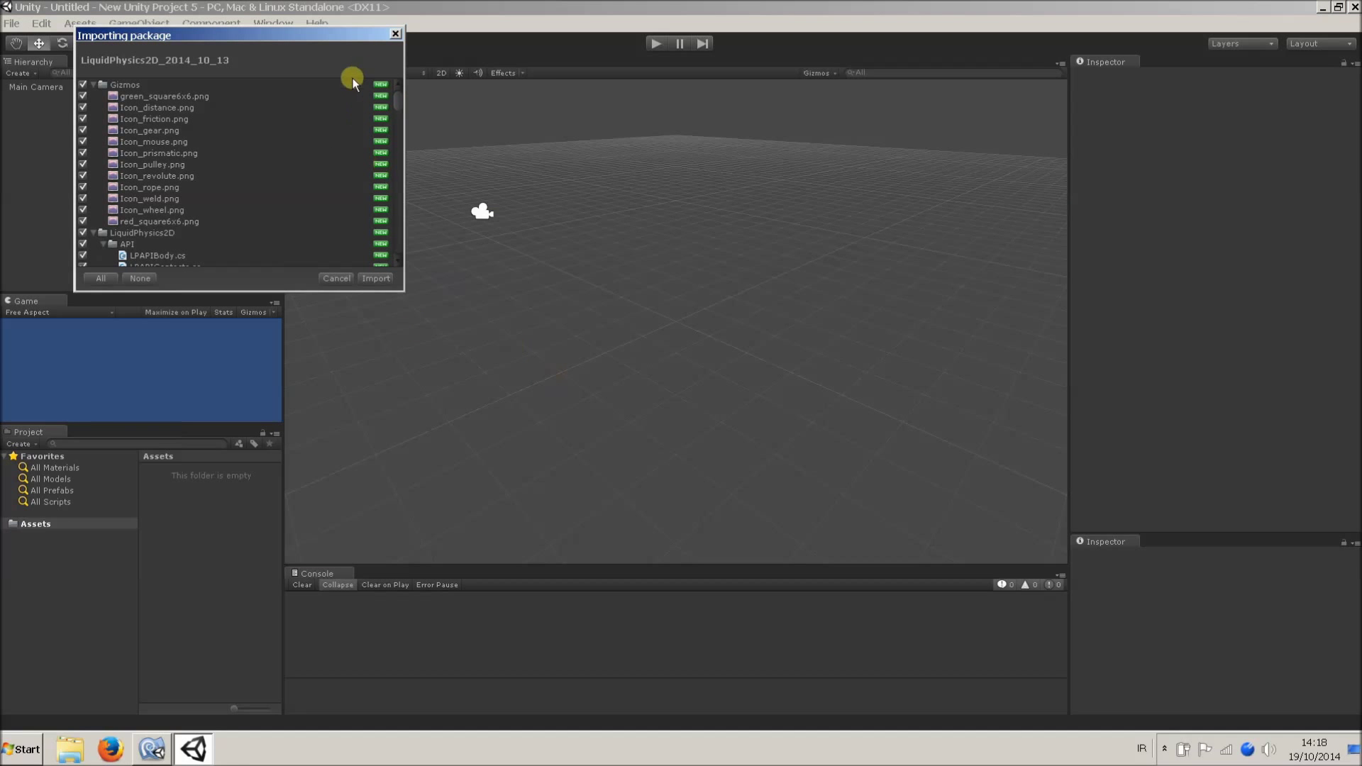
scroll(down, 3)
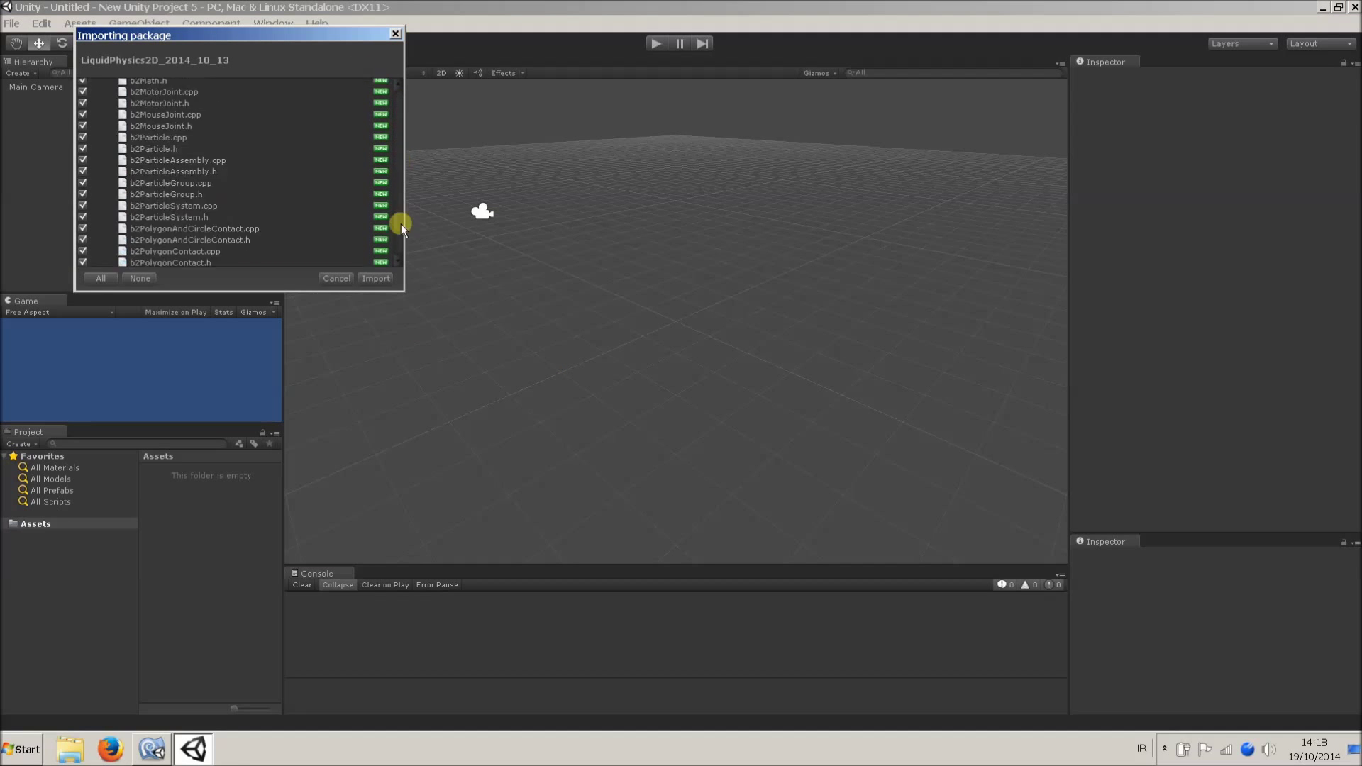
scroll(down, 3)
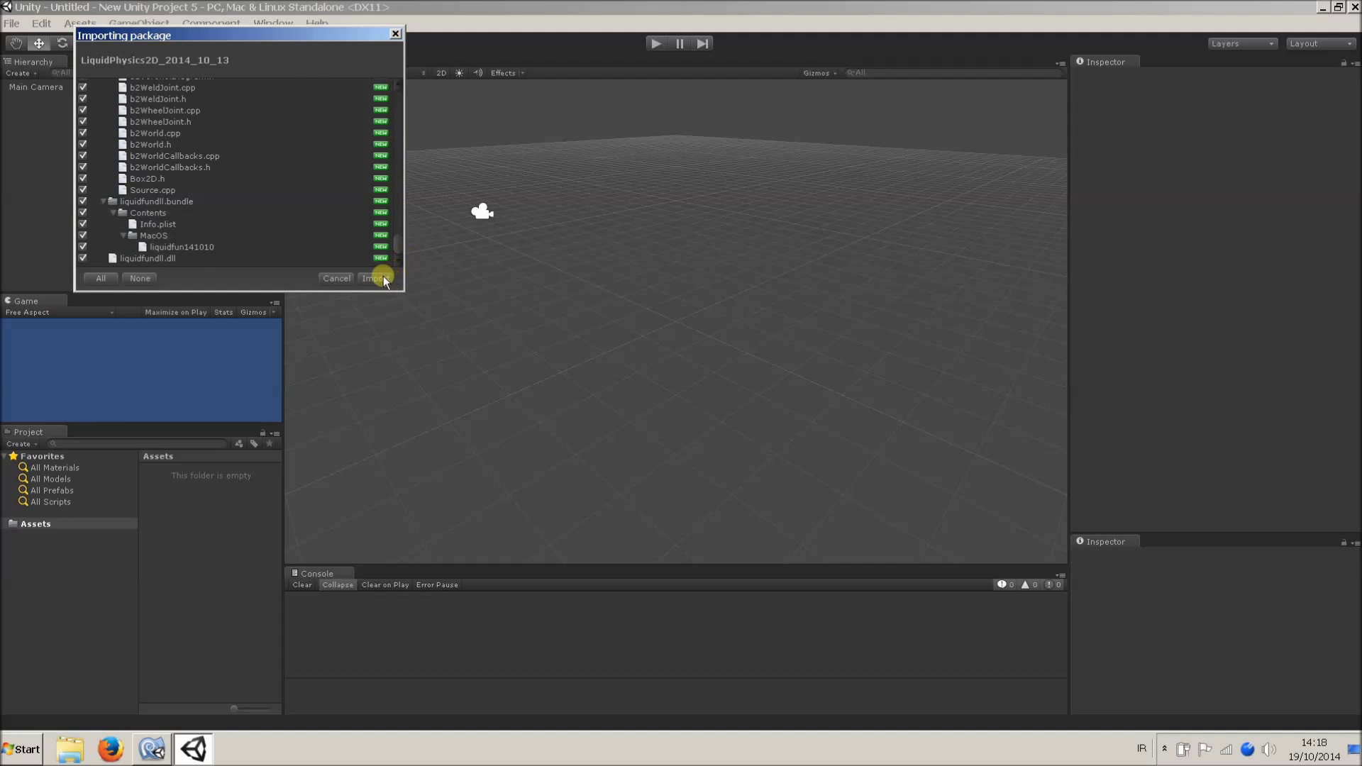
click(376, 278)
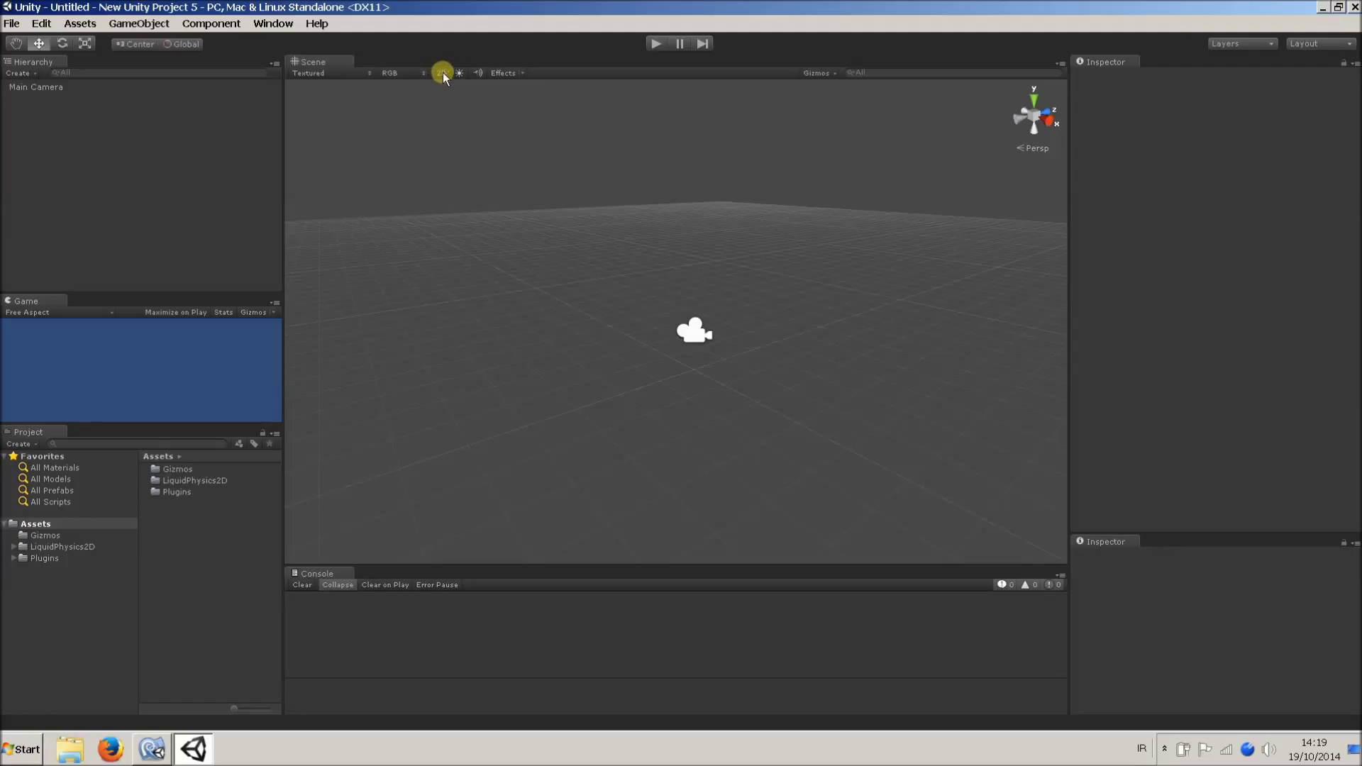
Step: Switch the Scene view to 2D and browse to the LiquidPhysics2D Prefabs folder
click(441, 73)
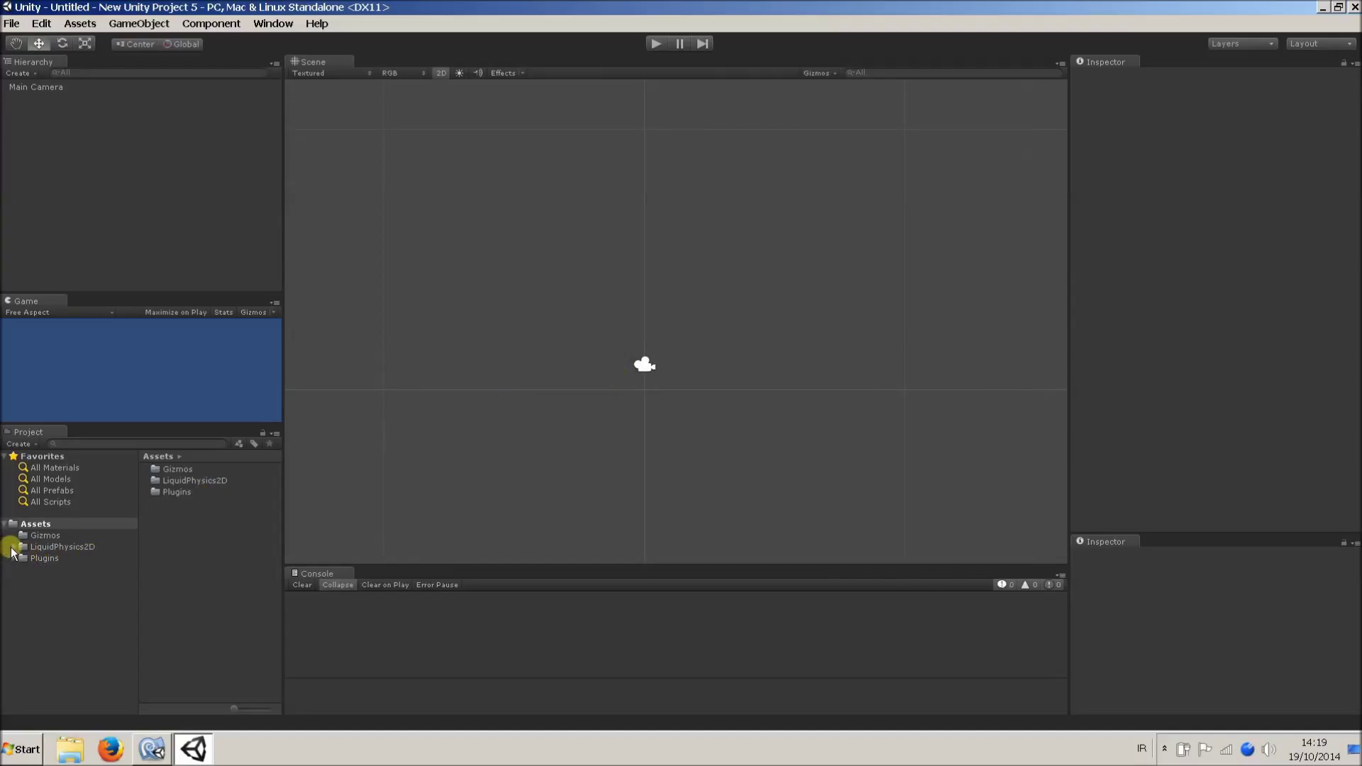
click(14, 546)
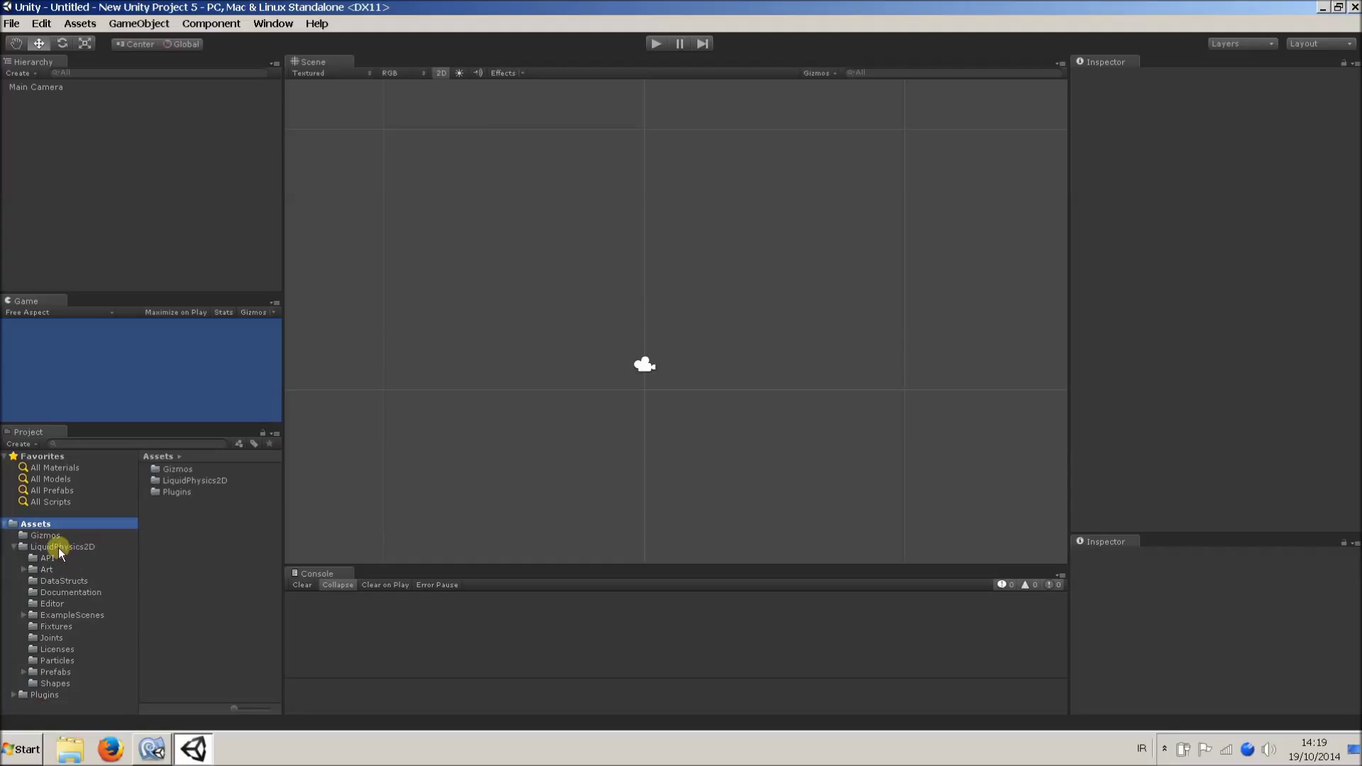
click(62, 546)
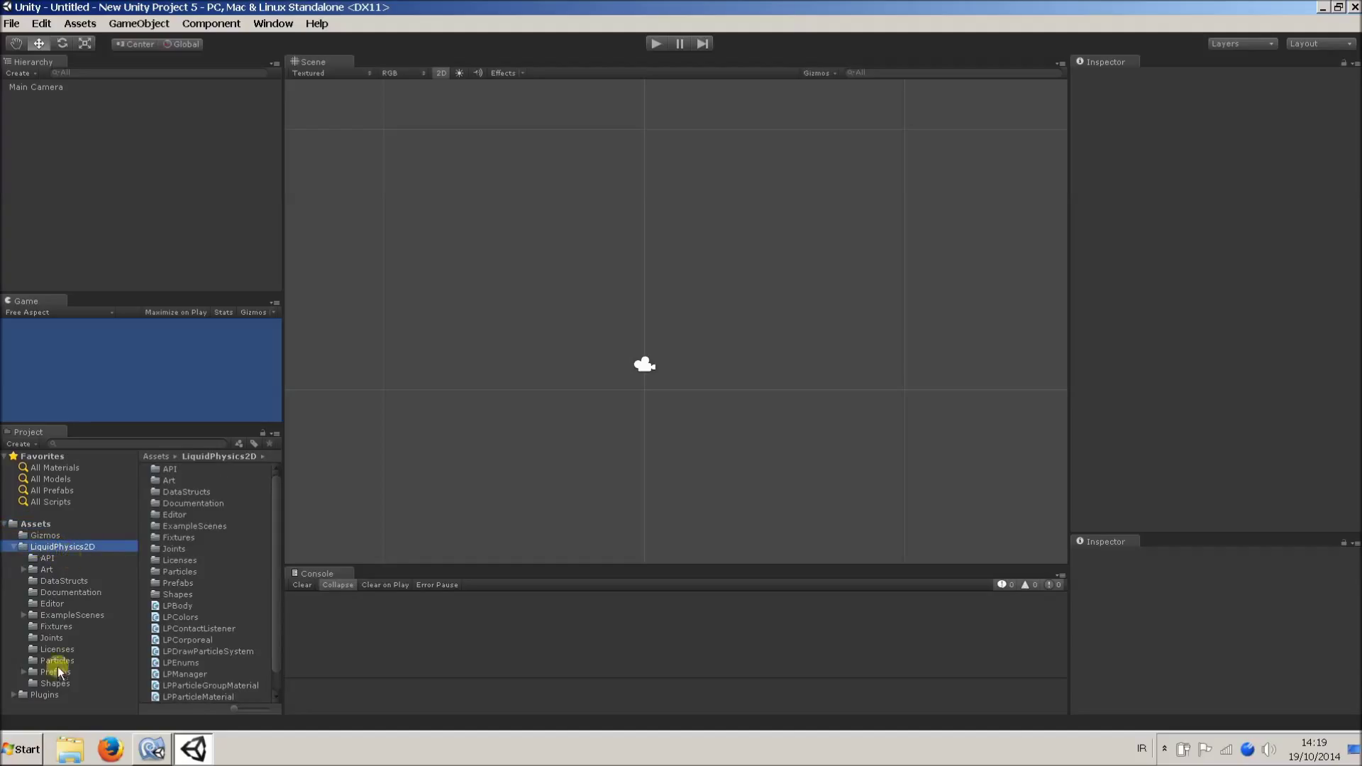
click(56, 672)
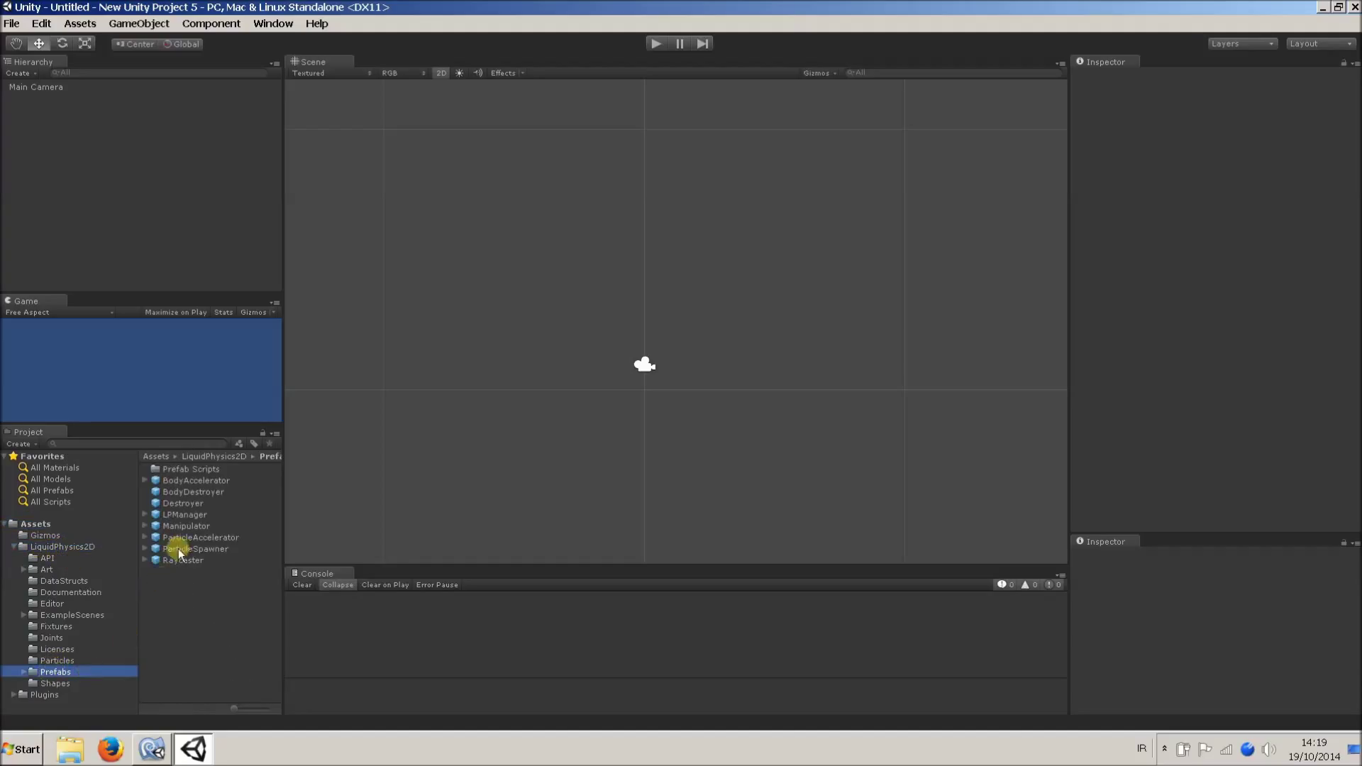
Step: Add the LPManager prefab to the scene, keeping gravity at -9.81
click(183, 514)
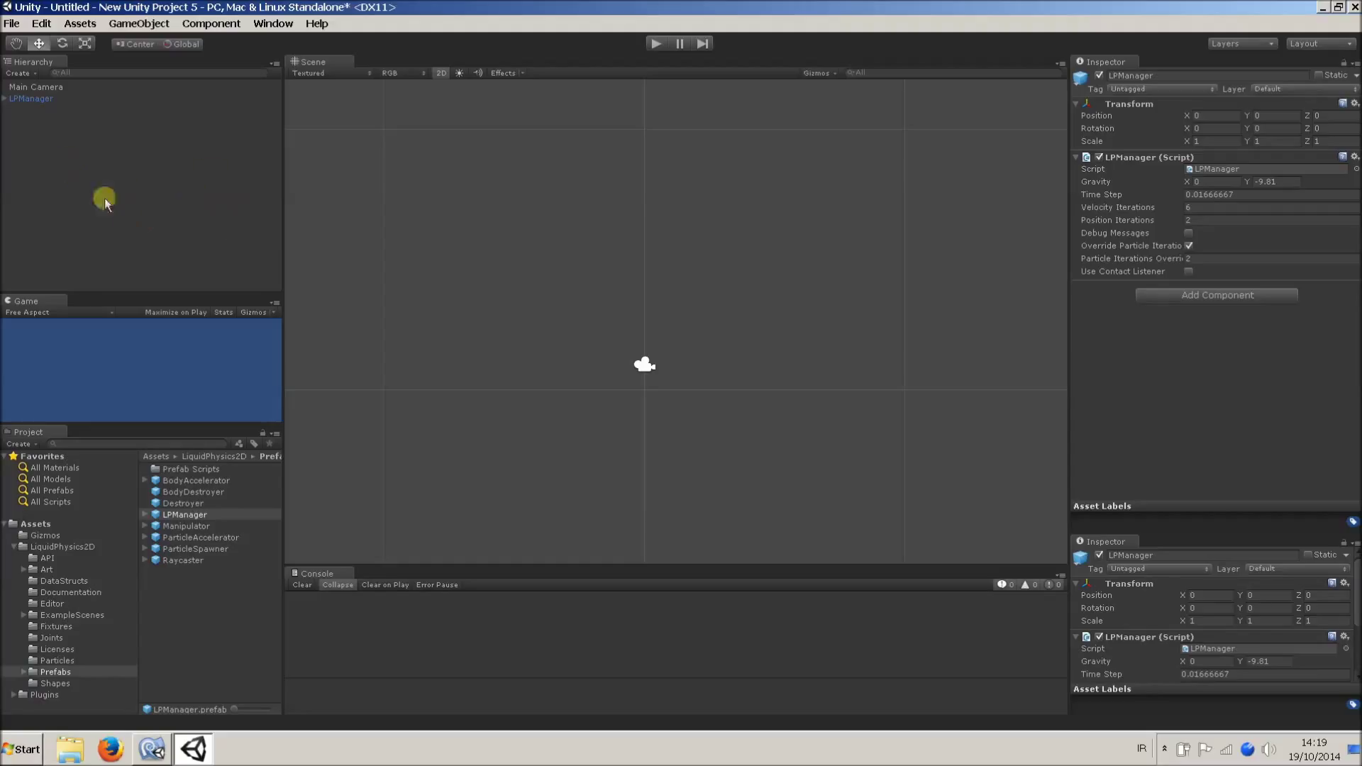
mouse_move(495, 265)
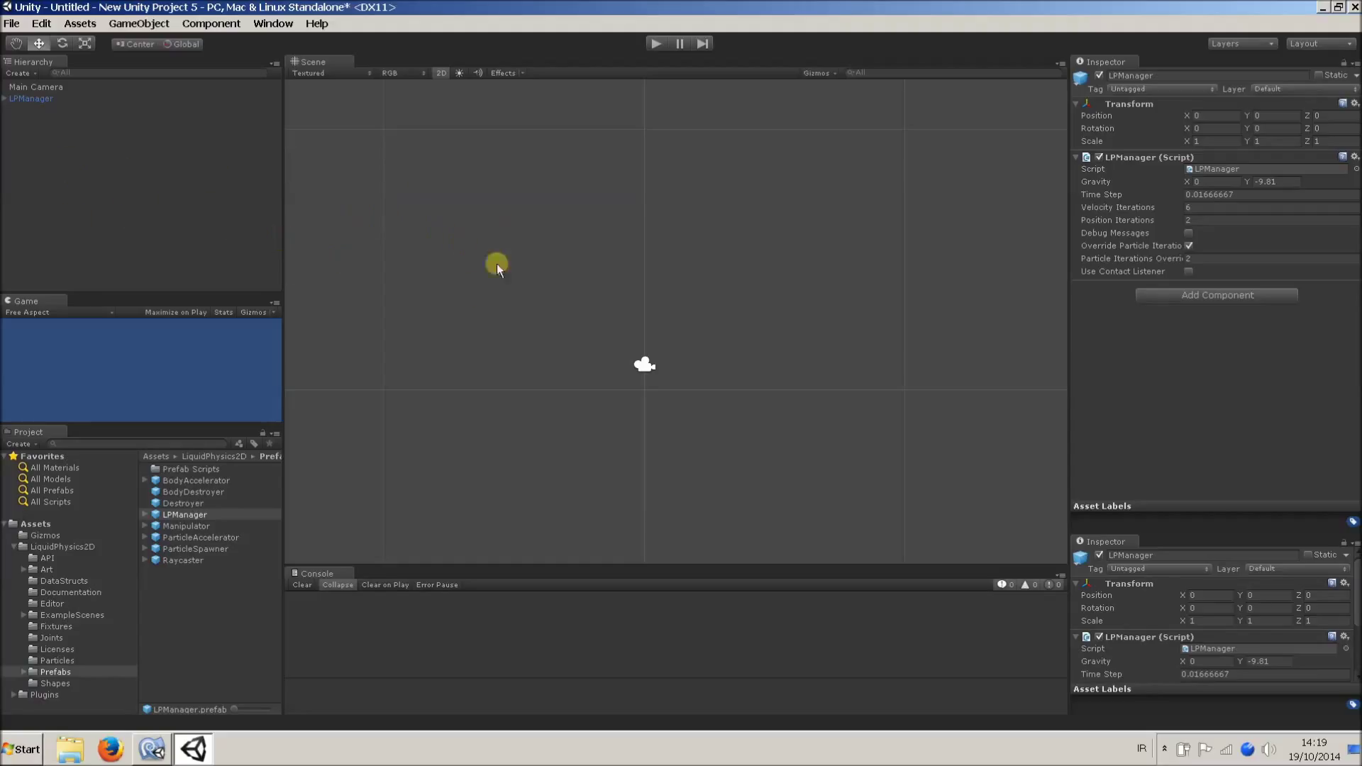
mouse_move(615, 409)
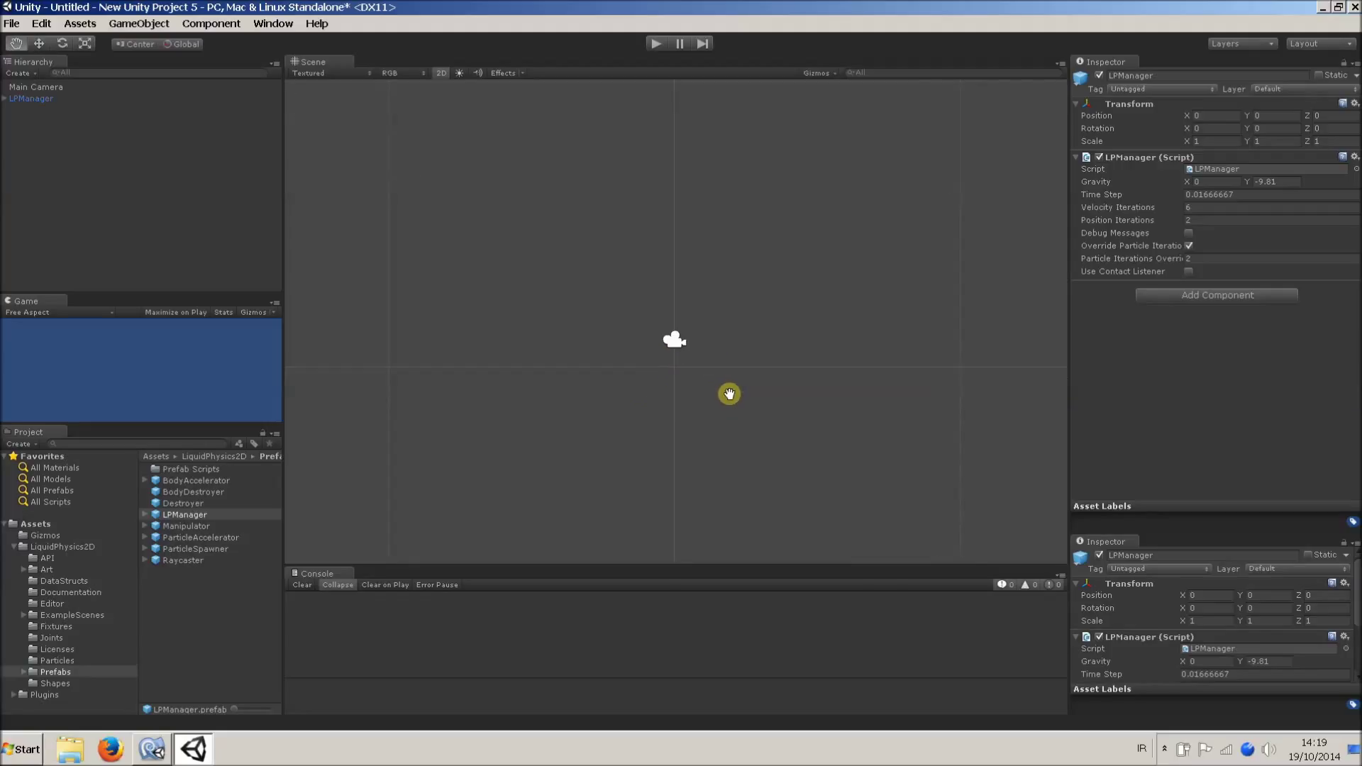
mouse_move(751, 400)
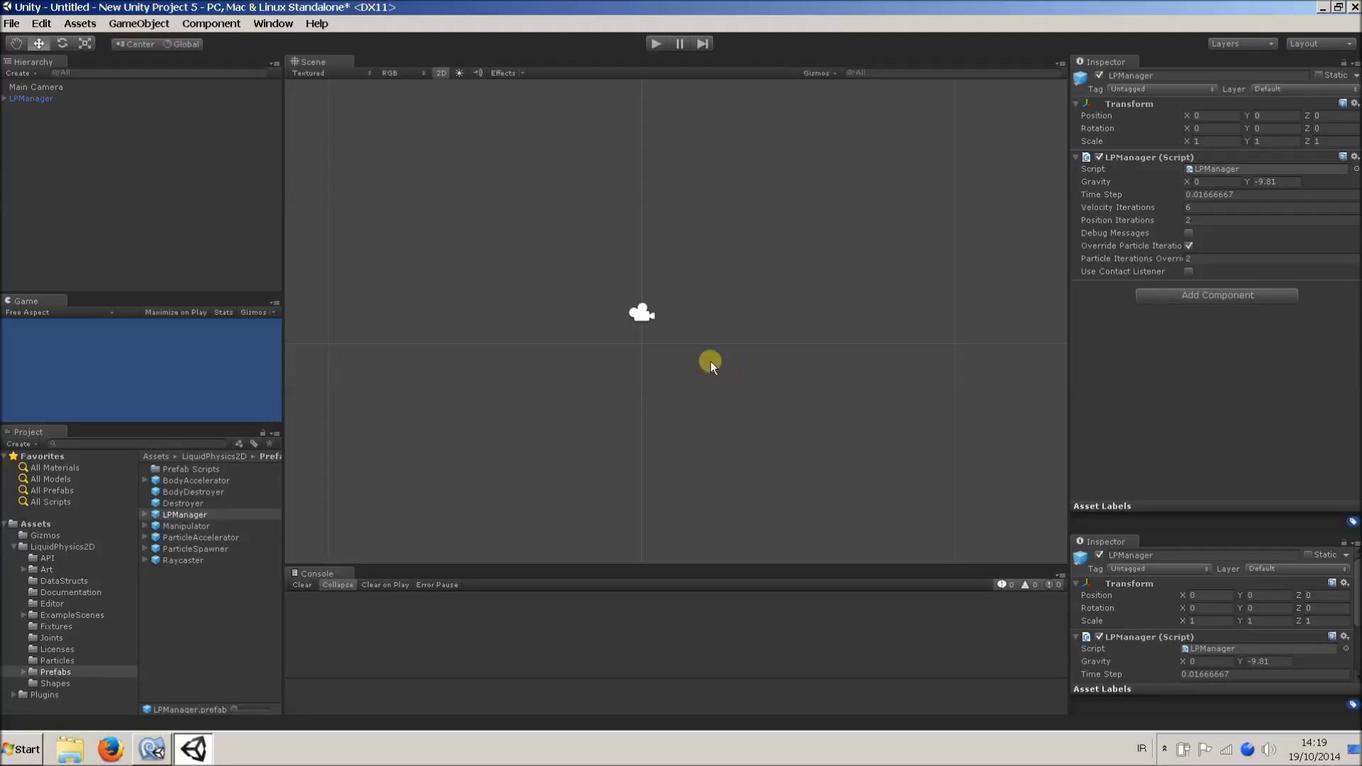
mouse_move(561, 356)
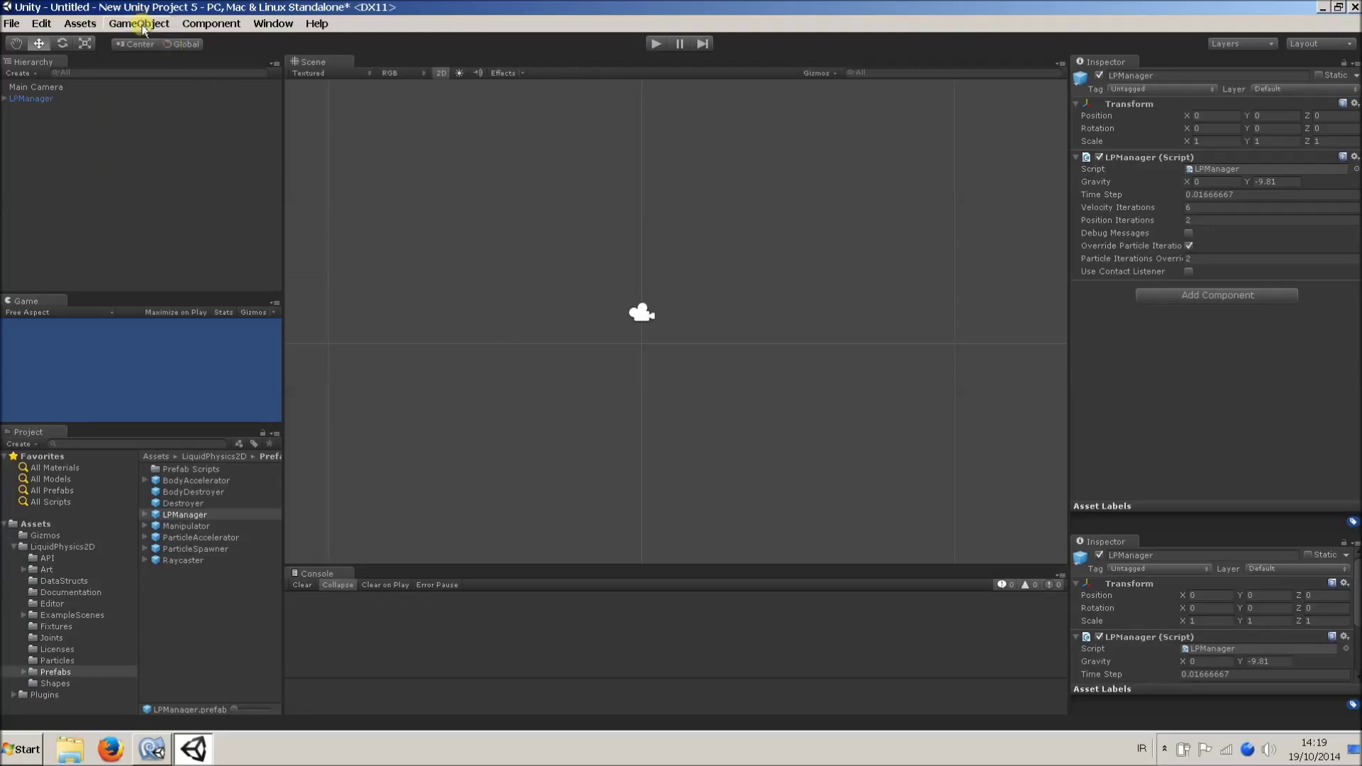
Step: Create an empty GameObject with a static body and a Liquid Physics polygon collider
click(138, 24)
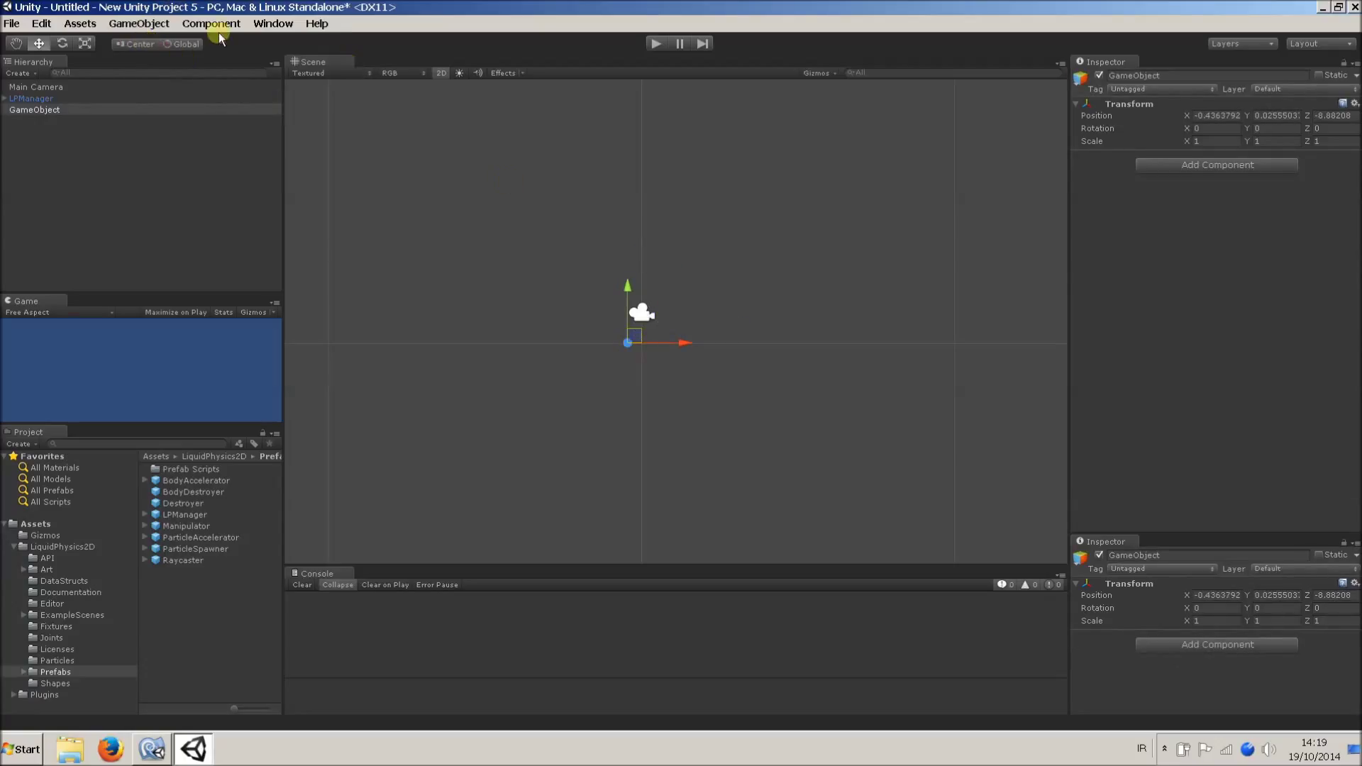
click(210, 23)
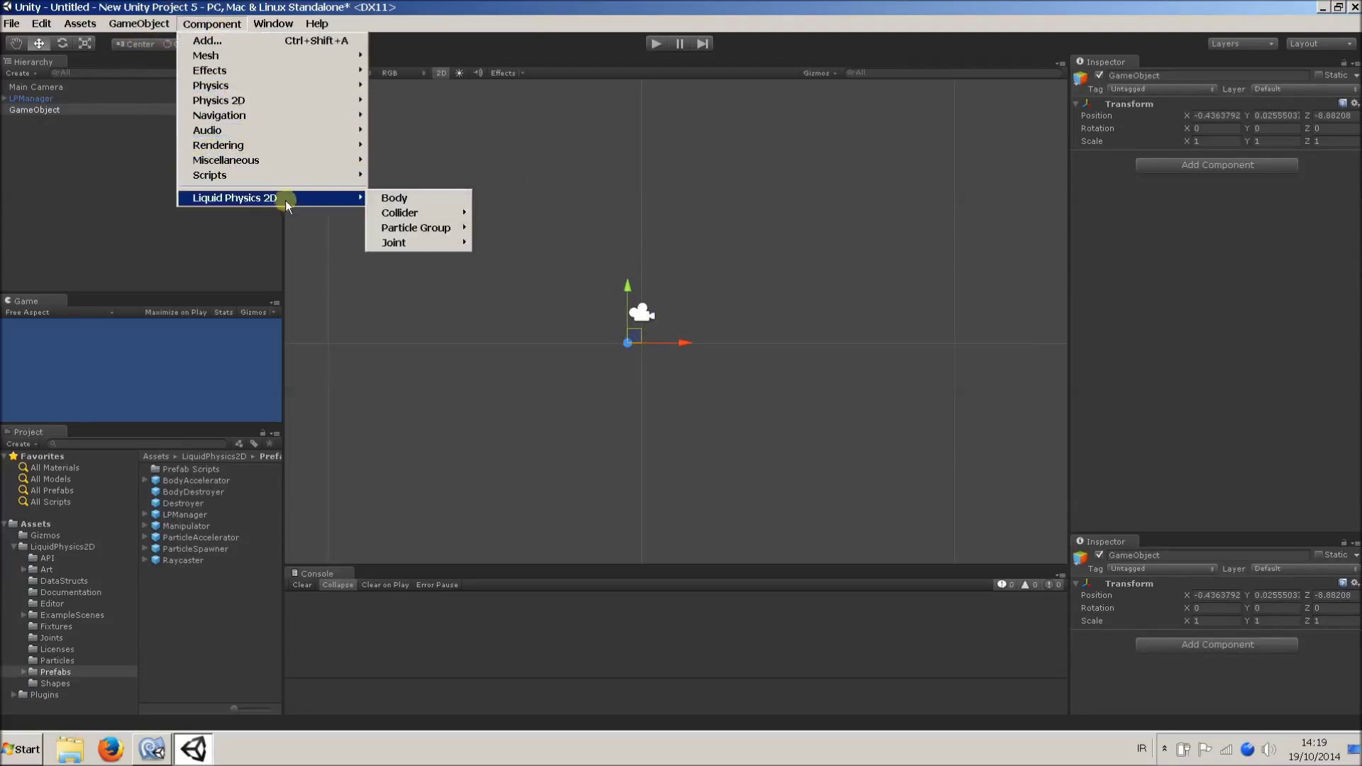
mouse_move(399, 213)
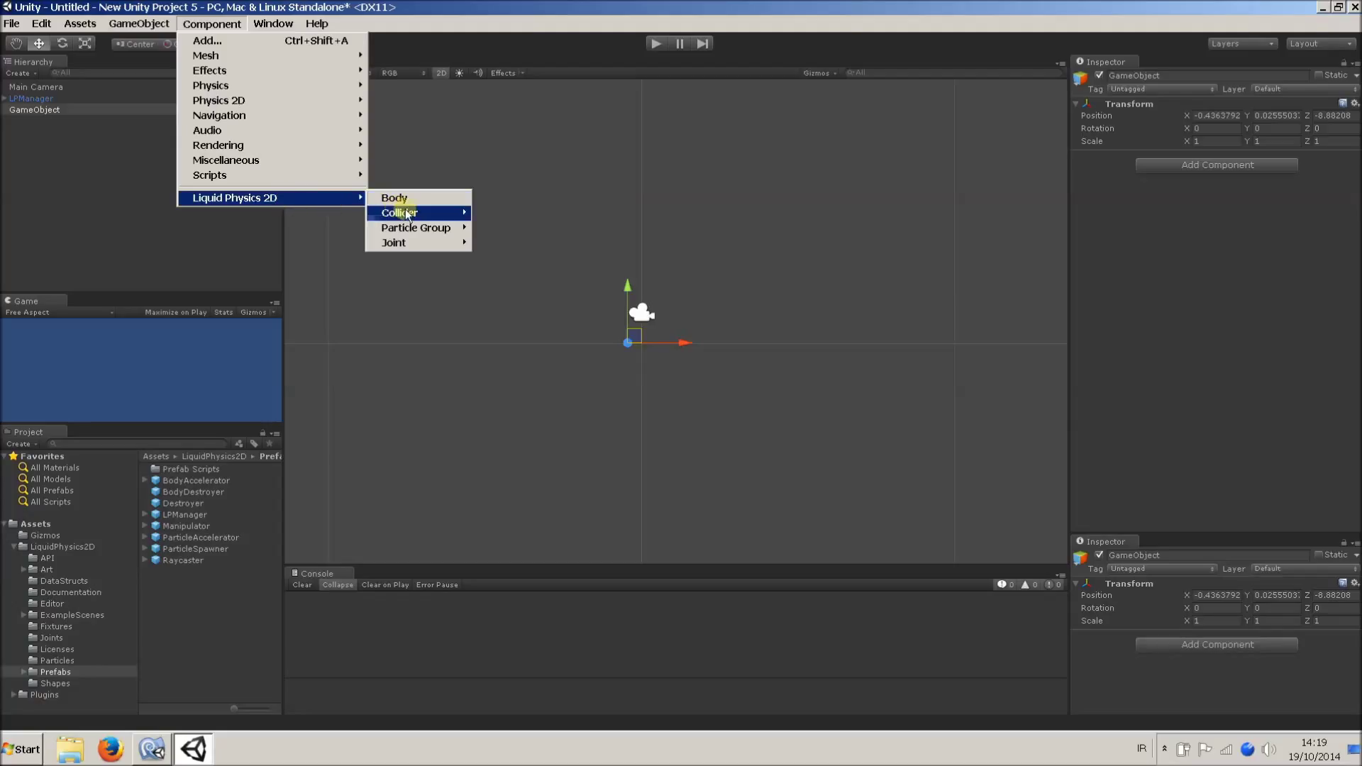
mouse_move(399, 213)
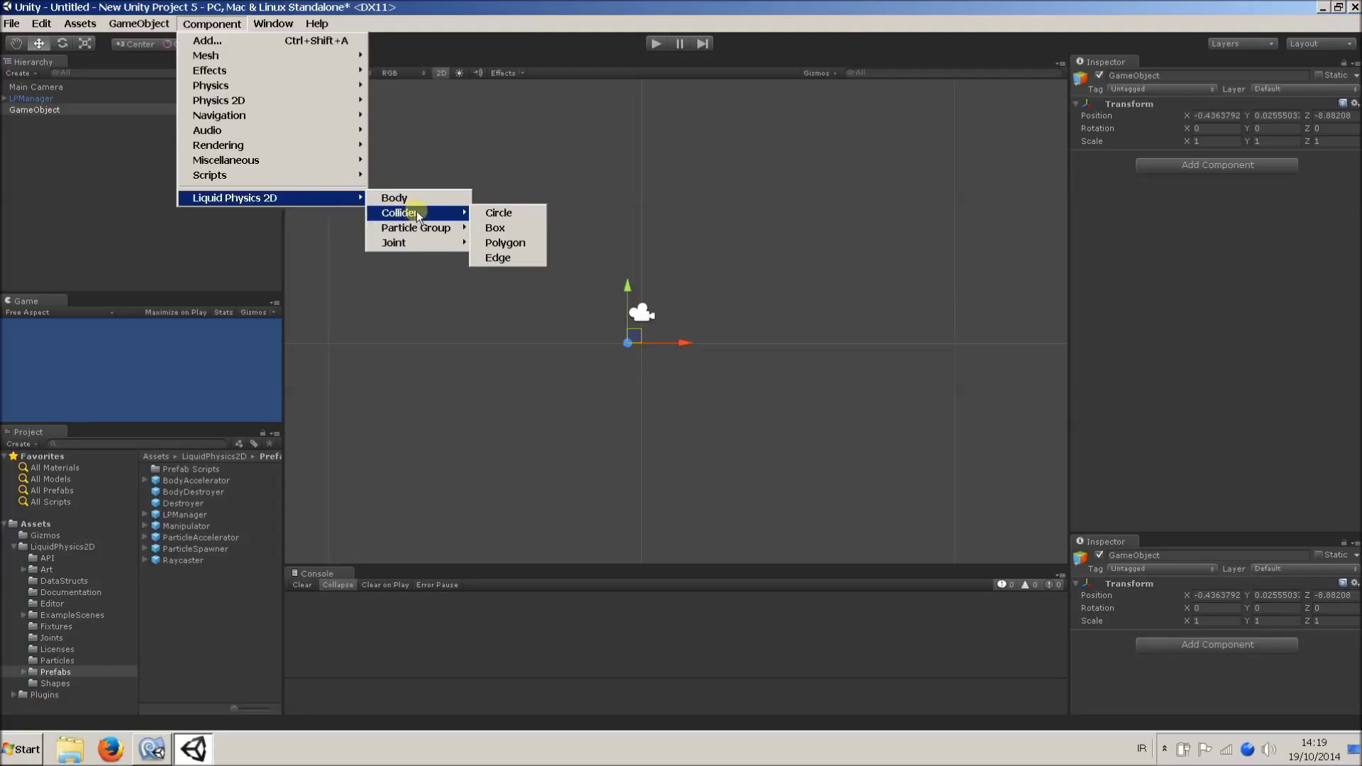
mouse_move(506, 243)
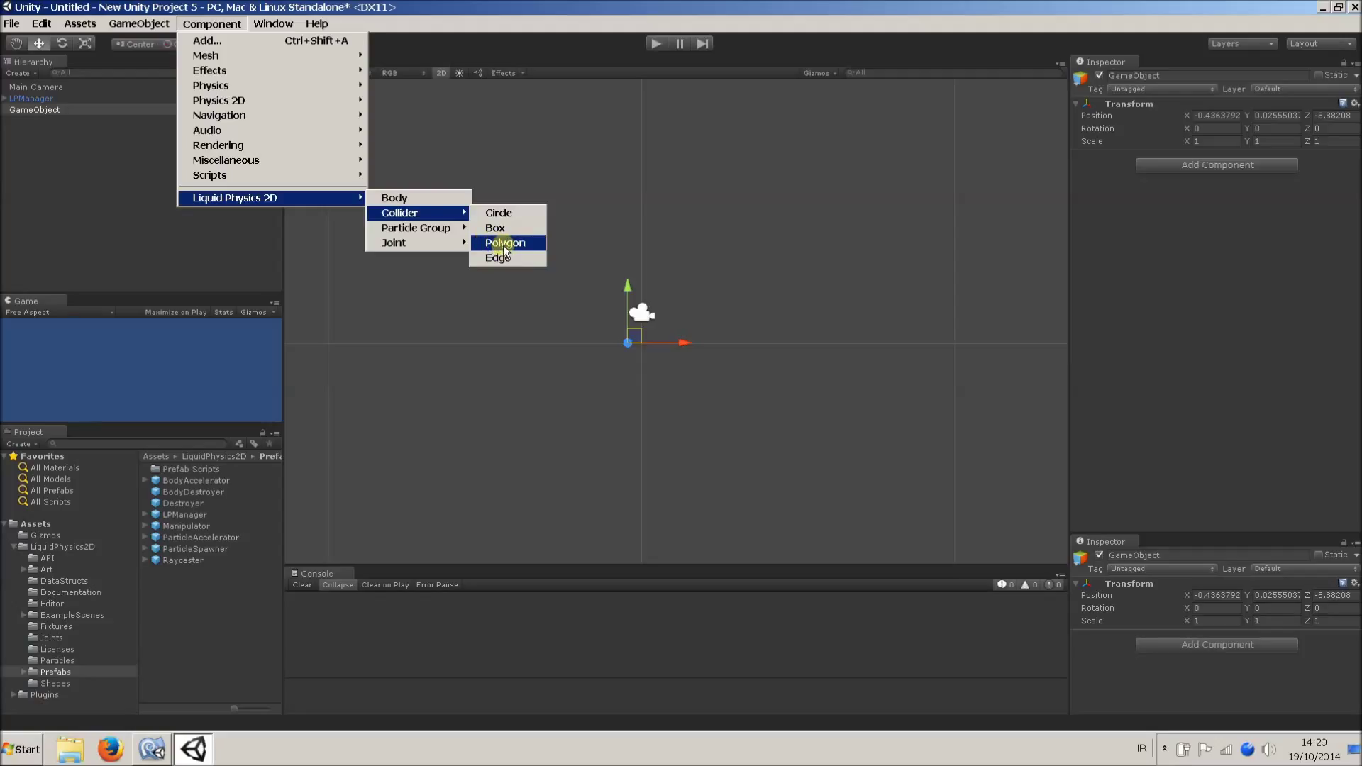
click(506, 242)
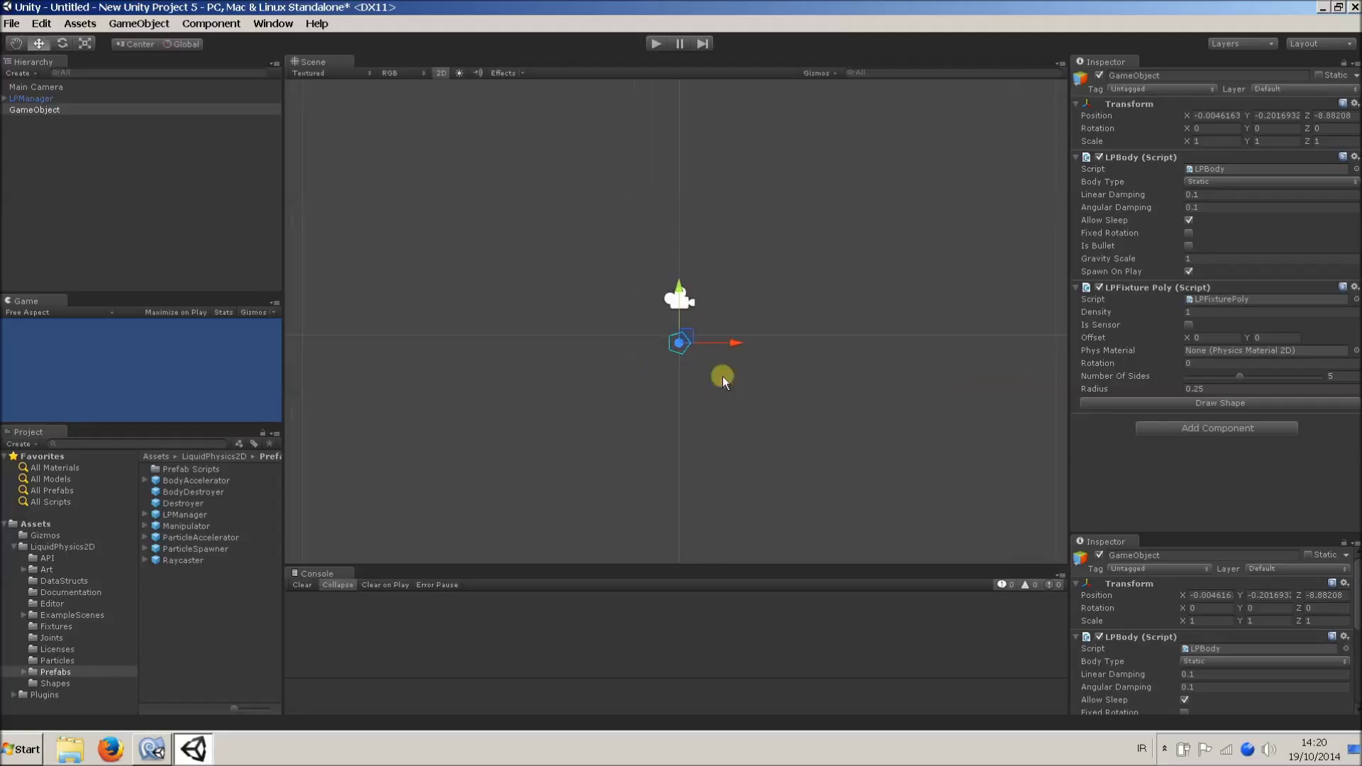
Step: Draw the polygon collider as a U-shaped basin, then clear the selection
click(1218, 402)
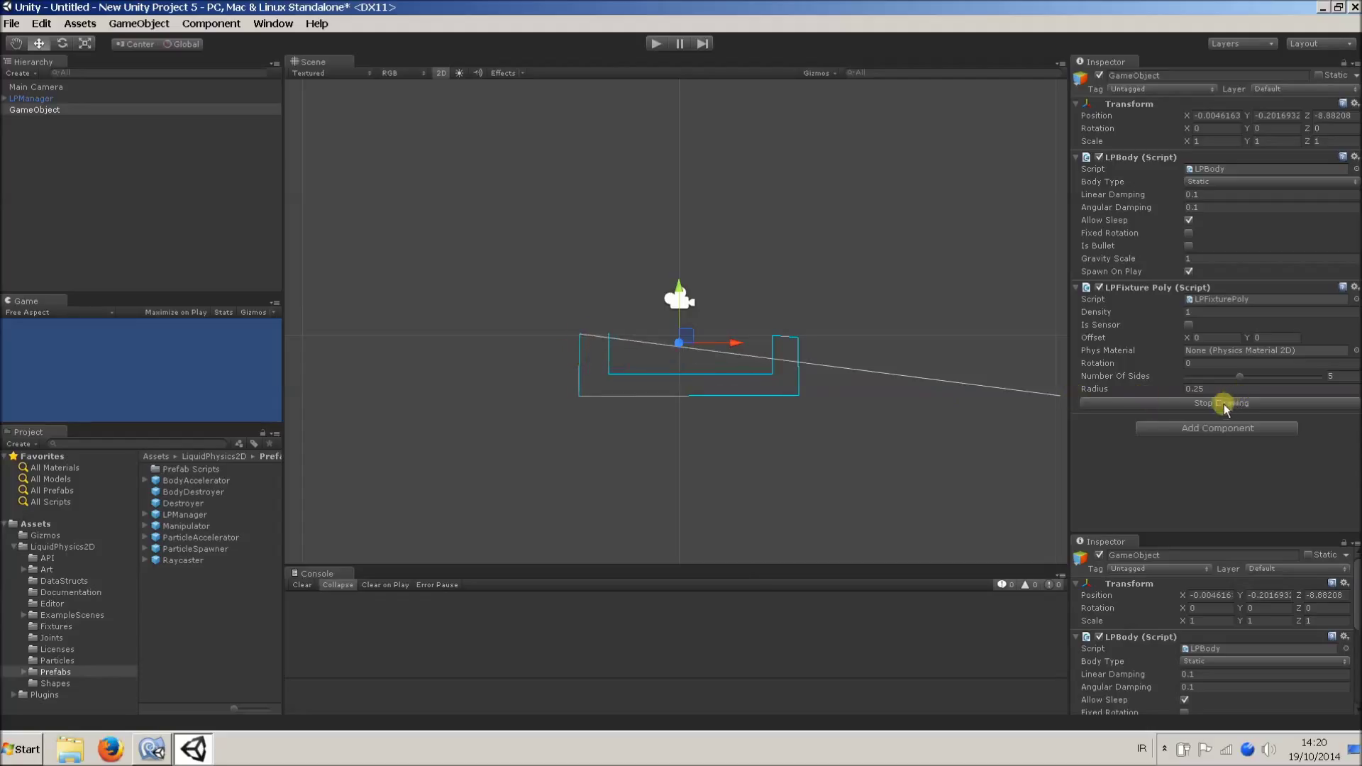
click(1219, 402)
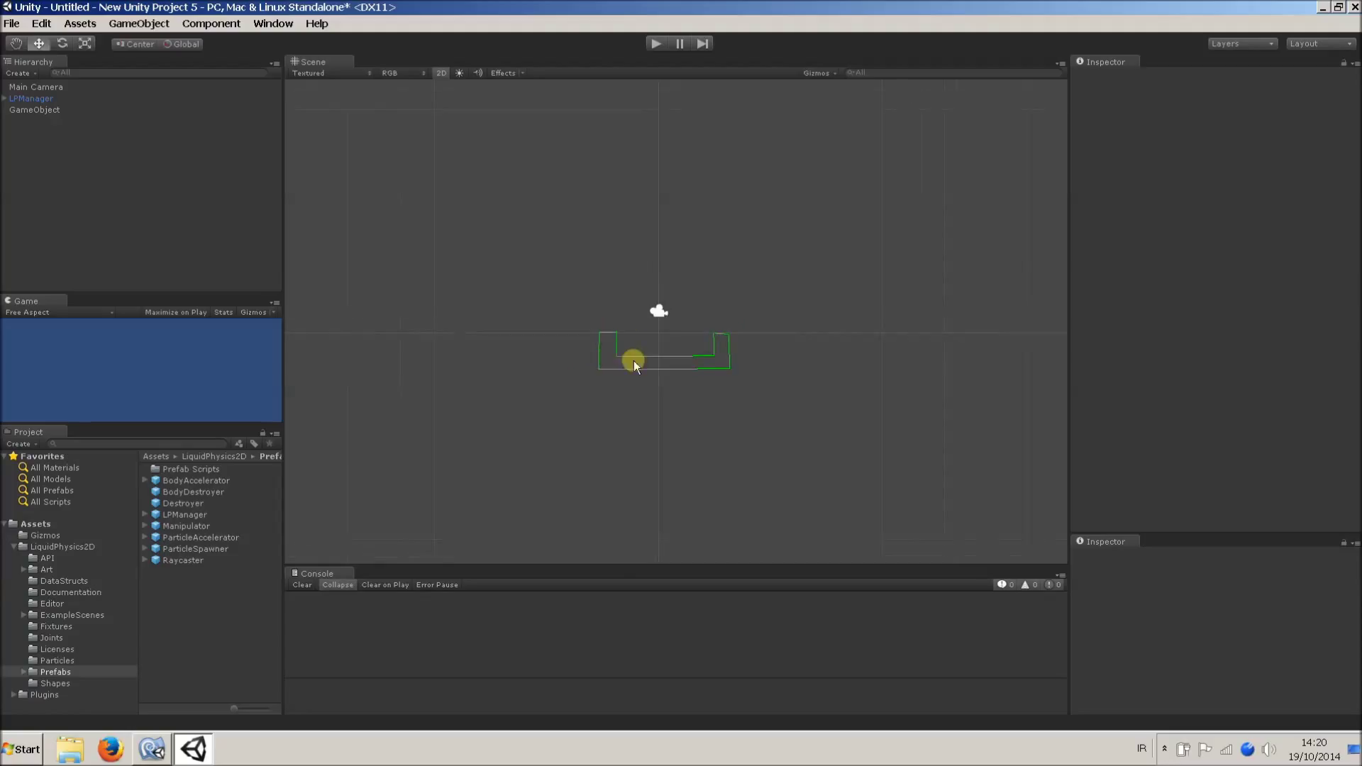
click(34, 109)
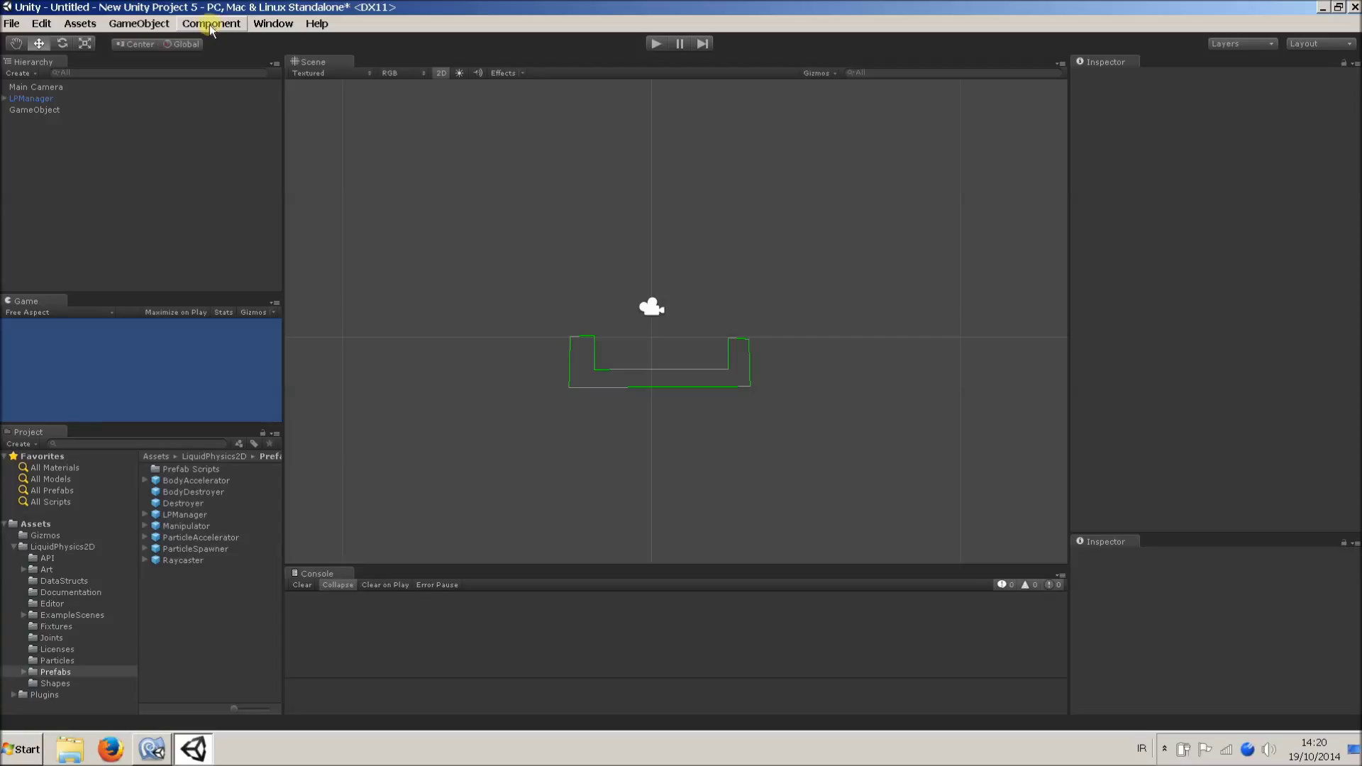
Step: Create a second empty GameObject with a Liquid Physics circle collider and change its body type
click(138, 23)
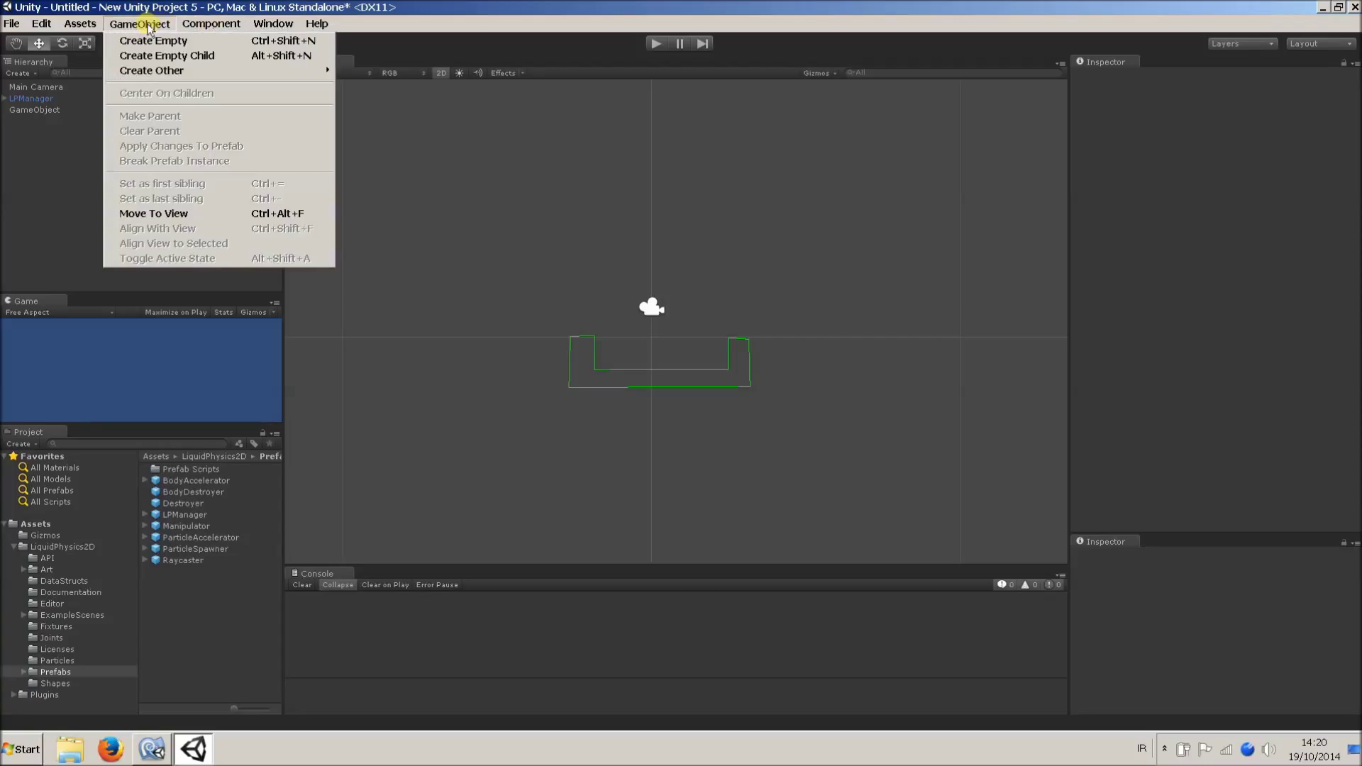
click(153, 40)
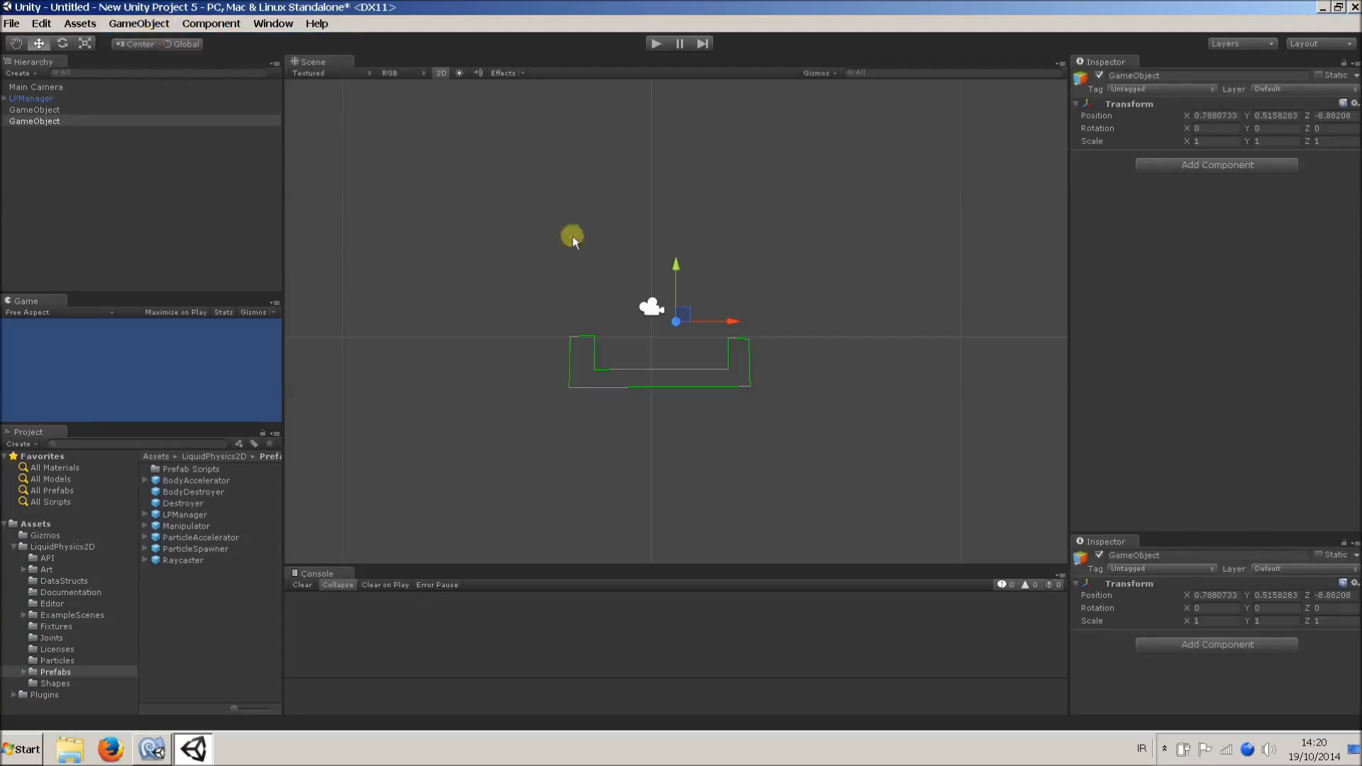
click(210, 23)
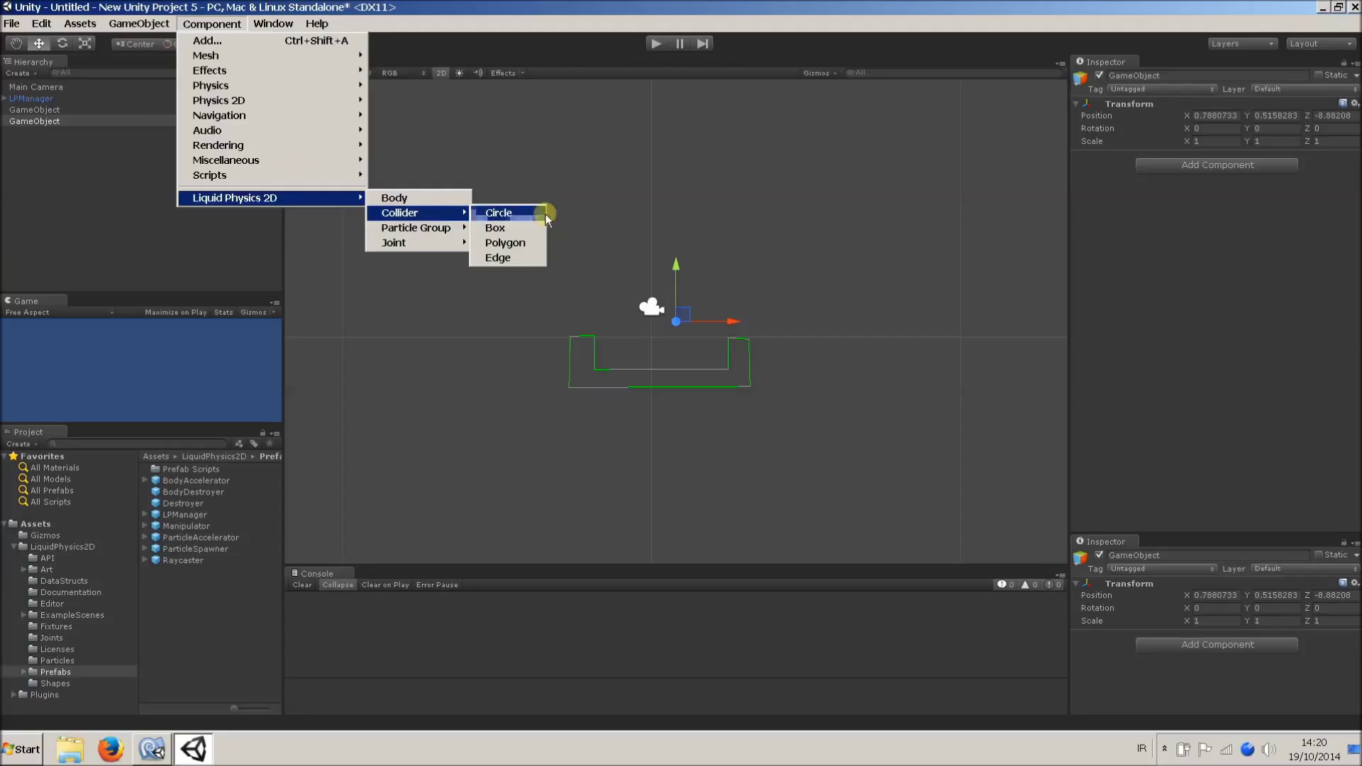
click(498, 213)
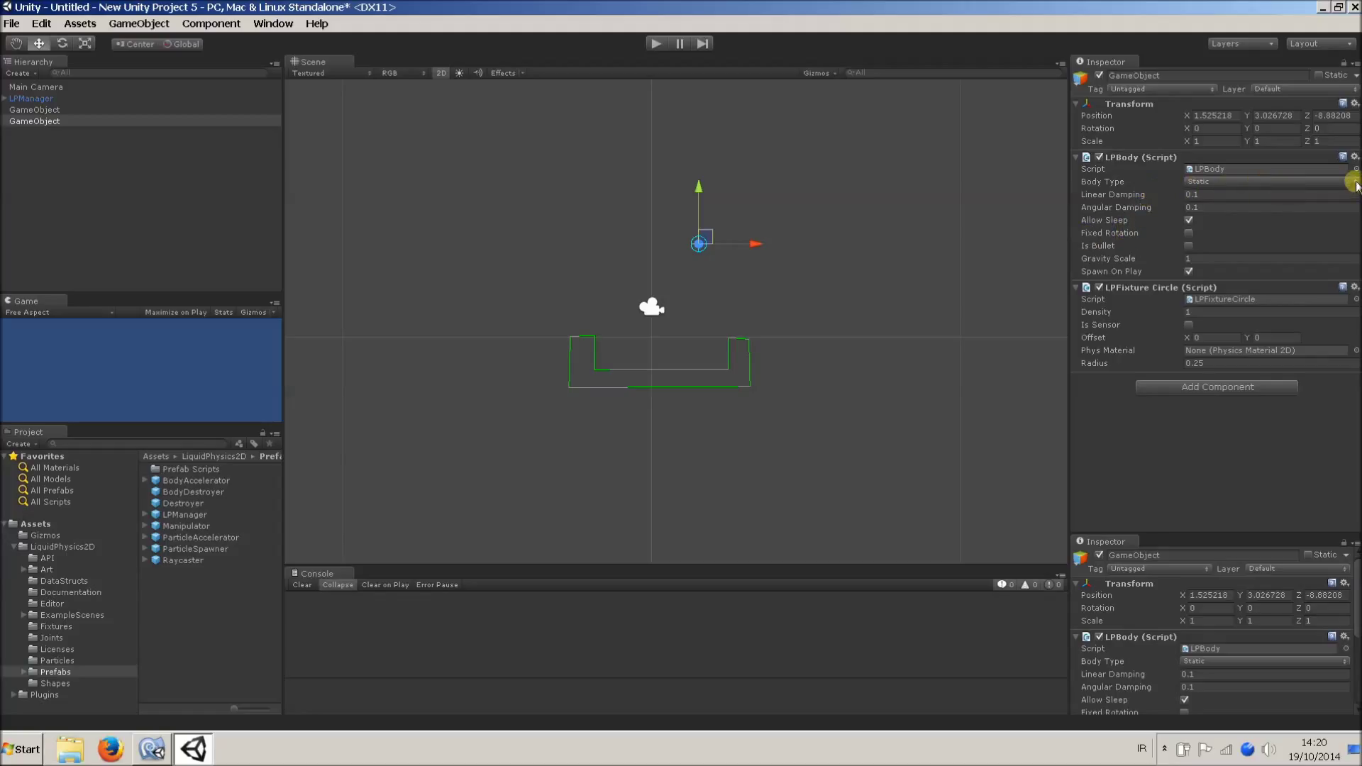
click(1269, 181)
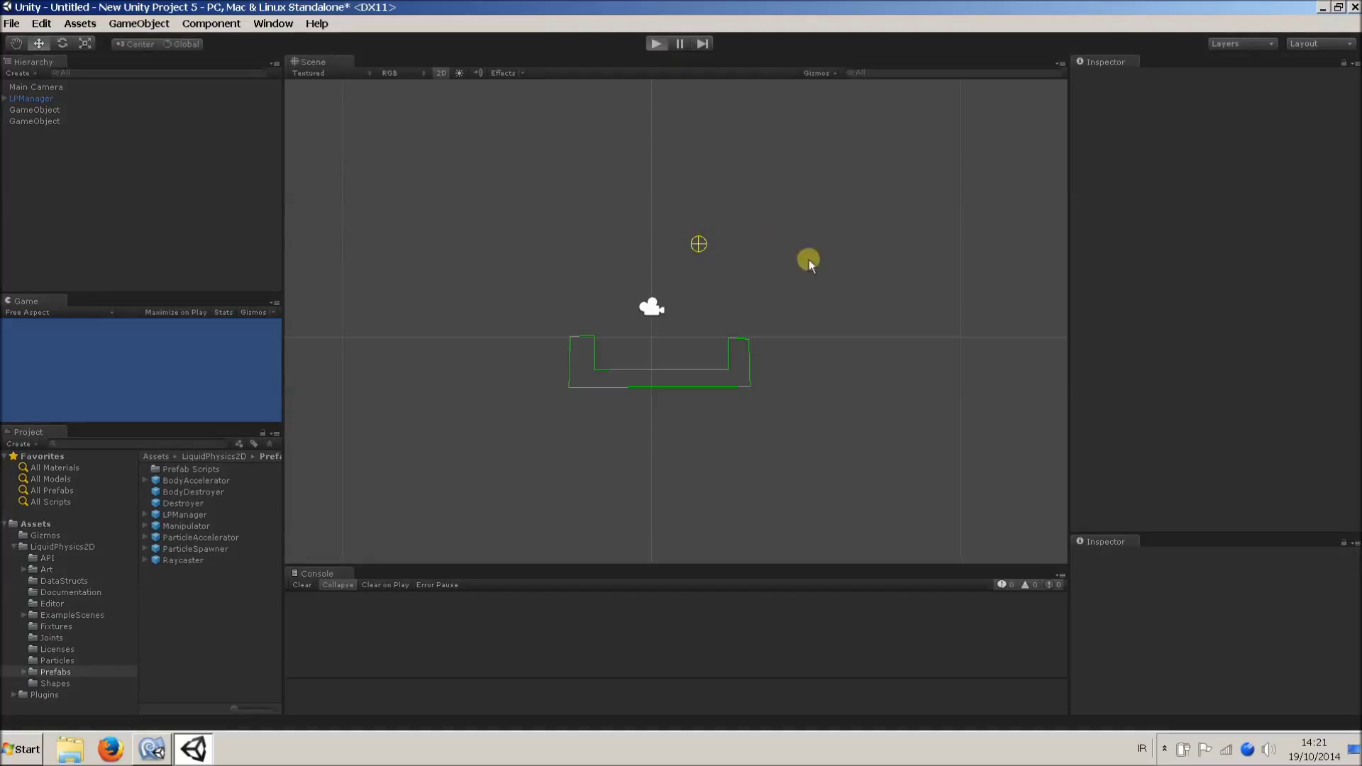
click(655, 42)
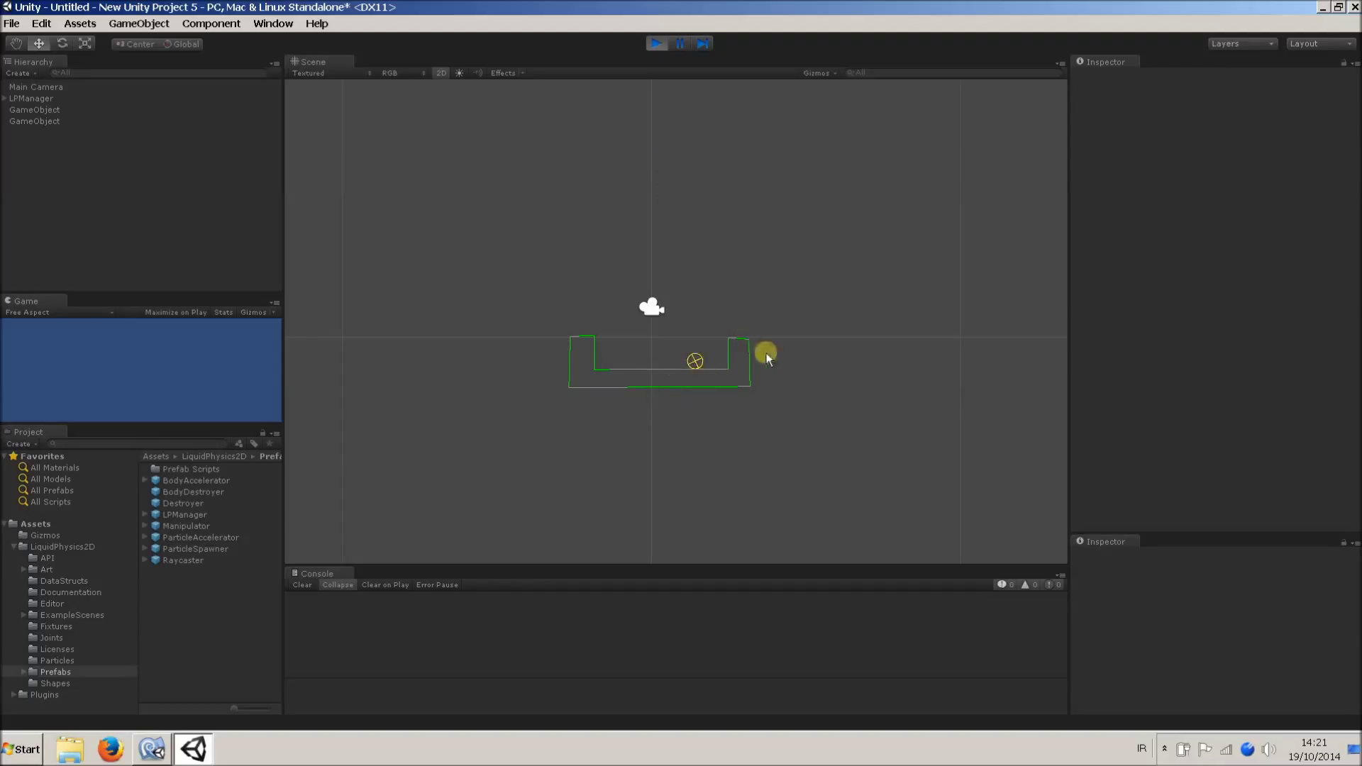
click(657, 44)
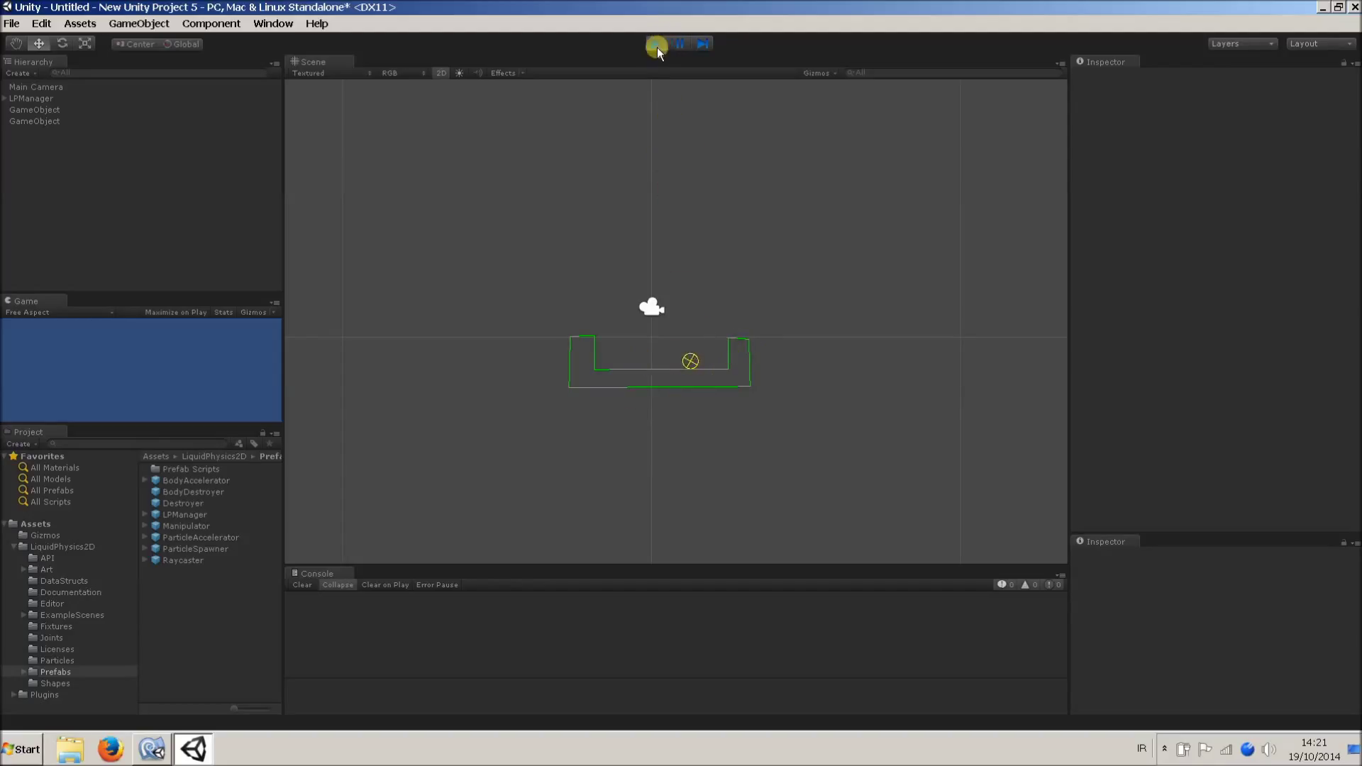
click(656, 43)
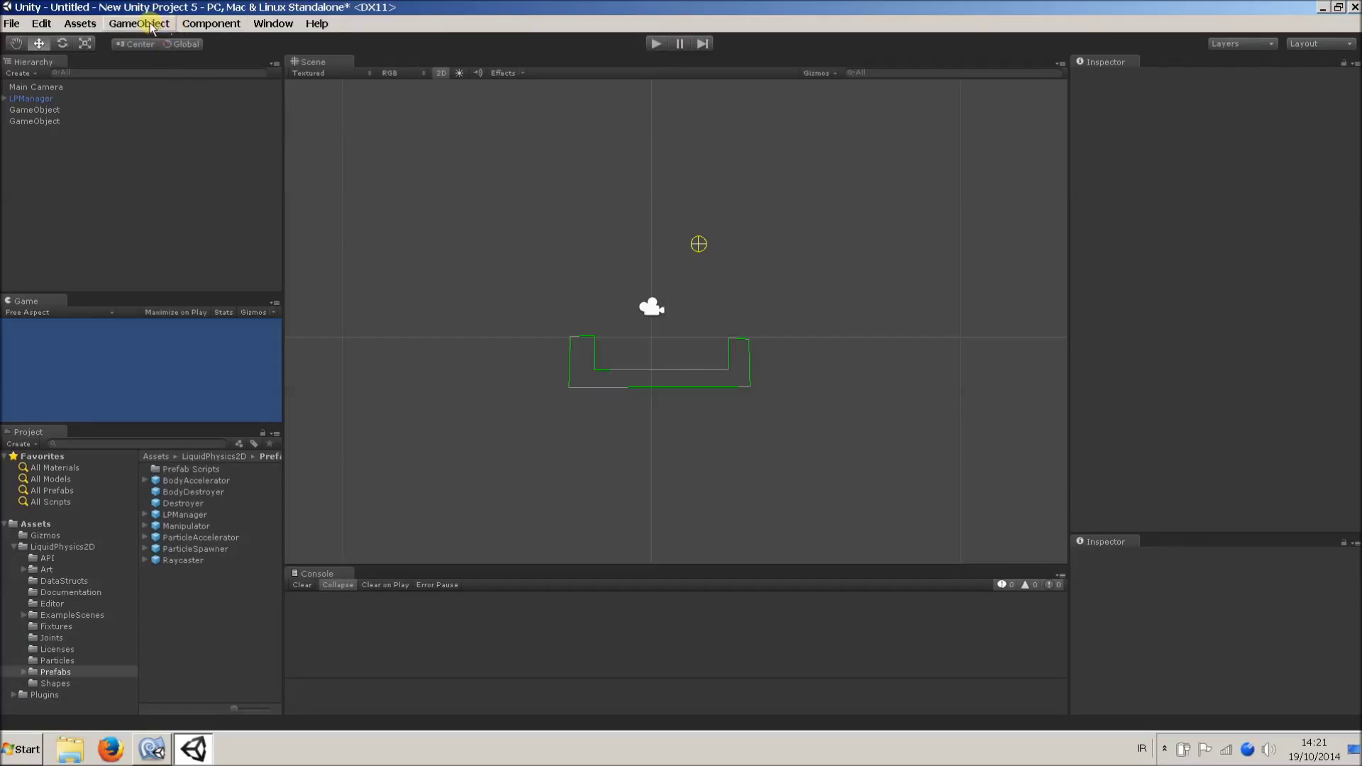
Step: Create a third GameObject with a circle particle group of radius 1.82, then deselect it
click(139, 23)
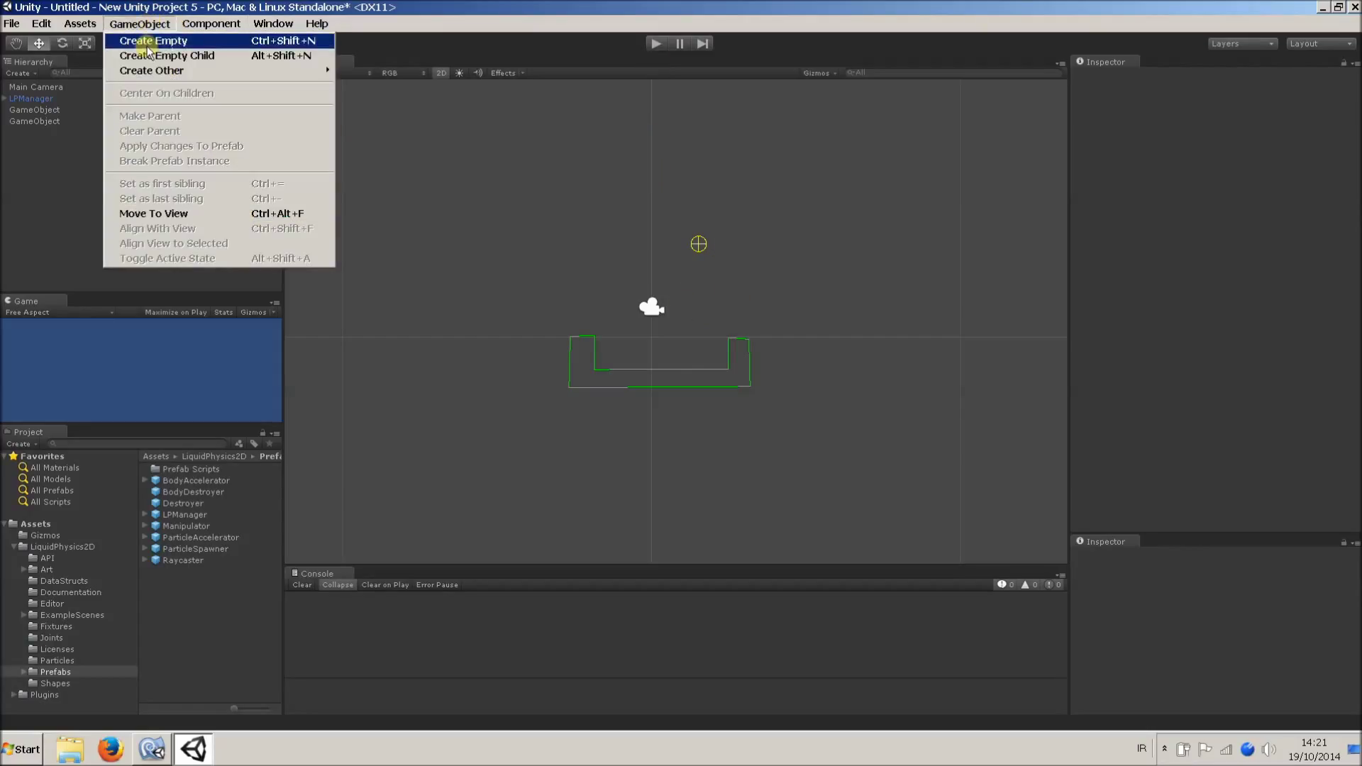
click(154, 39)
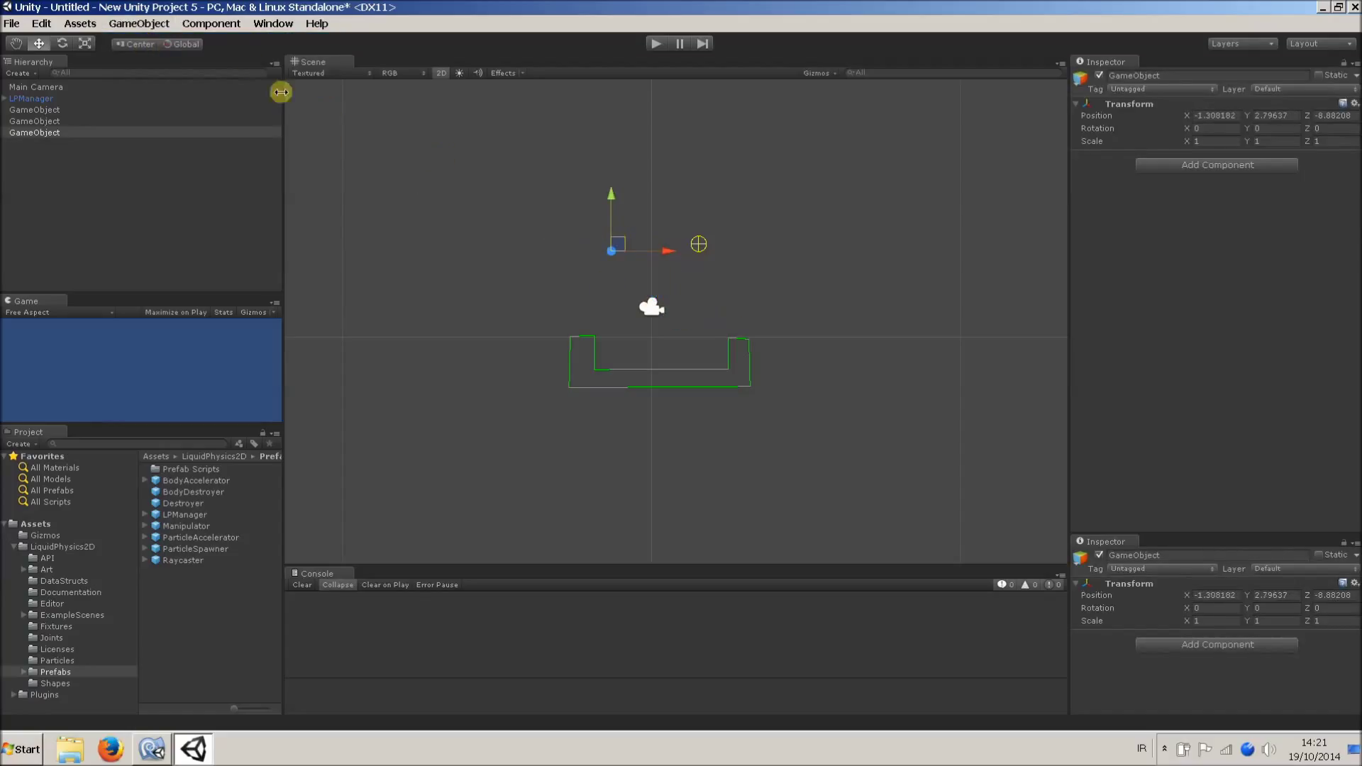
click(211, 23)
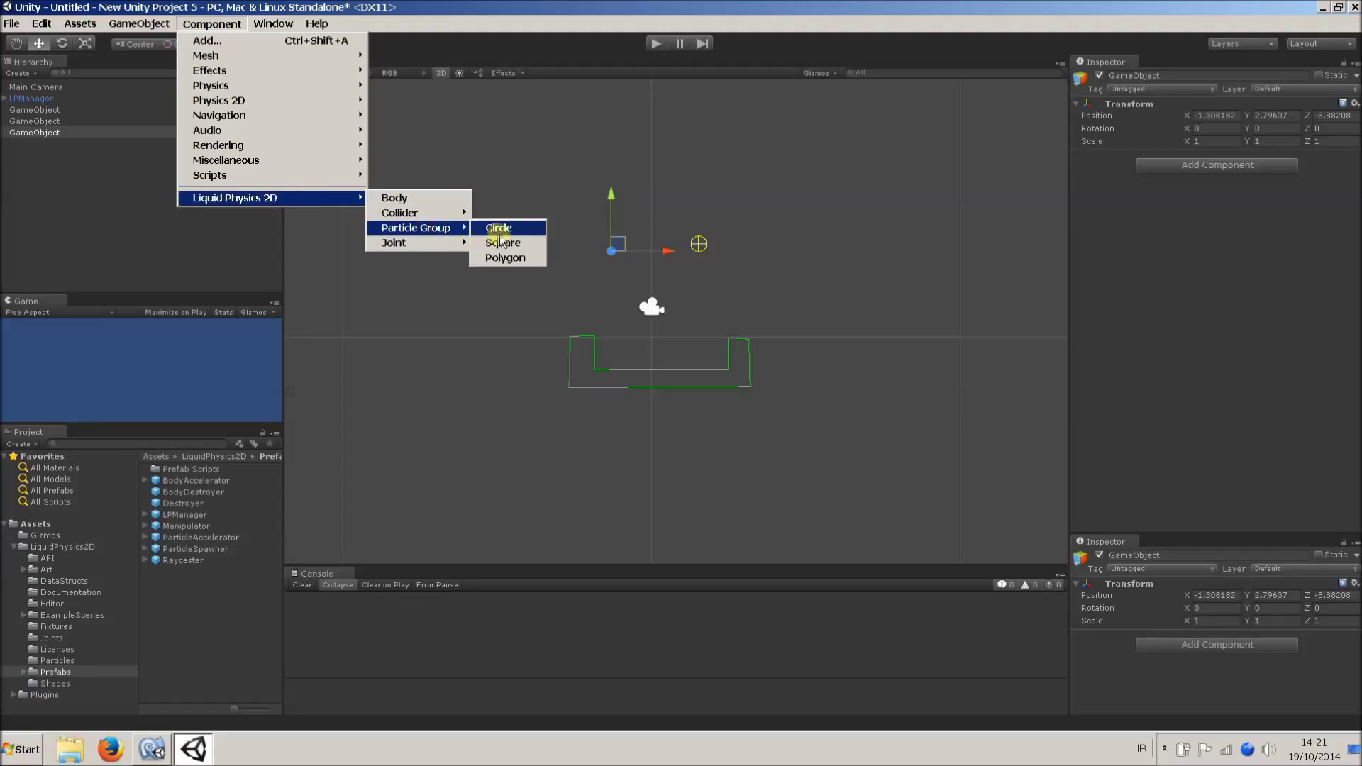
click(498, 228)
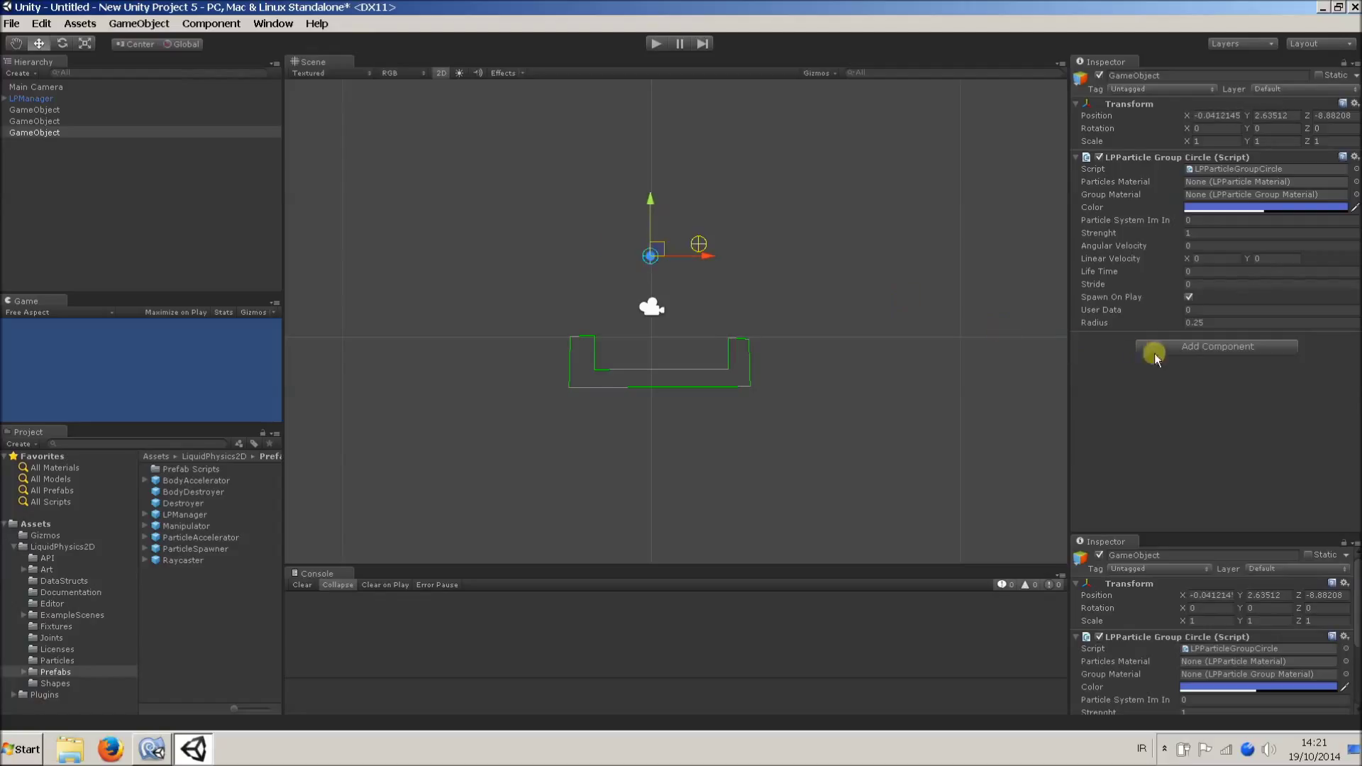
mouse_move(1177, 322)
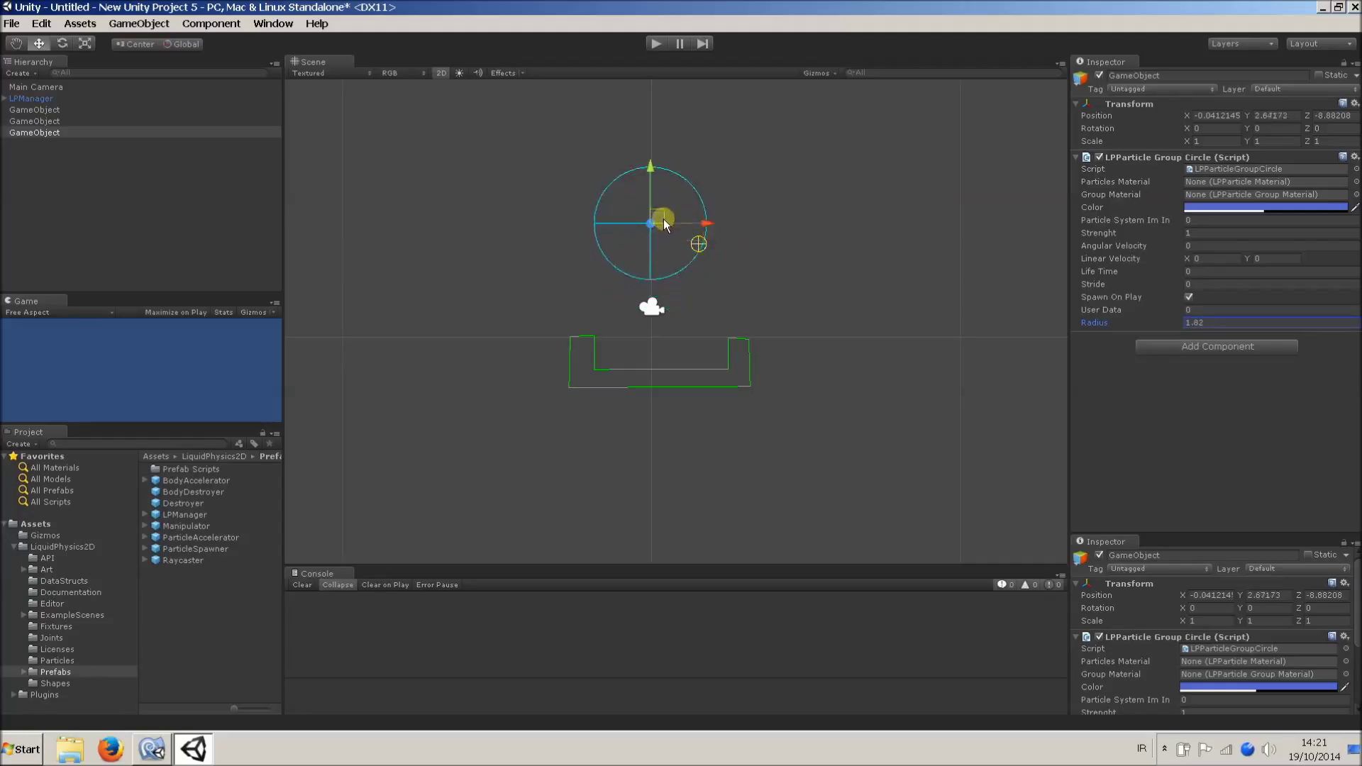
click(35, 121)
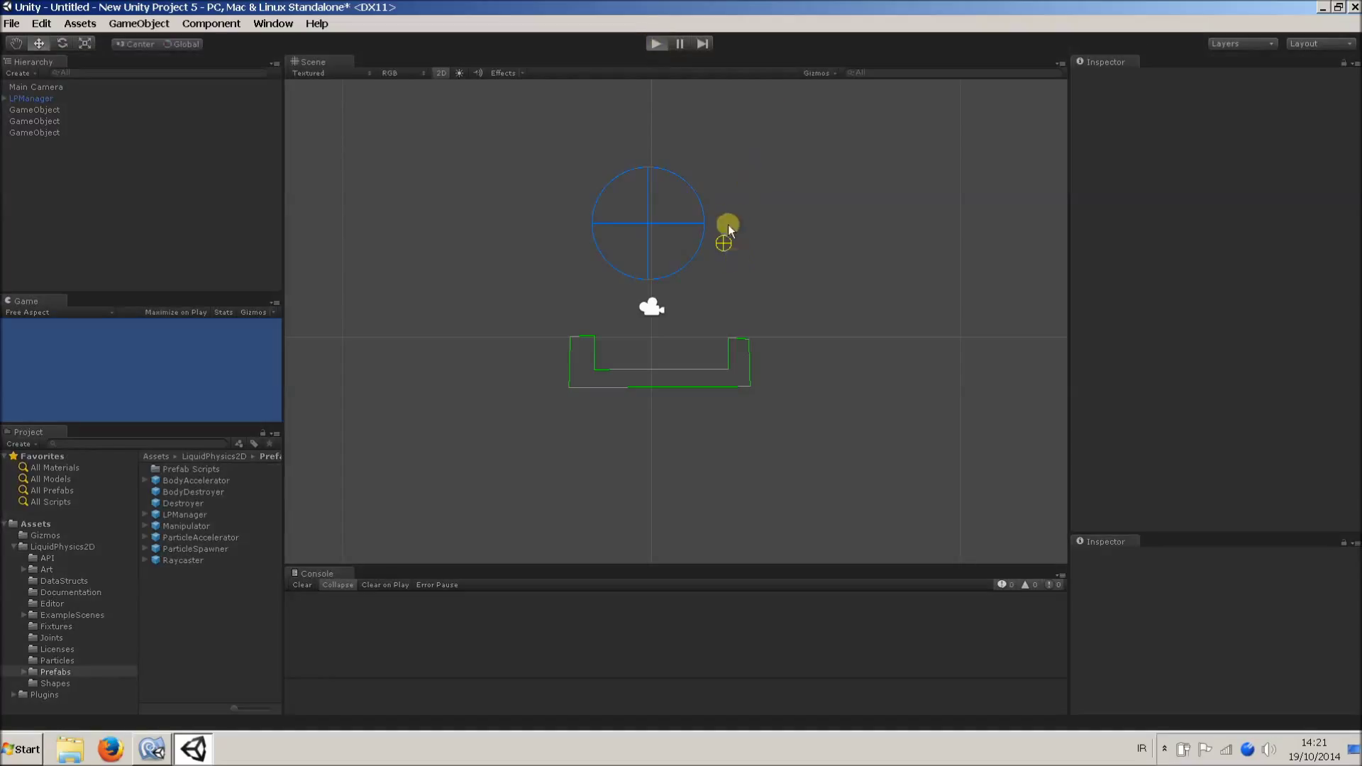
Step: Play the scene so the particle group pours liquid into the basin
click(655, 43)
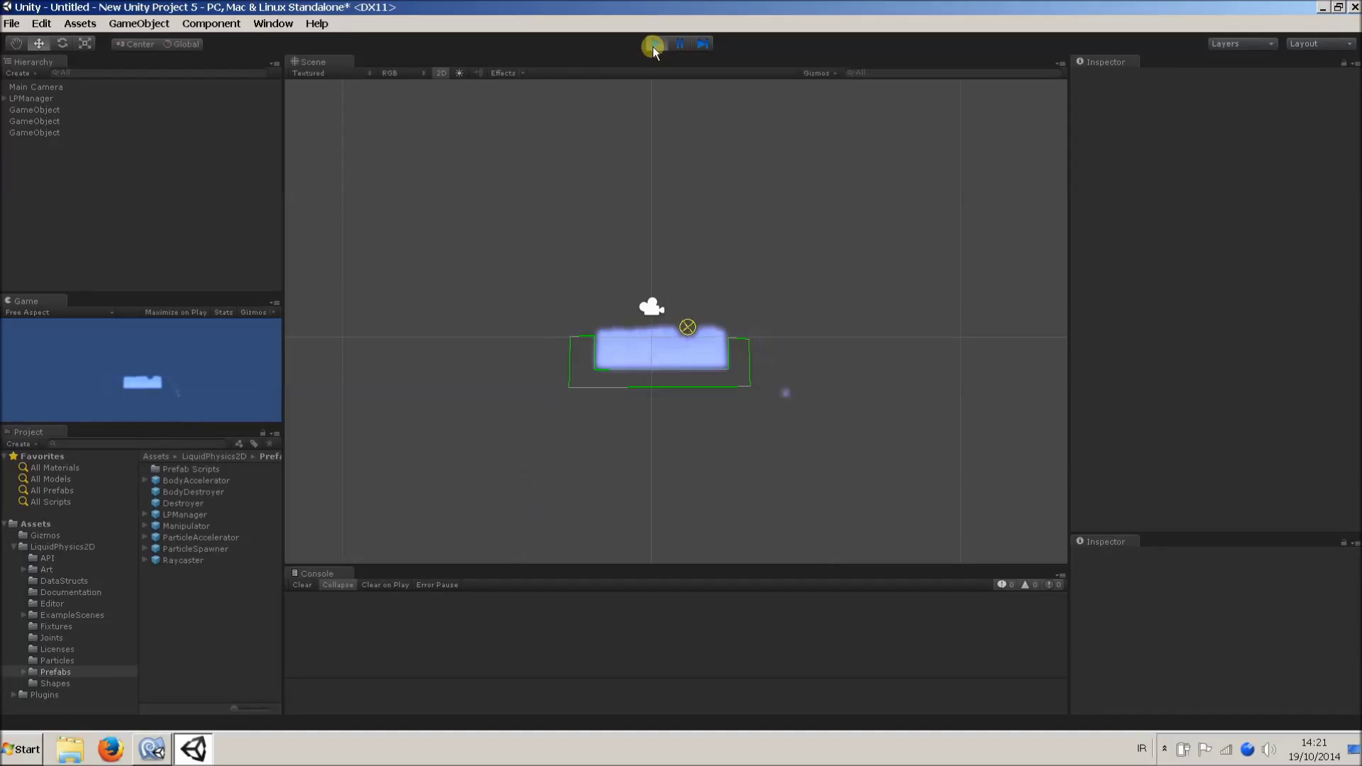
Step: Stop play mode, returning the particle group to its spot above the basin
click(655, 44)
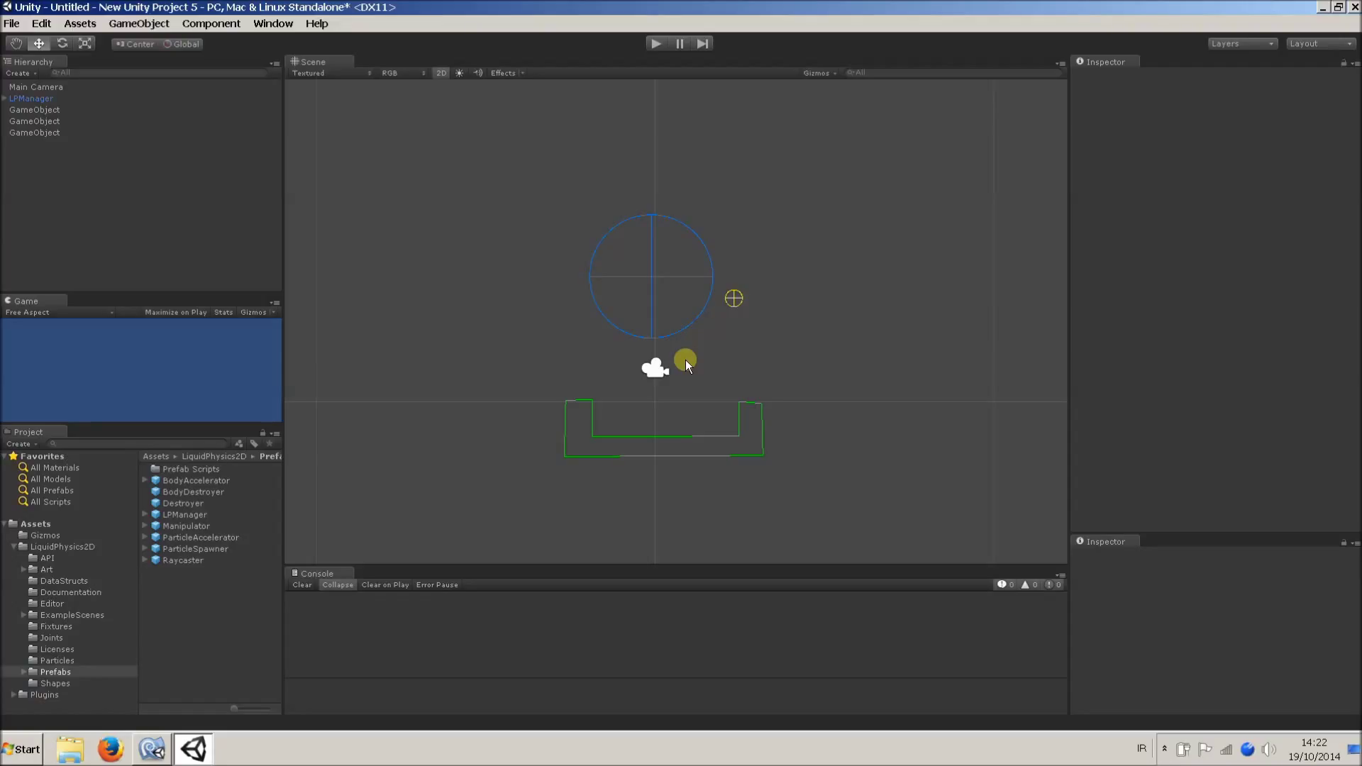
mouse_move(251, 550)
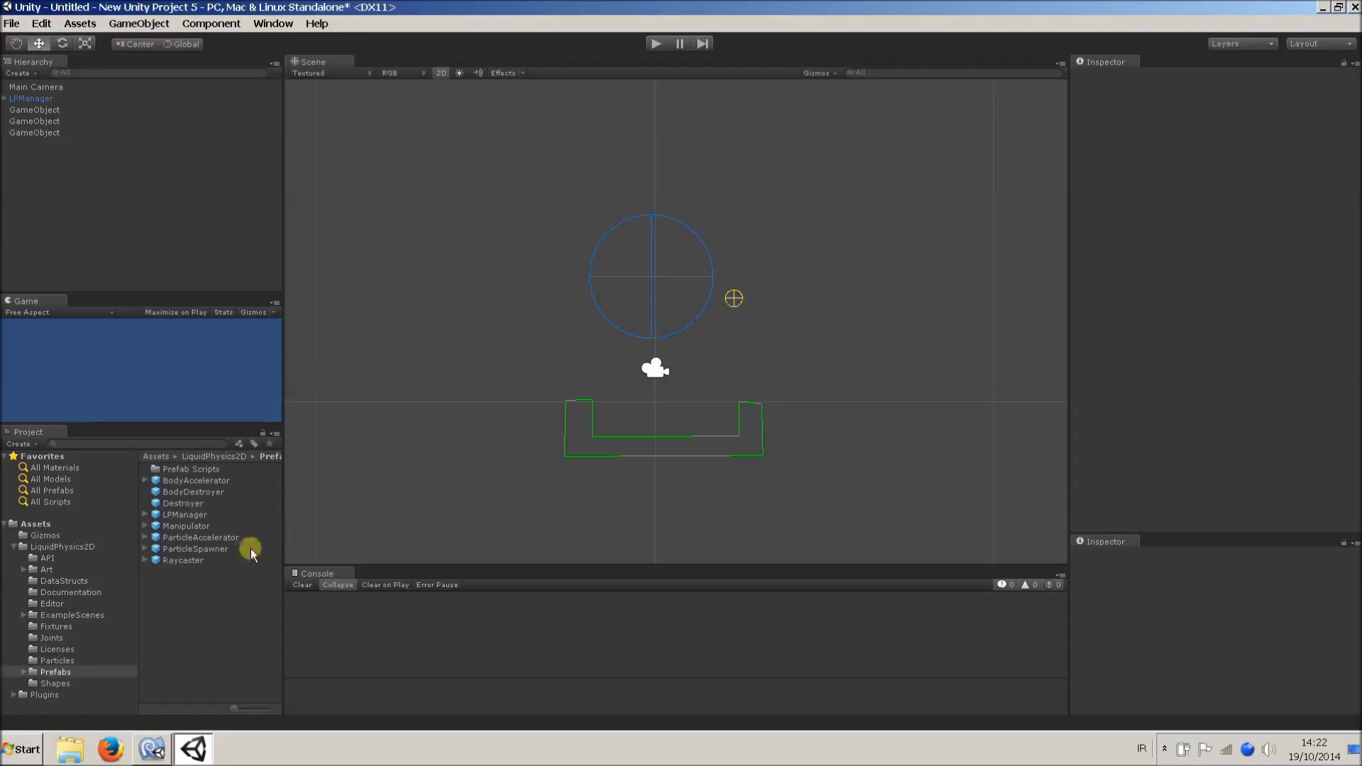
Step: Open the LiquidPhysics2D Documentation folder in the Project panel to list its documentation file
click(71, 592)
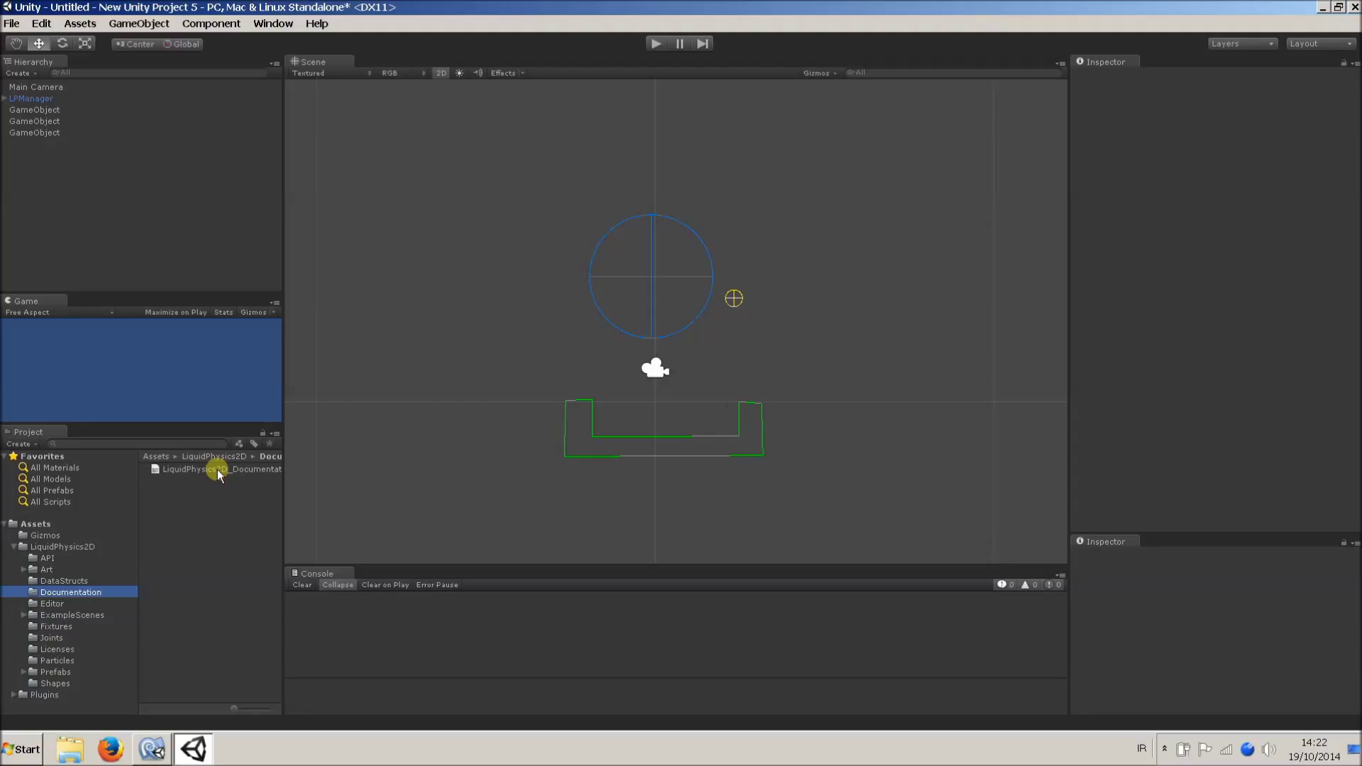
mouse_move(657, 319)
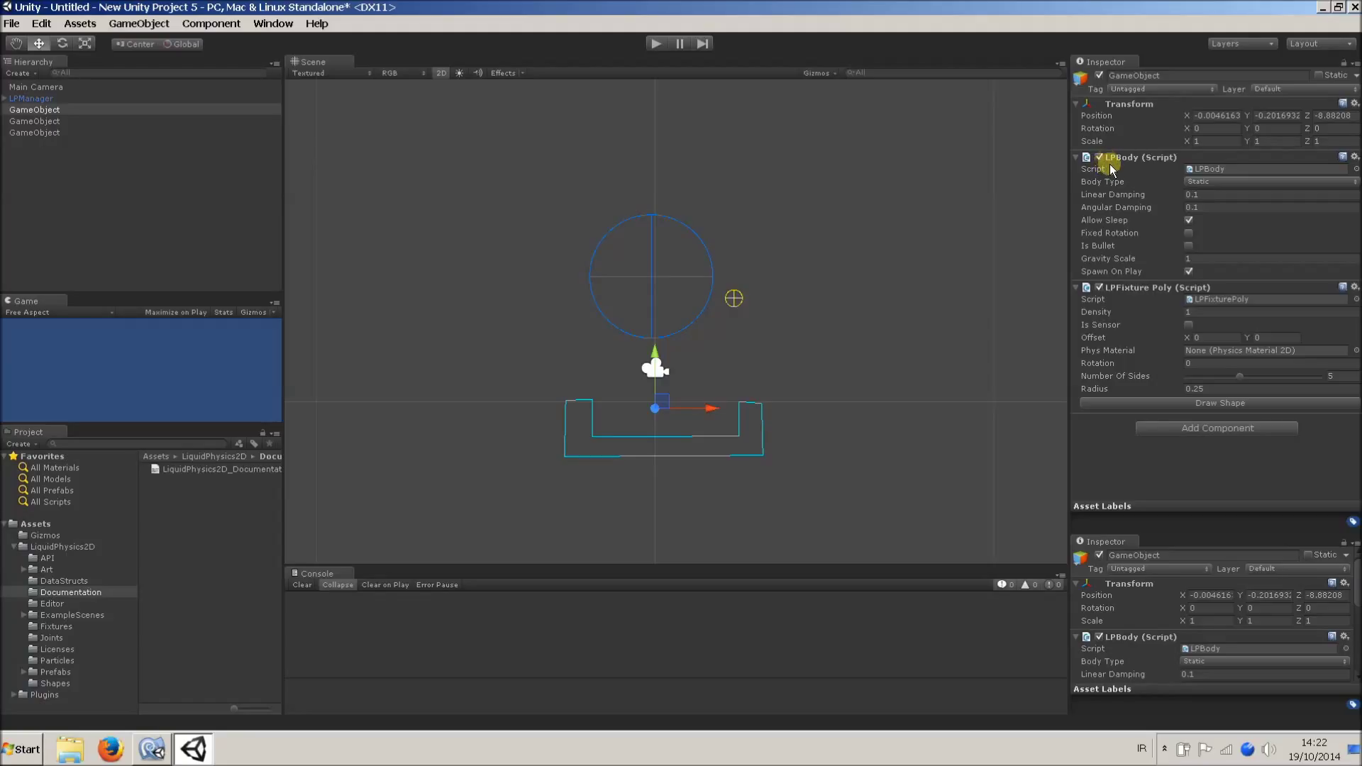
mouse_move(1107, 182)
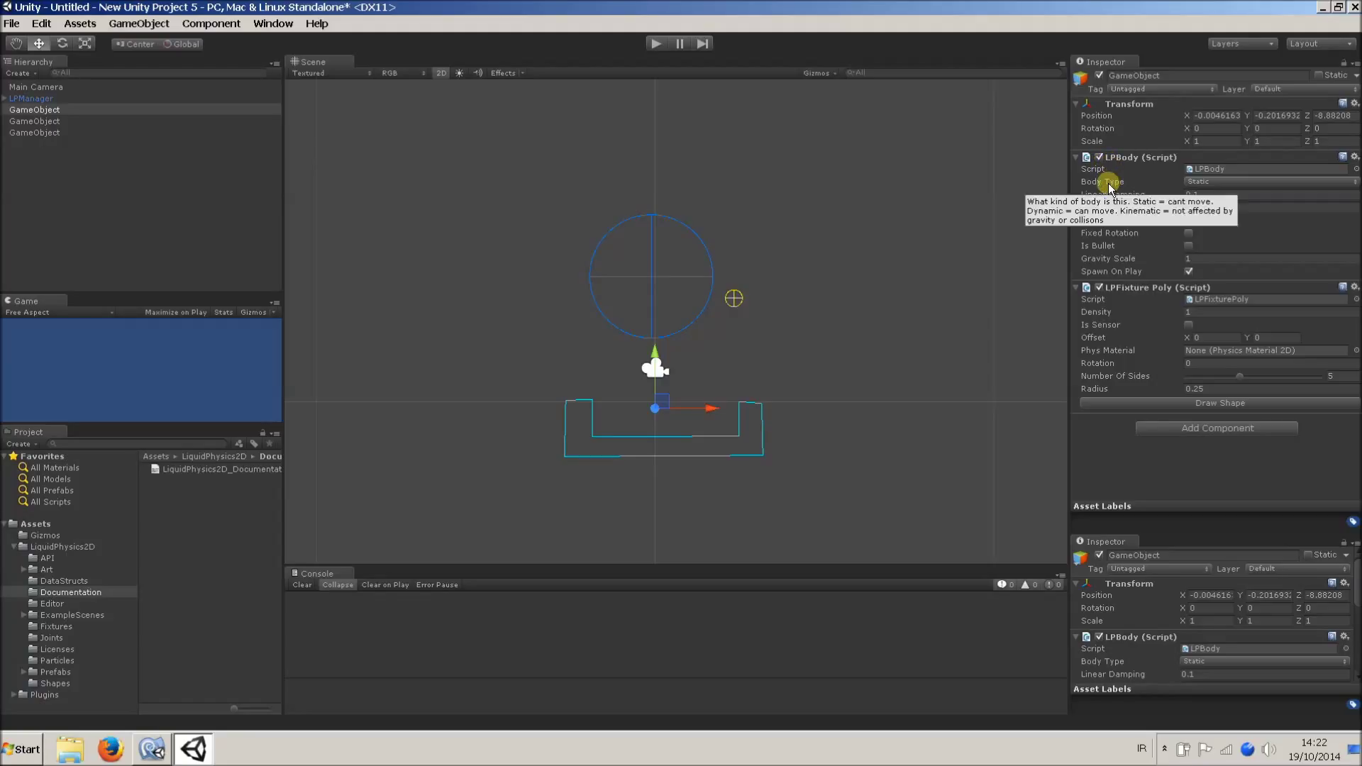
mouse_move(1099, 206)
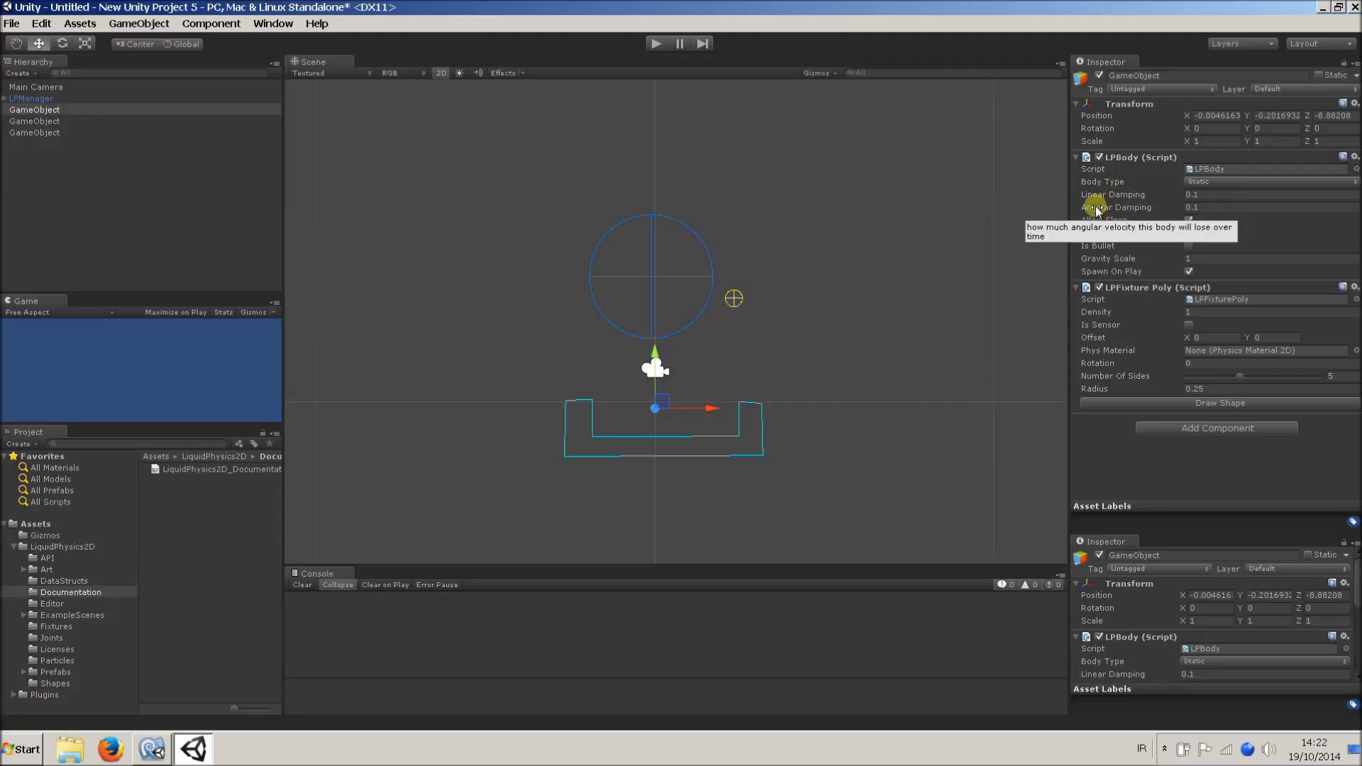
mouse_move(1103, 220)
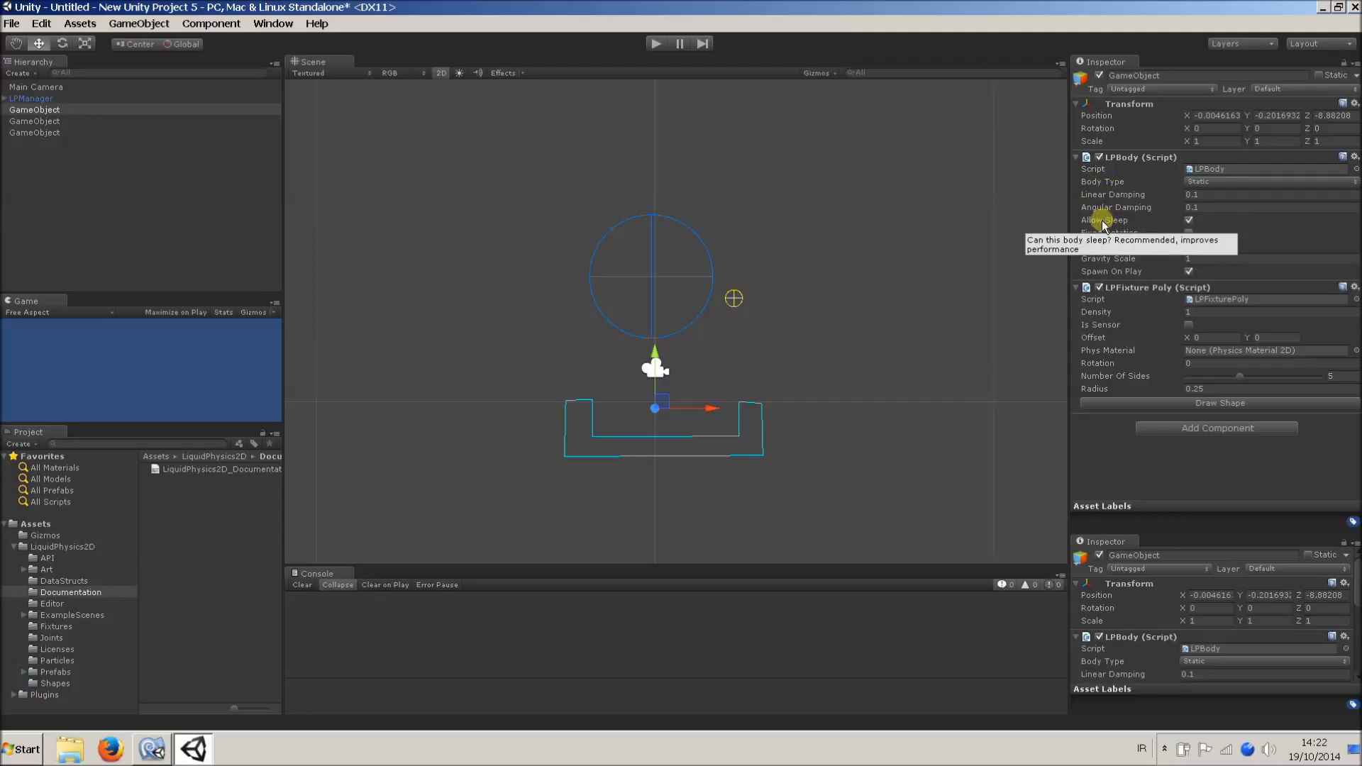
mouse_move(1096, 233)
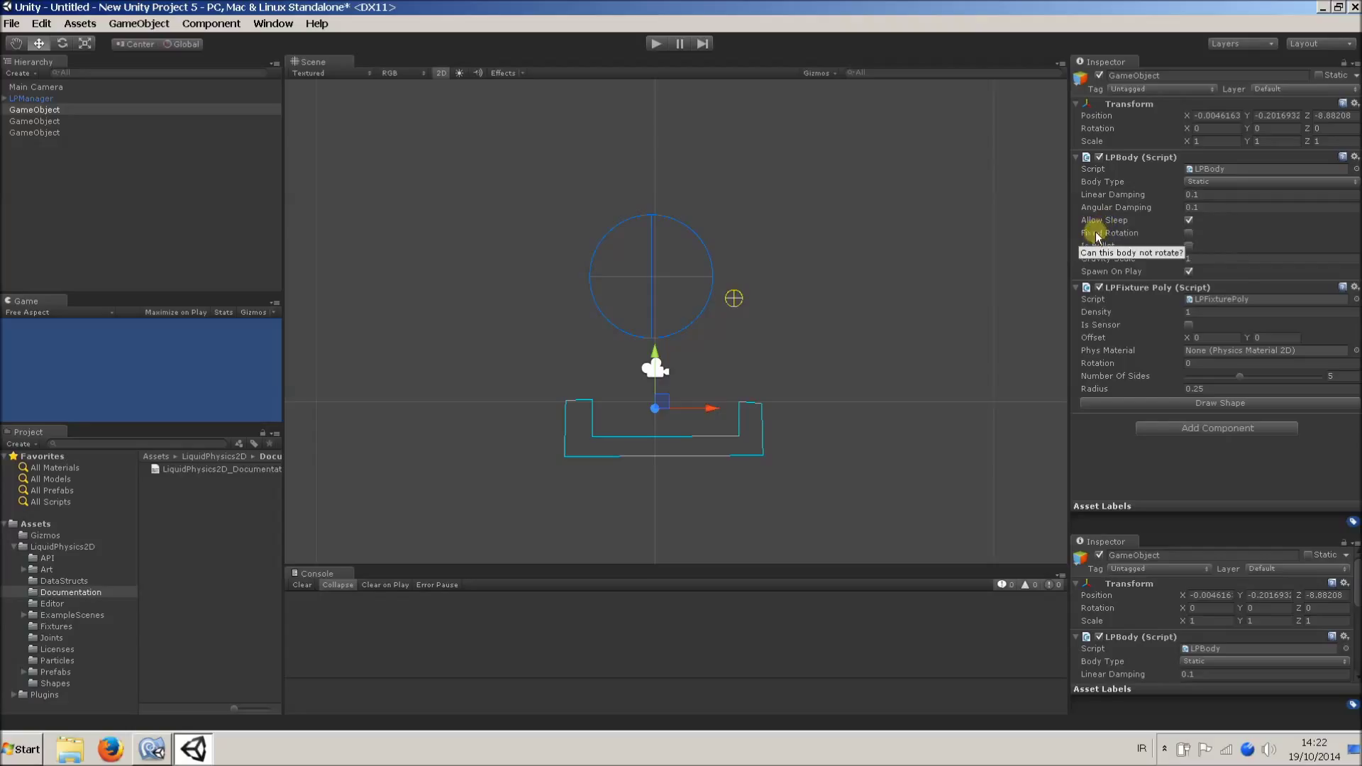
mouse_move(1099, 321)
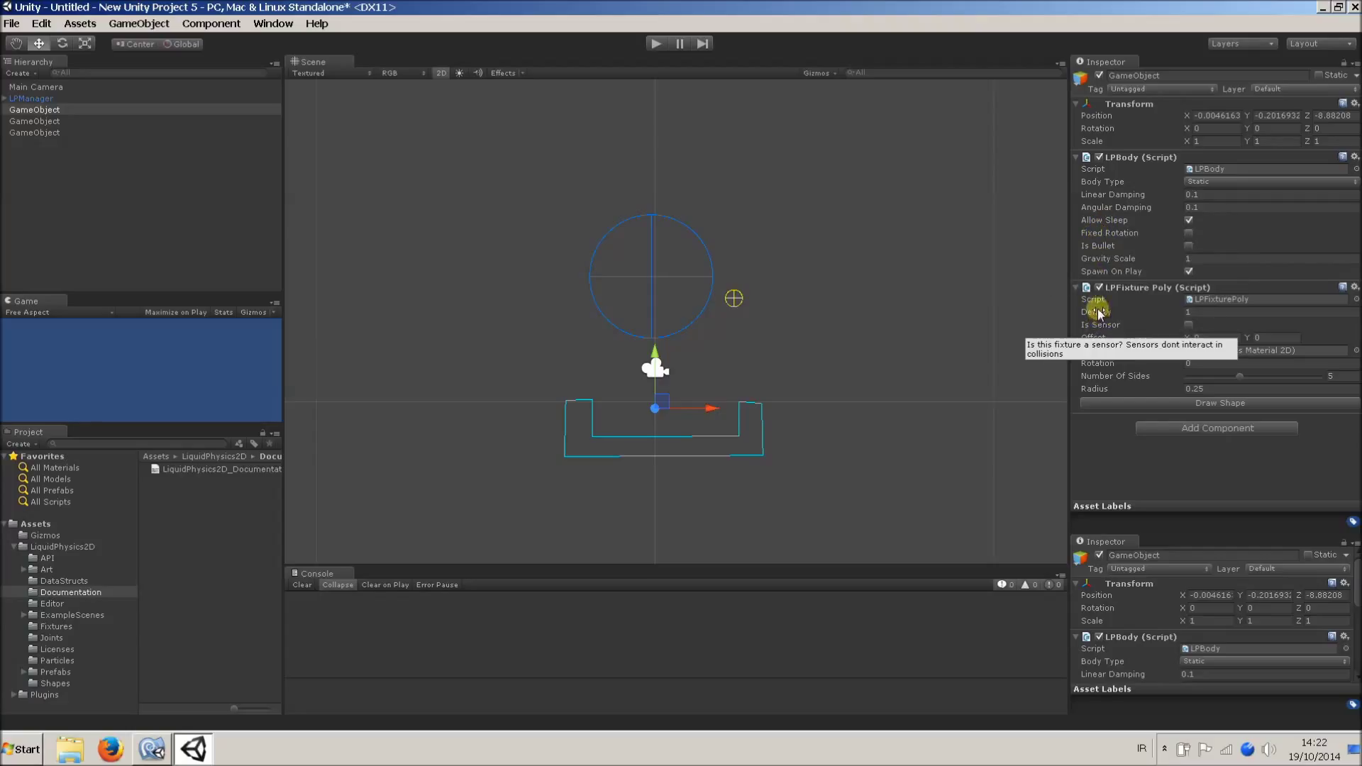
mouse_move(1096, 312)
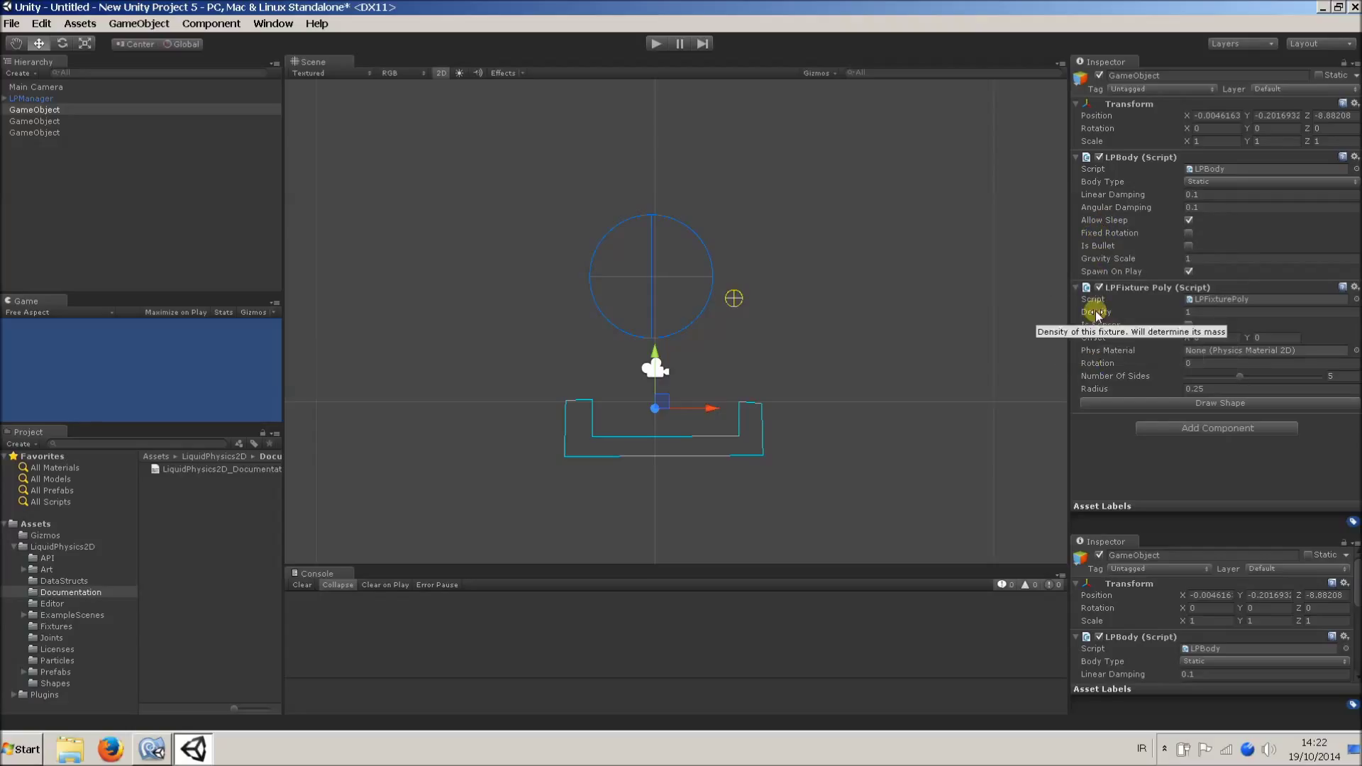
mouse_move(1104, 364)
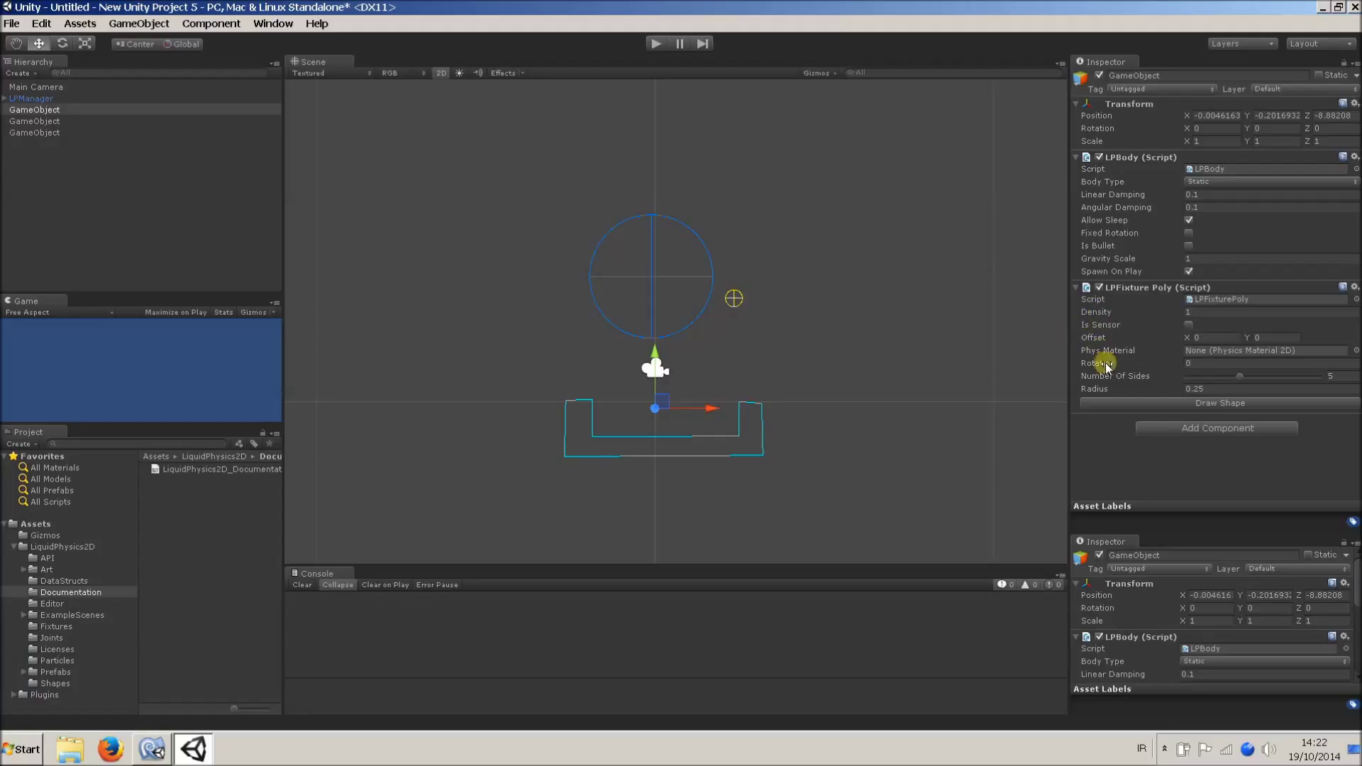
mouse_move(1103, 220)
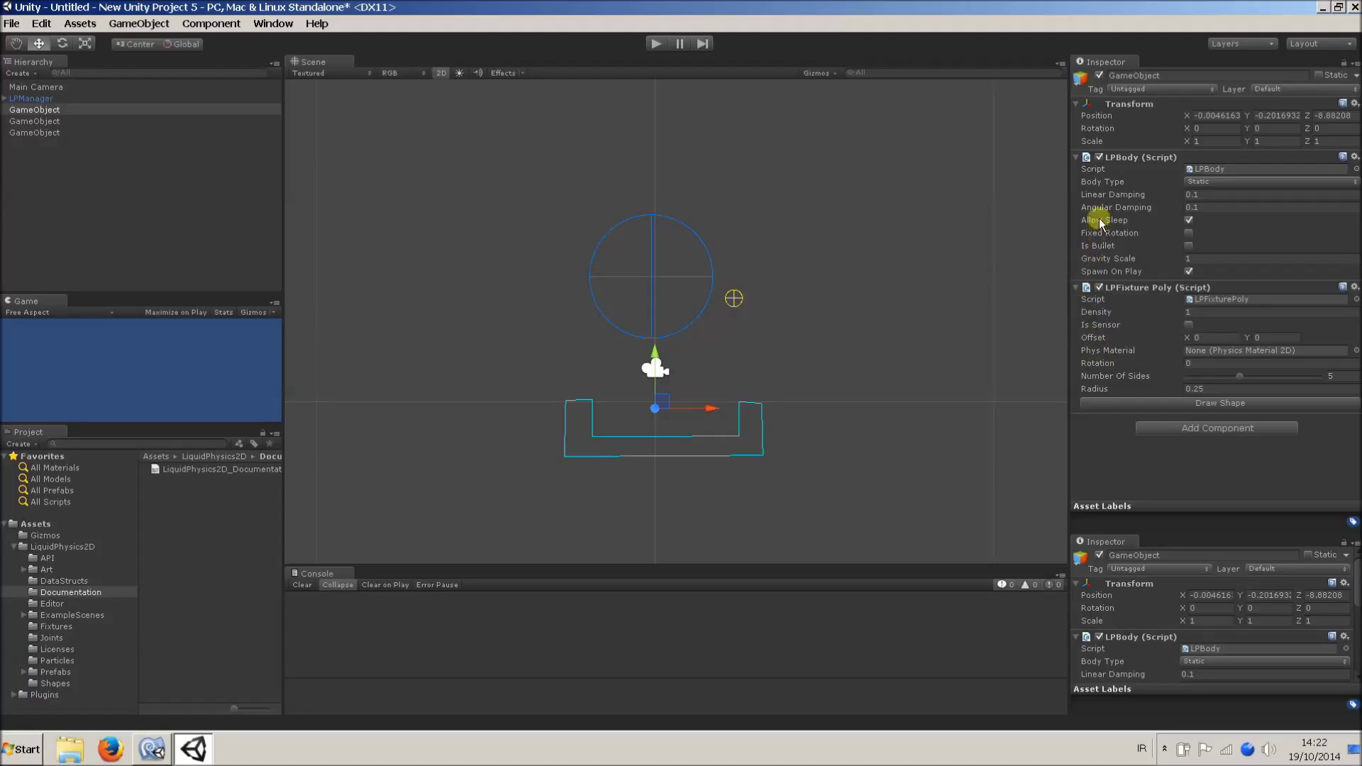
mouse_move(1108, 337)
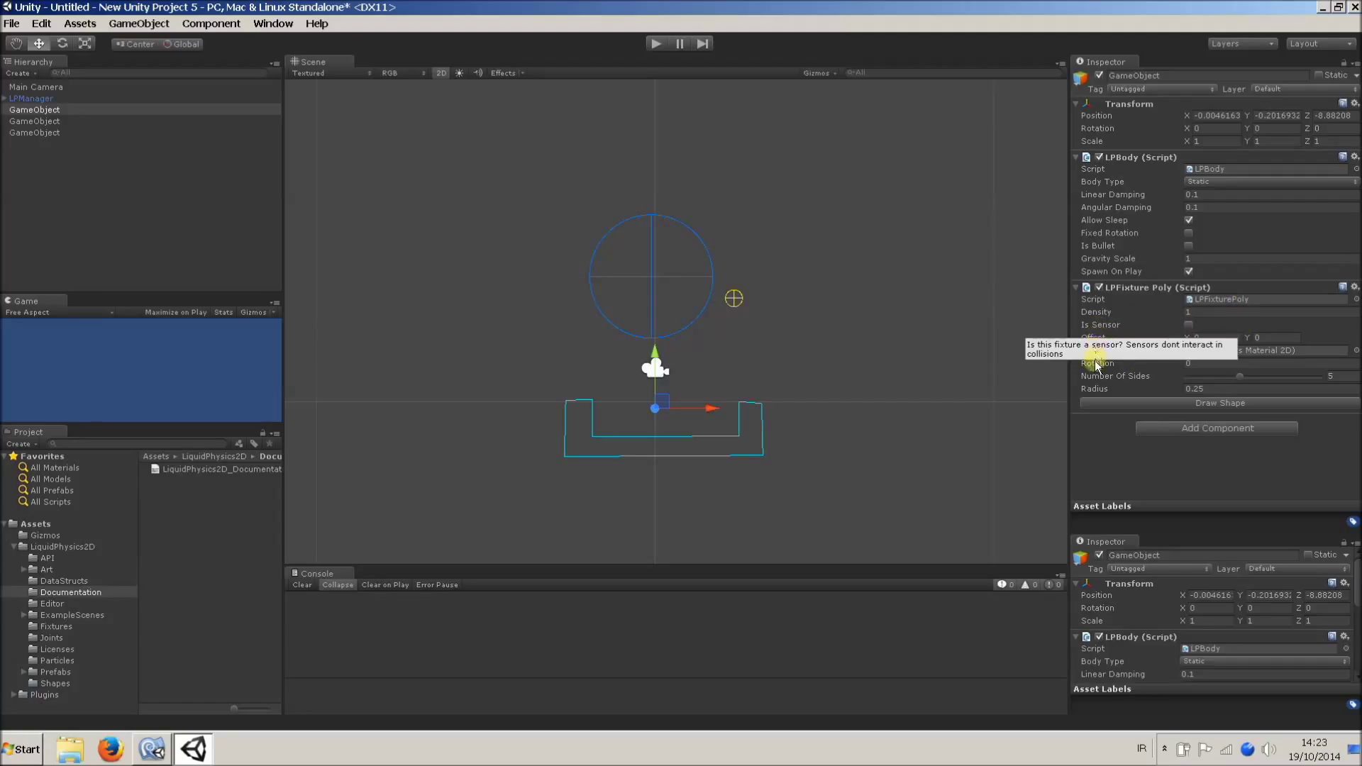
mouse_move(835, 349)
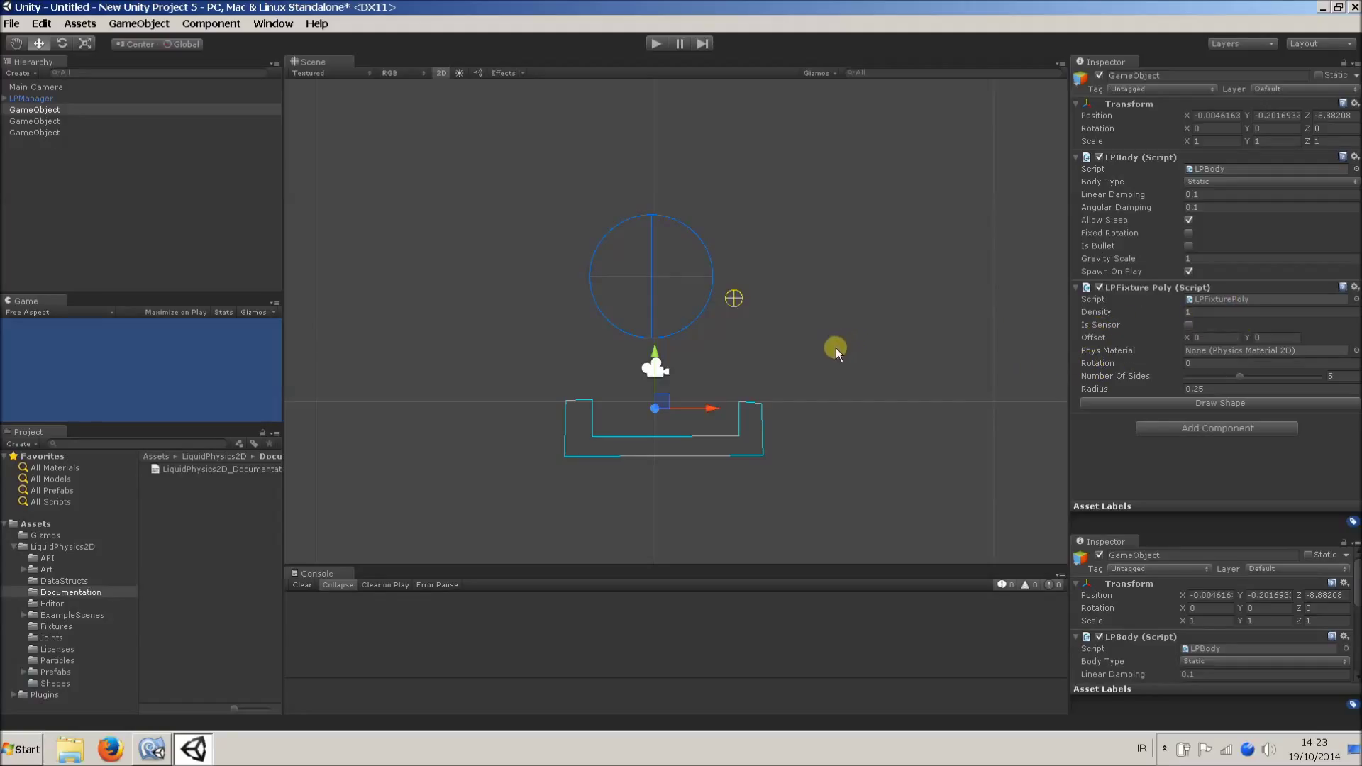
mouse_move(1353, 161)
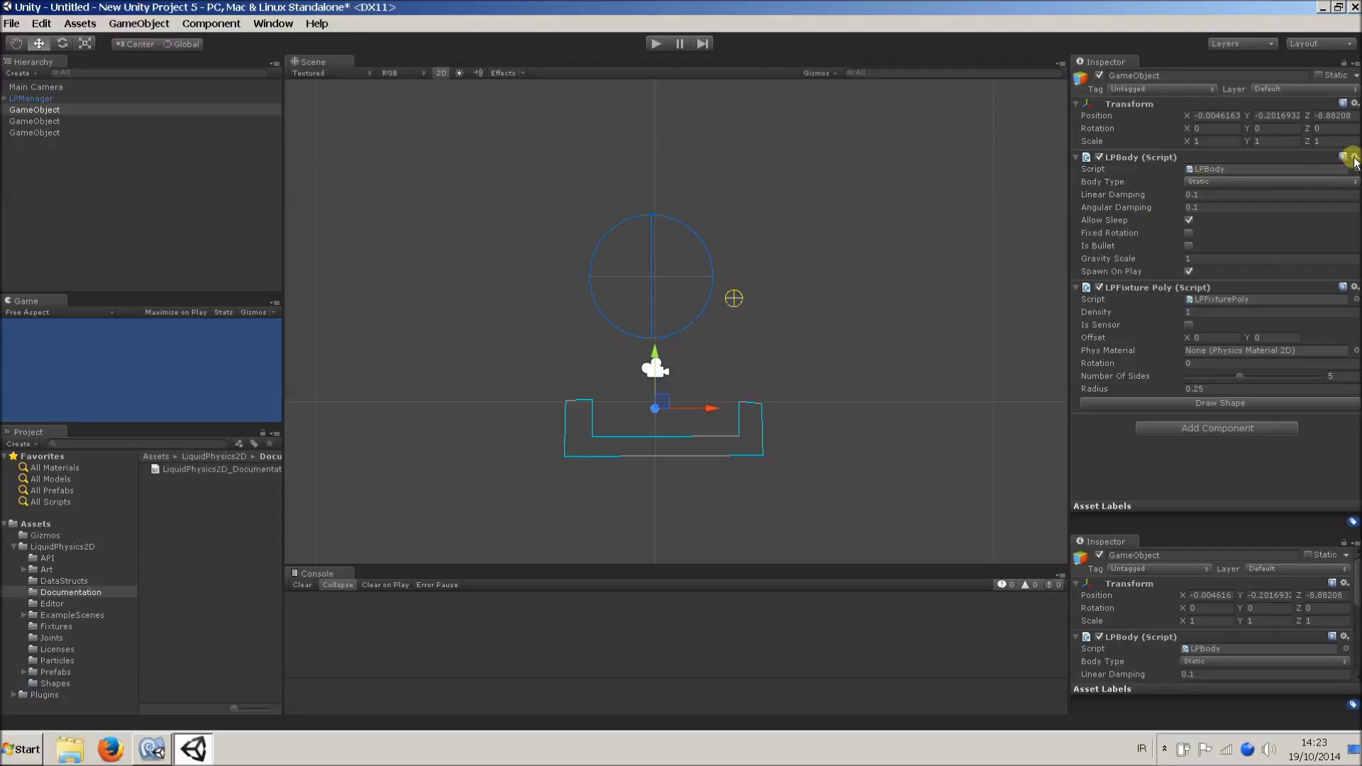
Step: Browse LPBody.cs in MonoDevelop, then return to Unity and deselect the circular particle group
click(1349, 157)
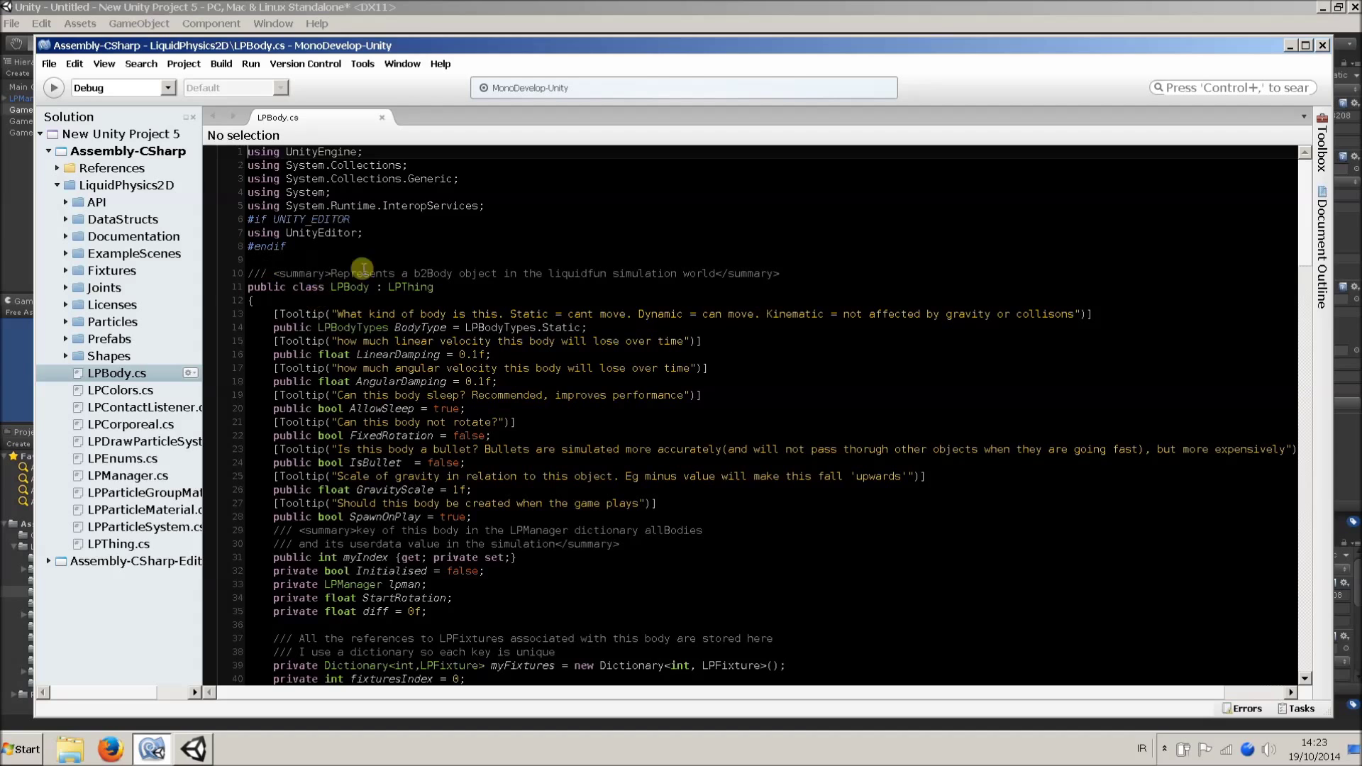
scroll(down, 3)
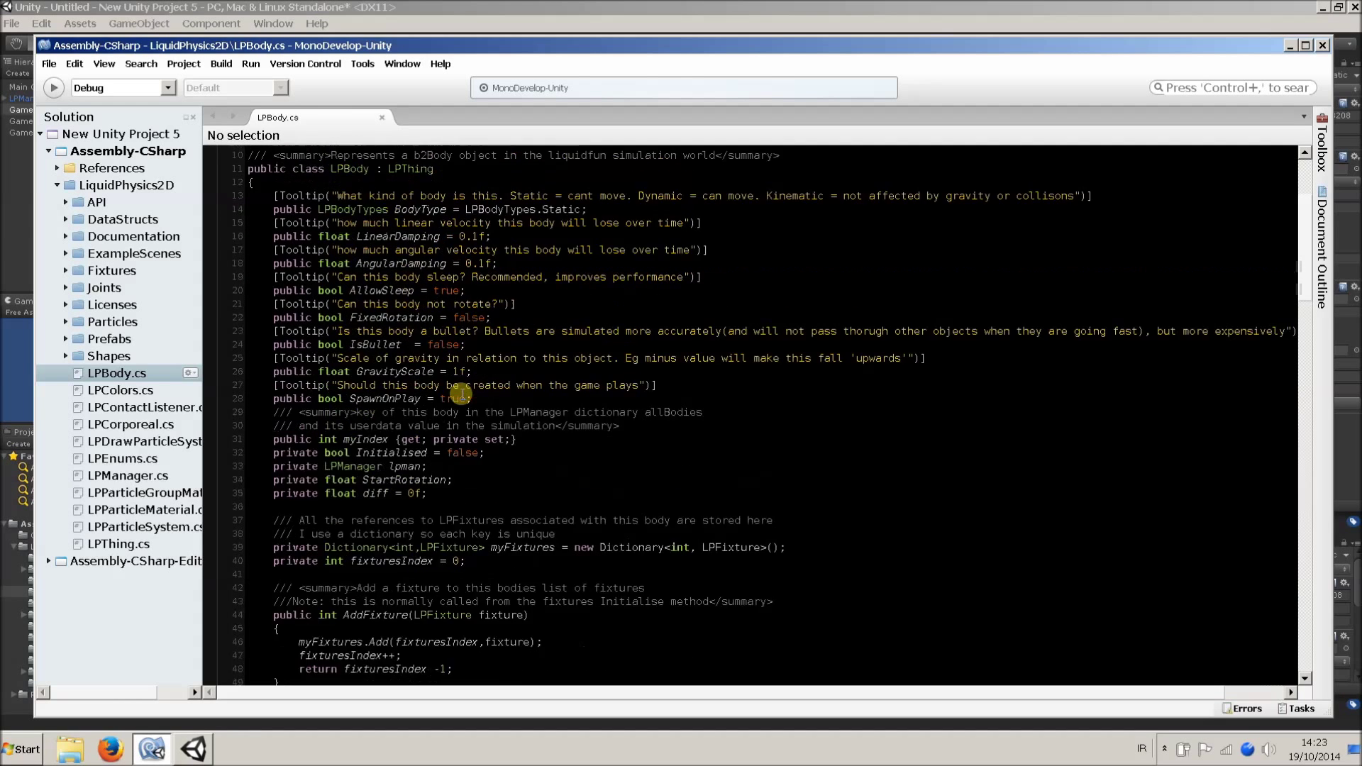
scroll(up, 3)
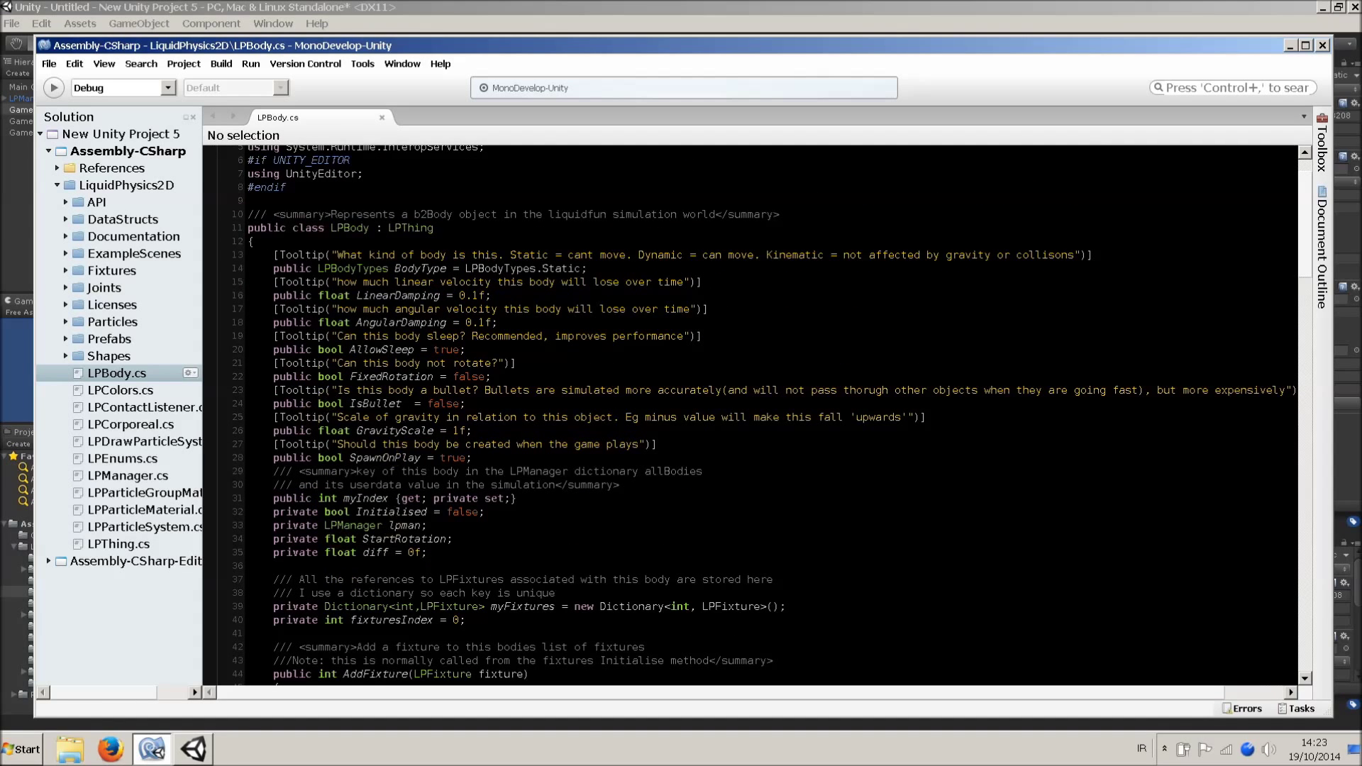
scroll(down, 3)
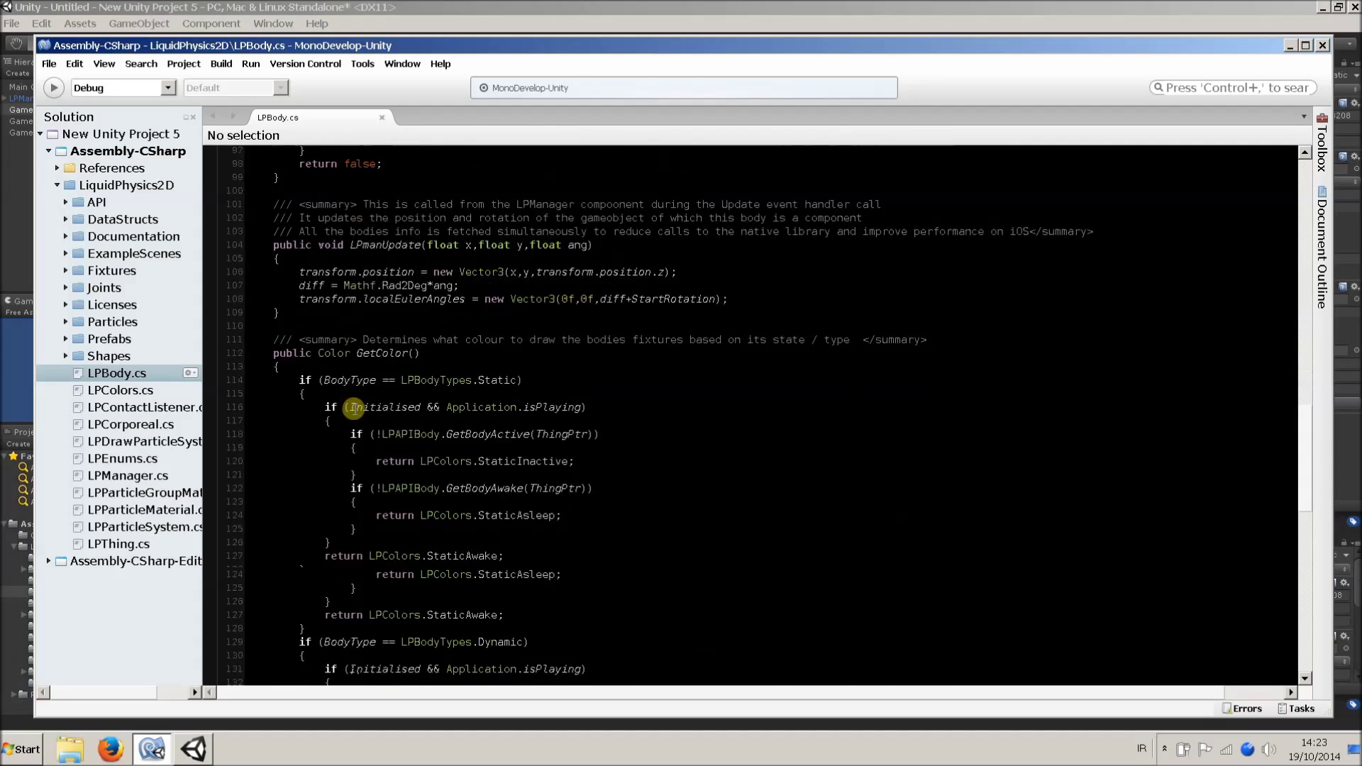
scroll(down, 3)
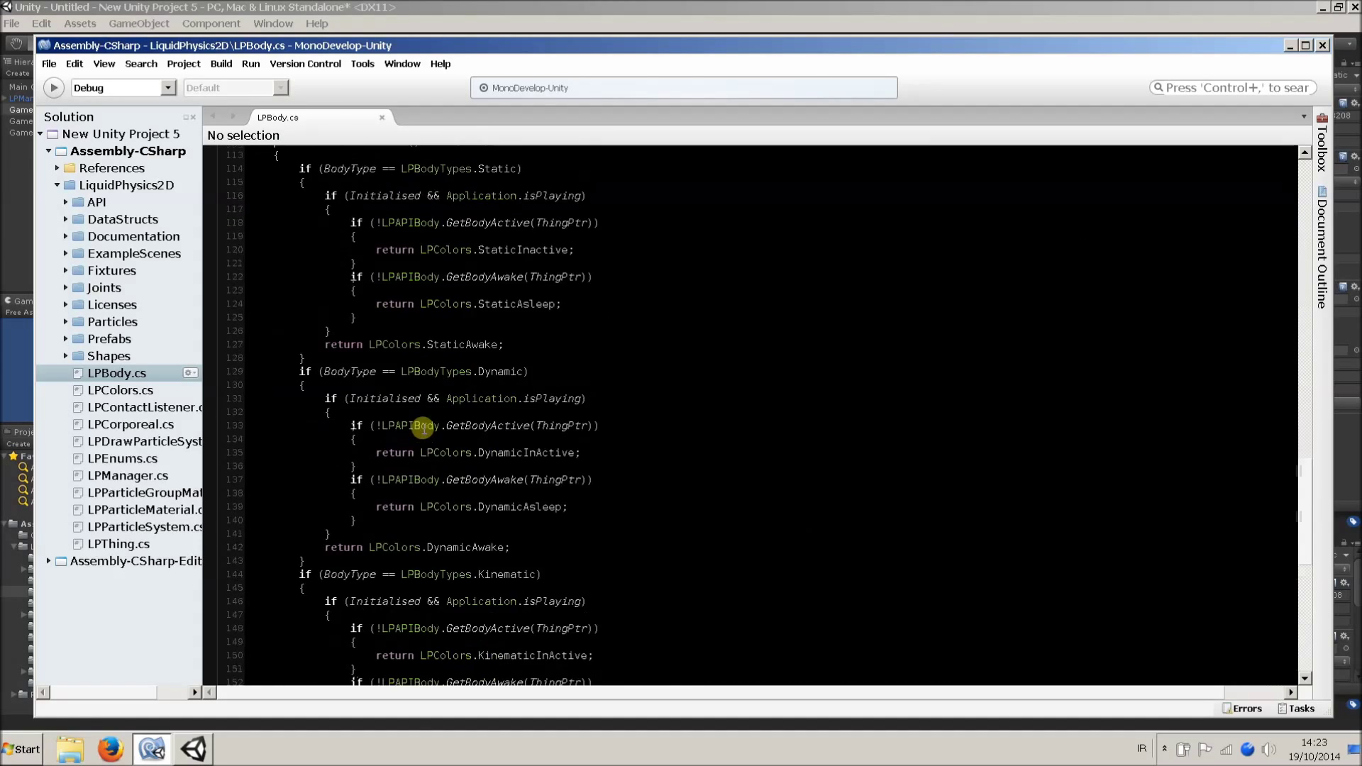
scroll(up, 3)
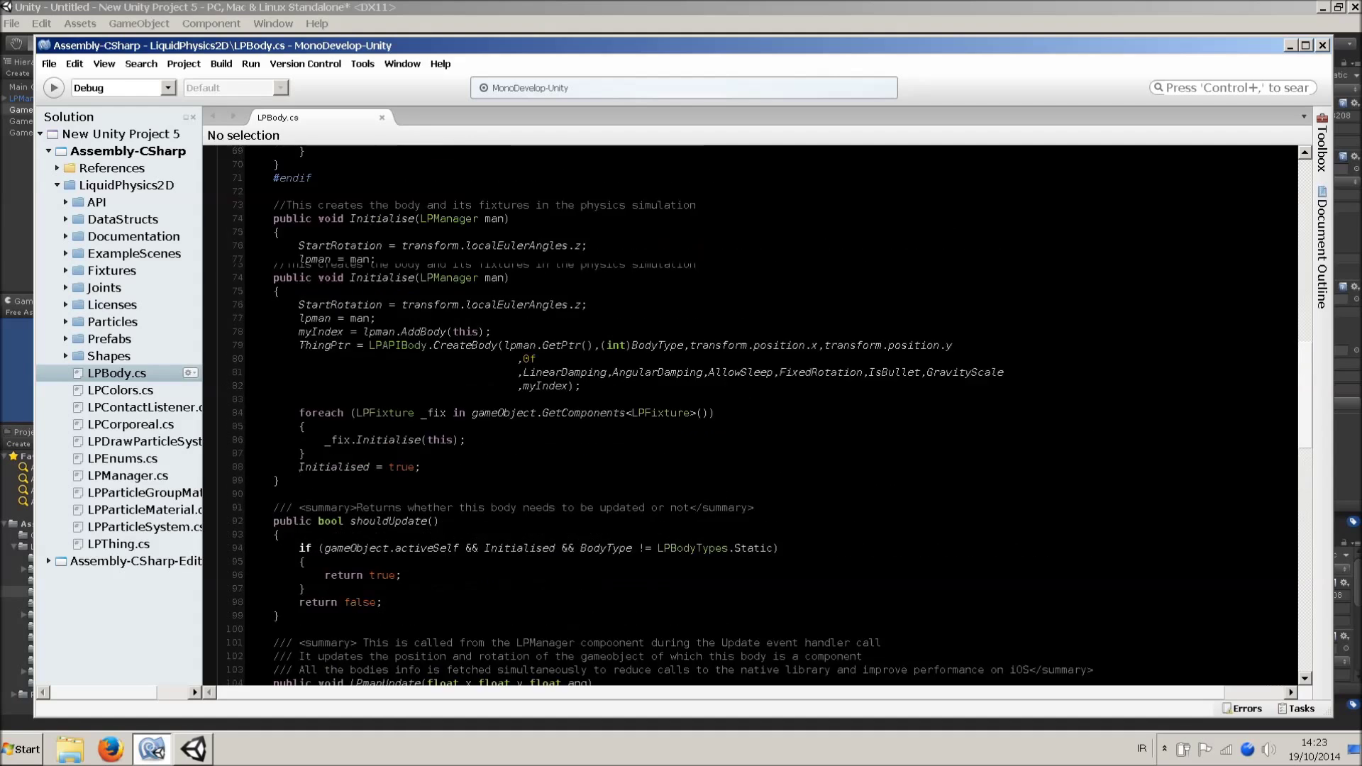
scroll(up, 3)
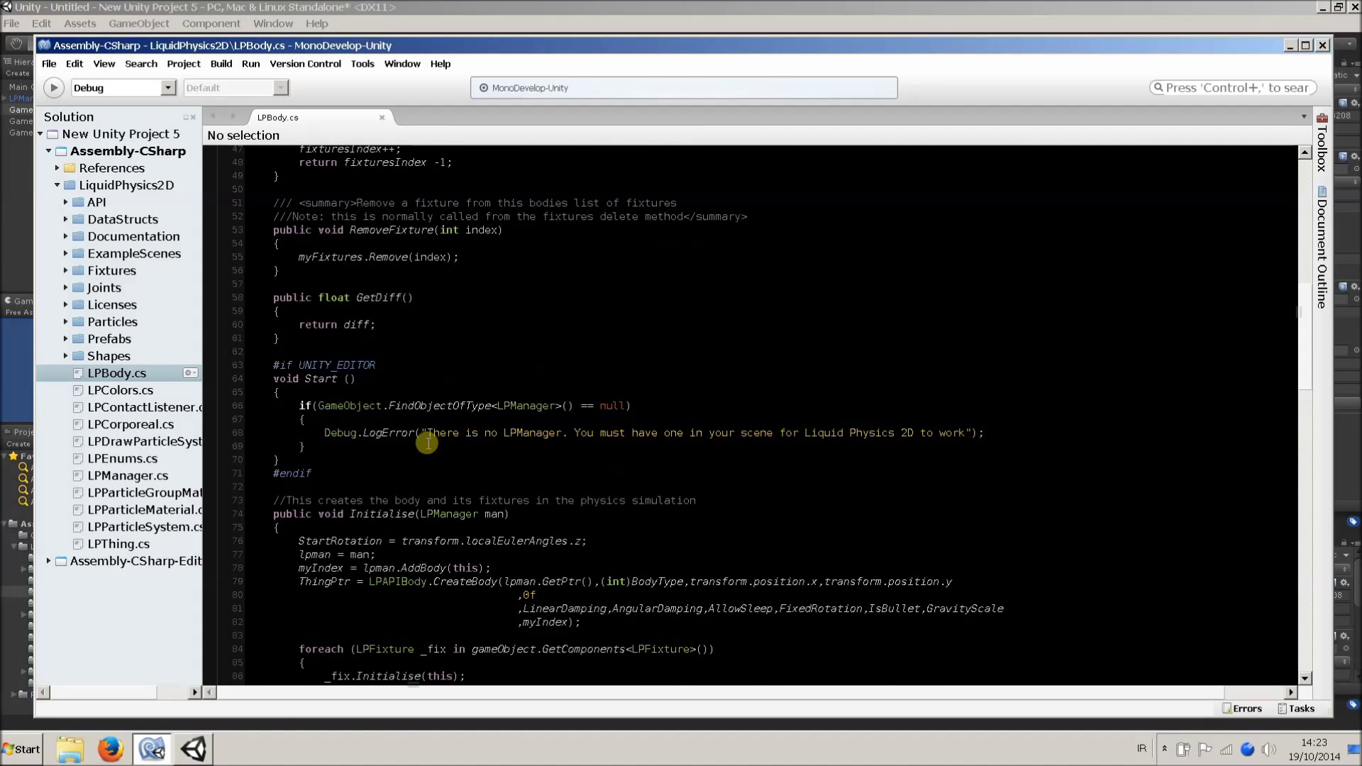
click(193, 749)
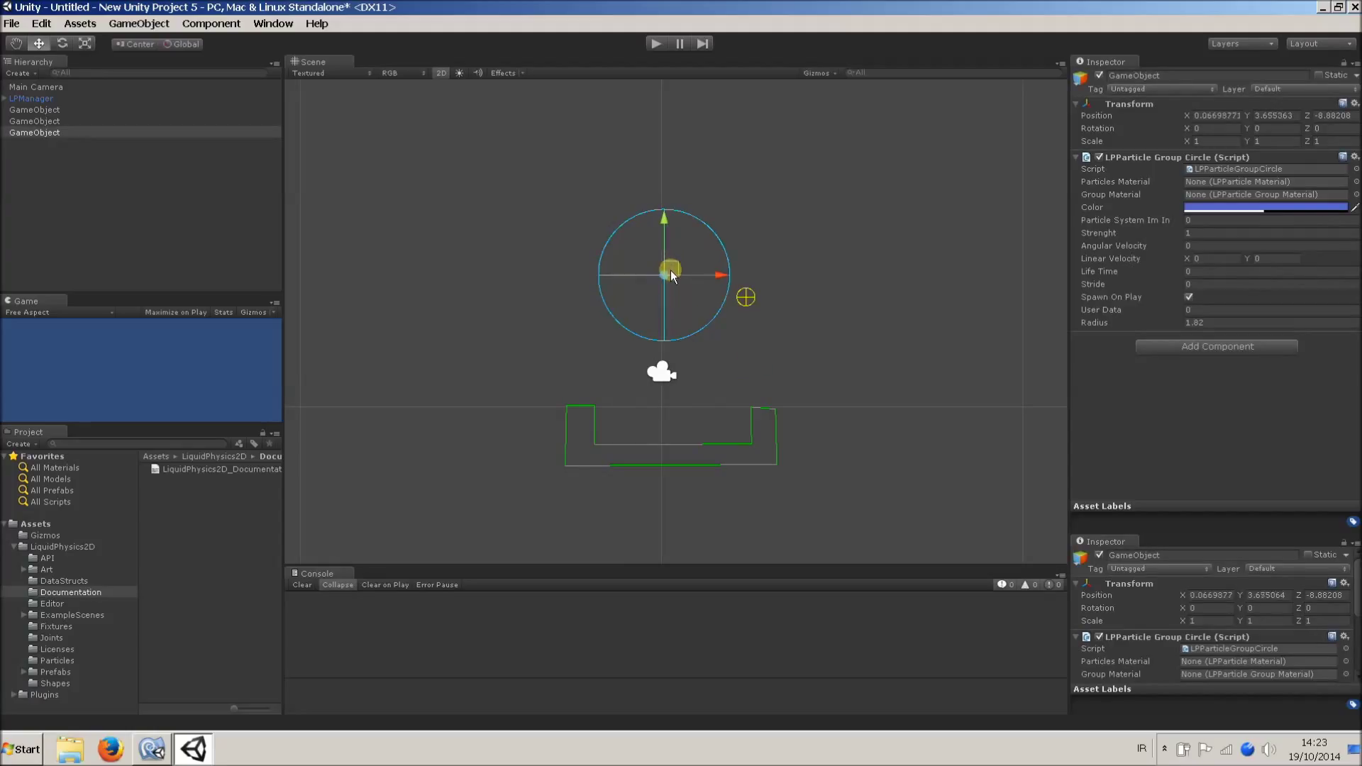
click(746, 298)
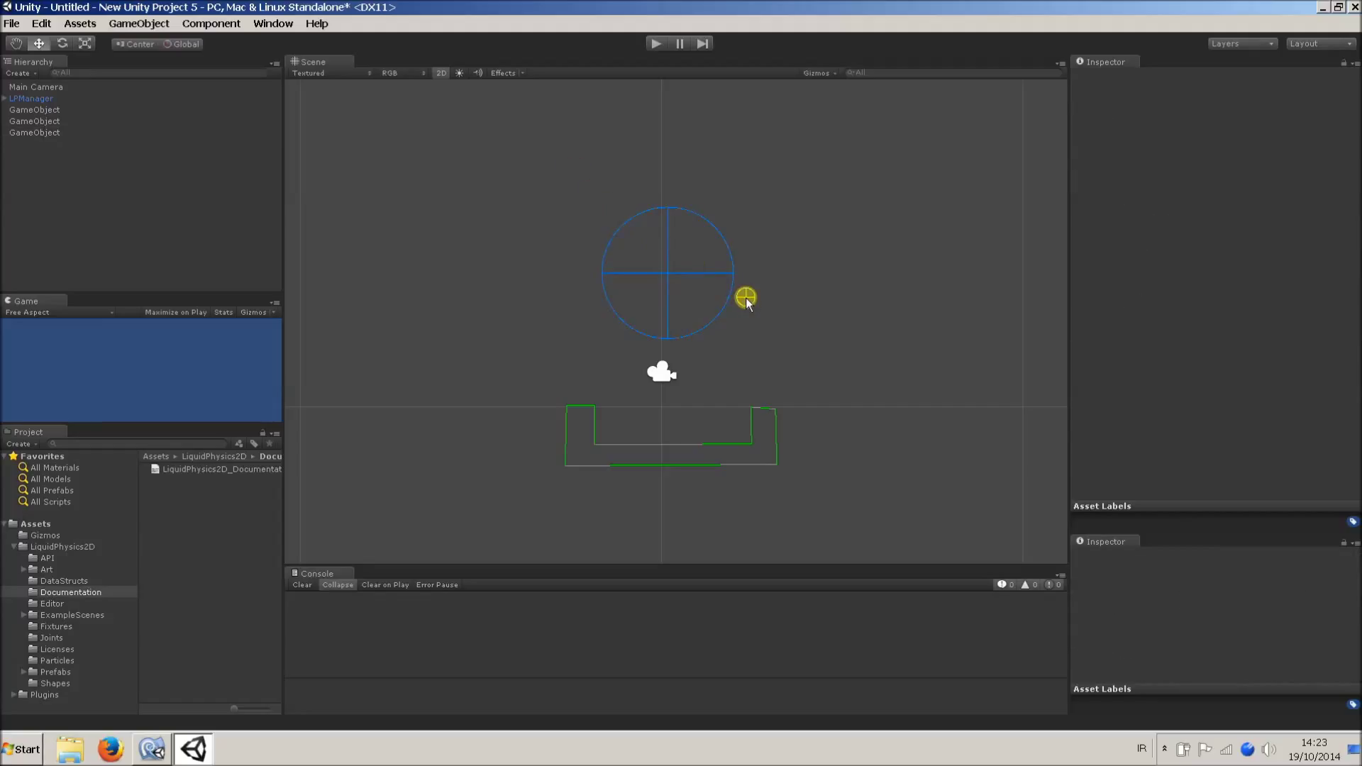